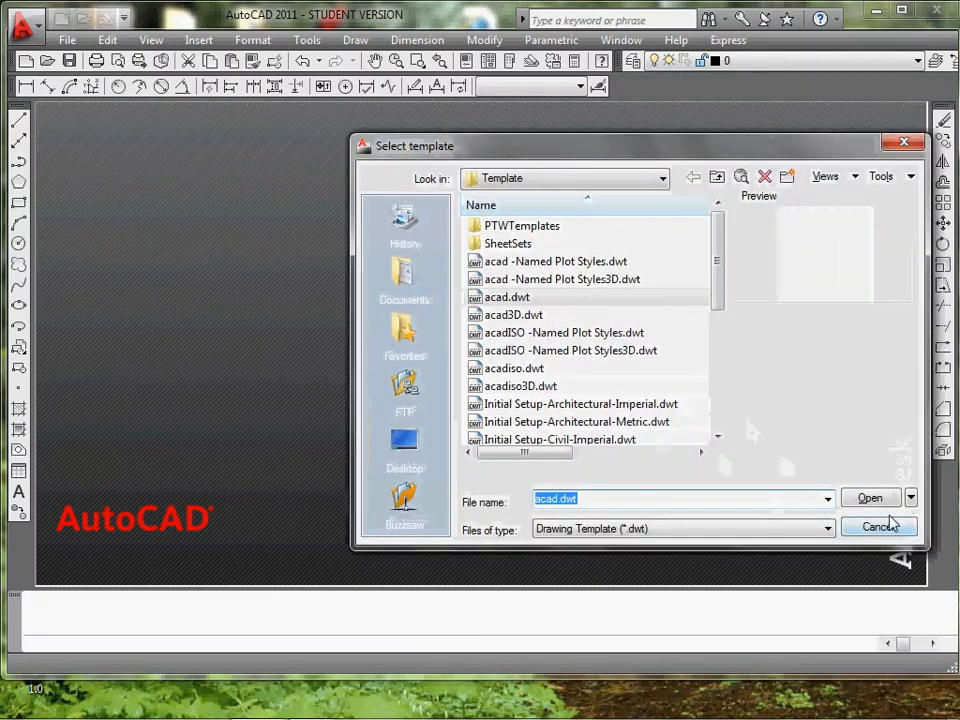
# Dismiss the Select template dialog and switch to the 3D Modeling workspace.
pyautogui.click(868, 496)
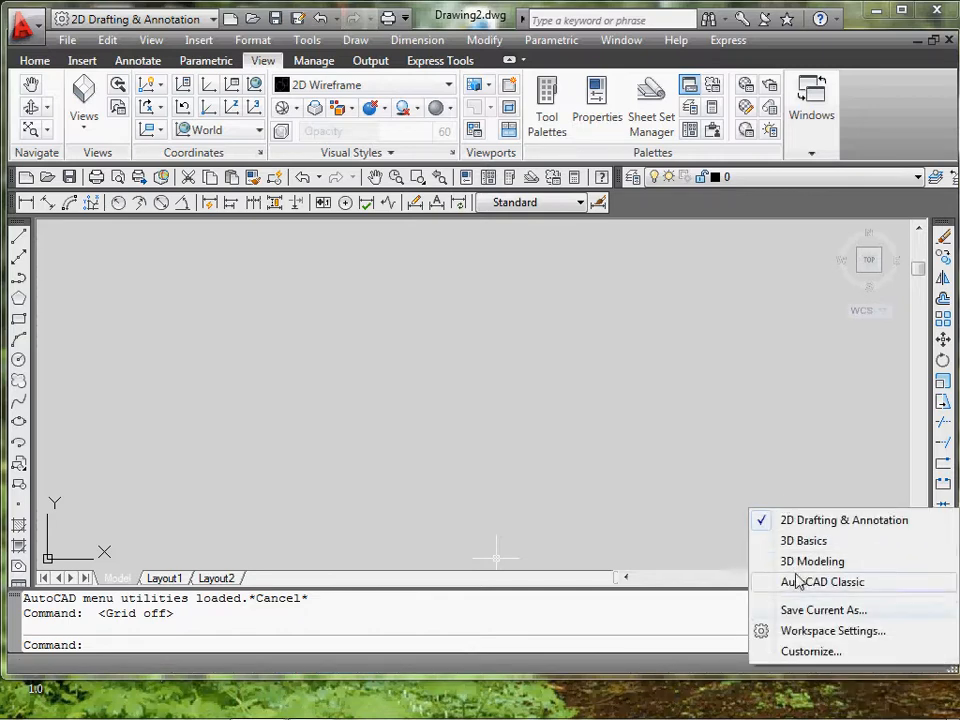
pyautogui.click(822, 580)
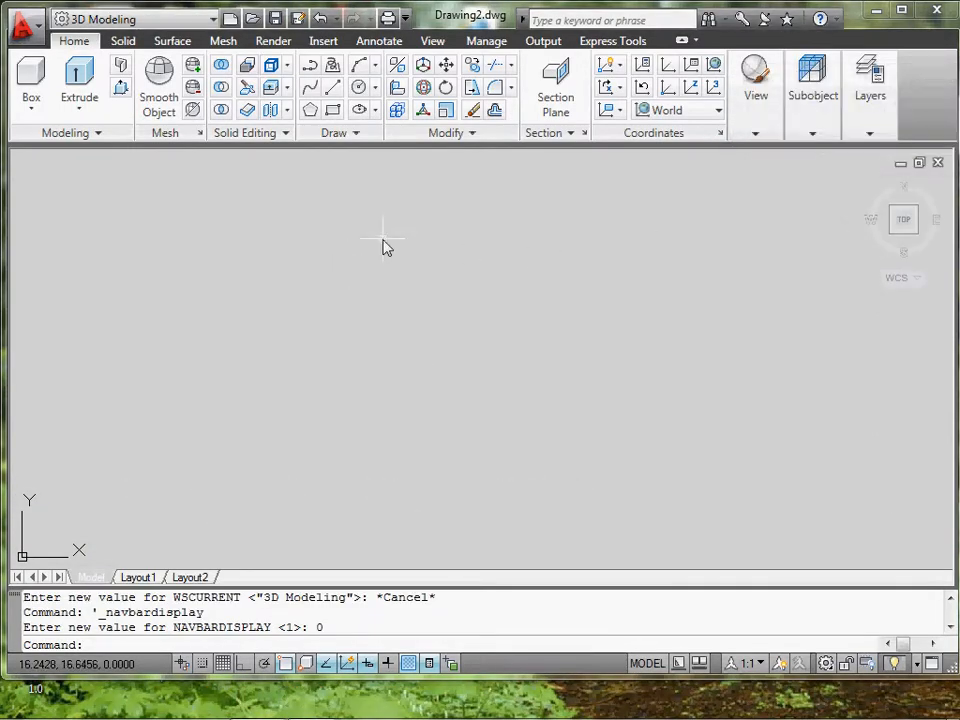
pyautogui.moveTo(288, 182)
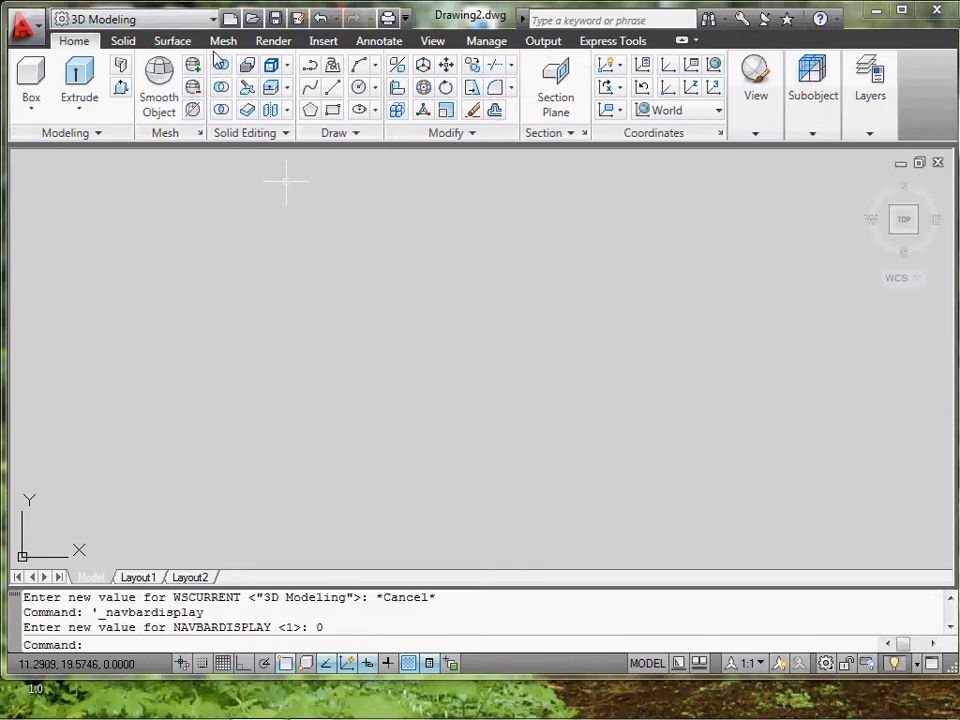
# Show the Mesh ribbon tools, start a Mesh Box and cancel it before completion.
pyautogui.click(224, 40)
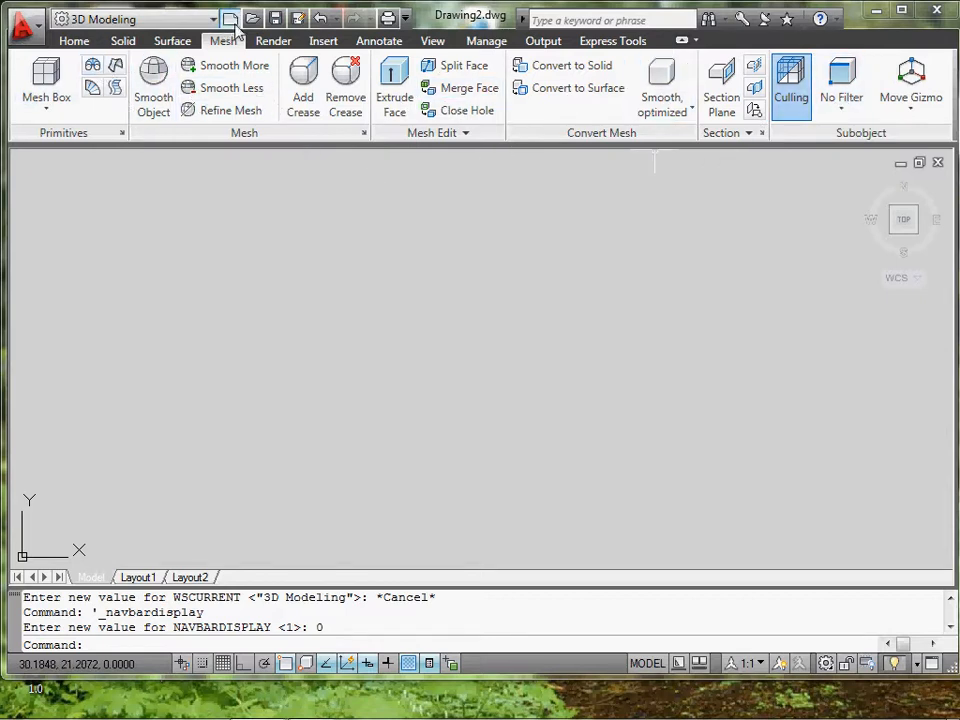
pyautogui.moveTo(396, 310)
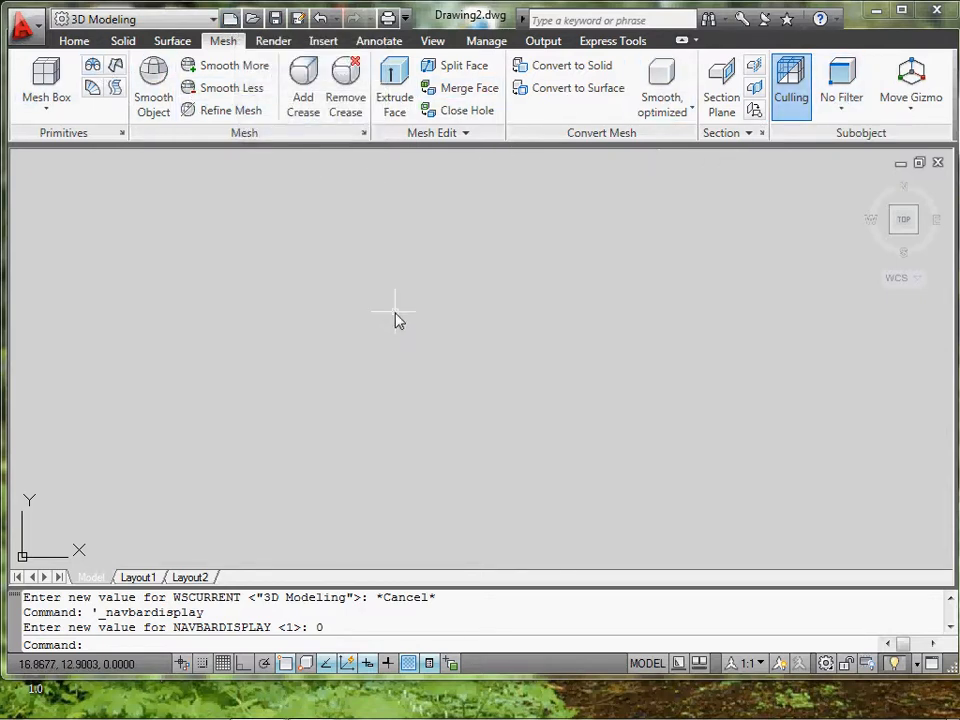
pyautogui.moveTo(252, 40)
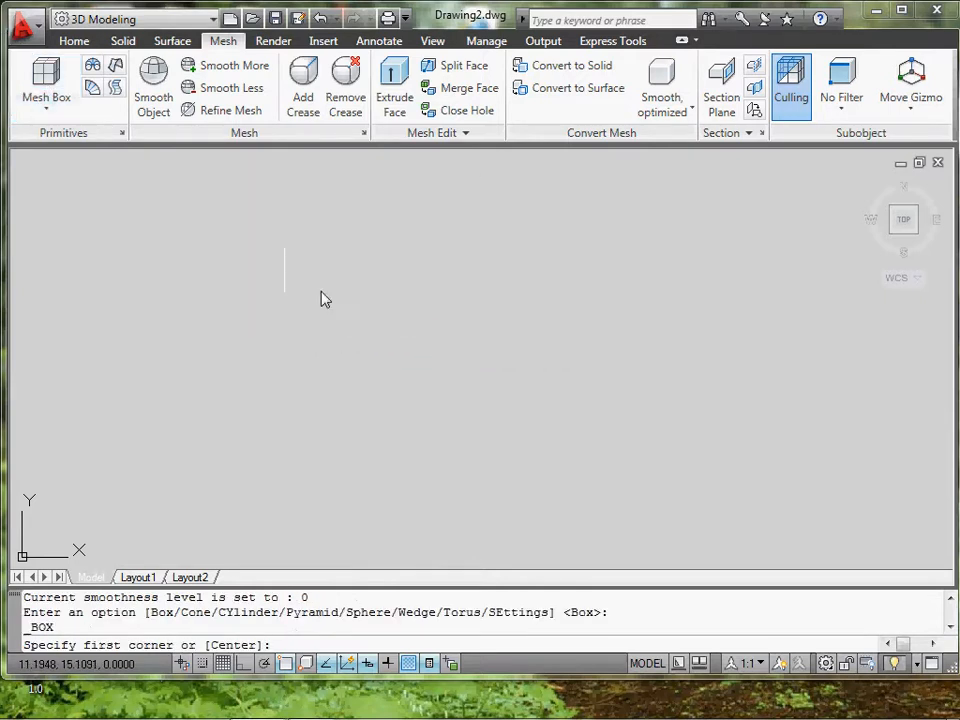
pyautogui.moveTo(284, 460)
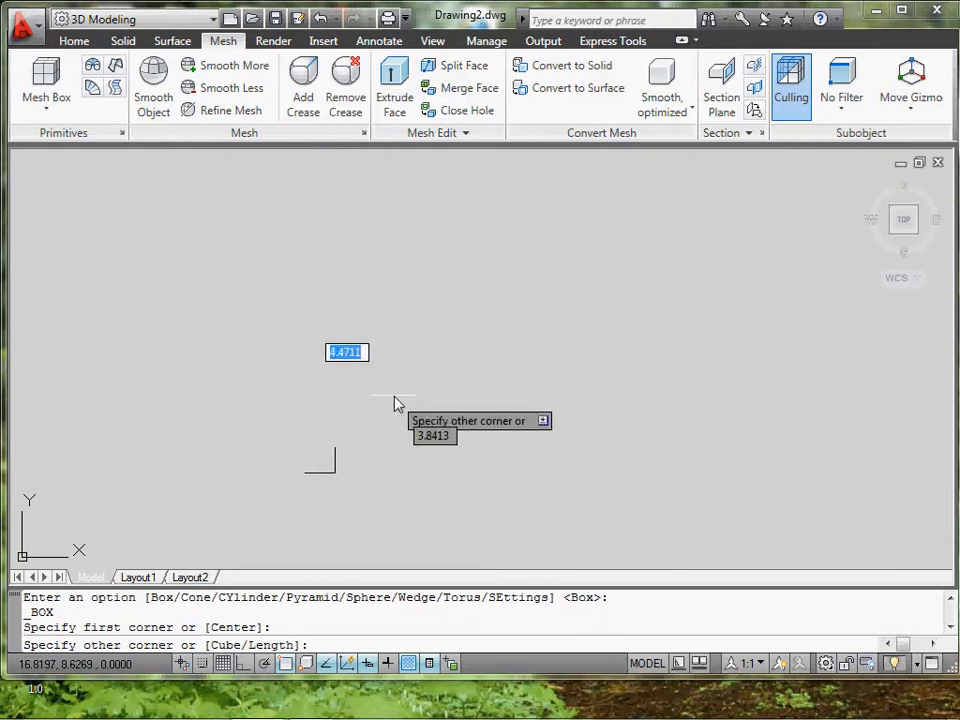
pyautogui.press('Escape')
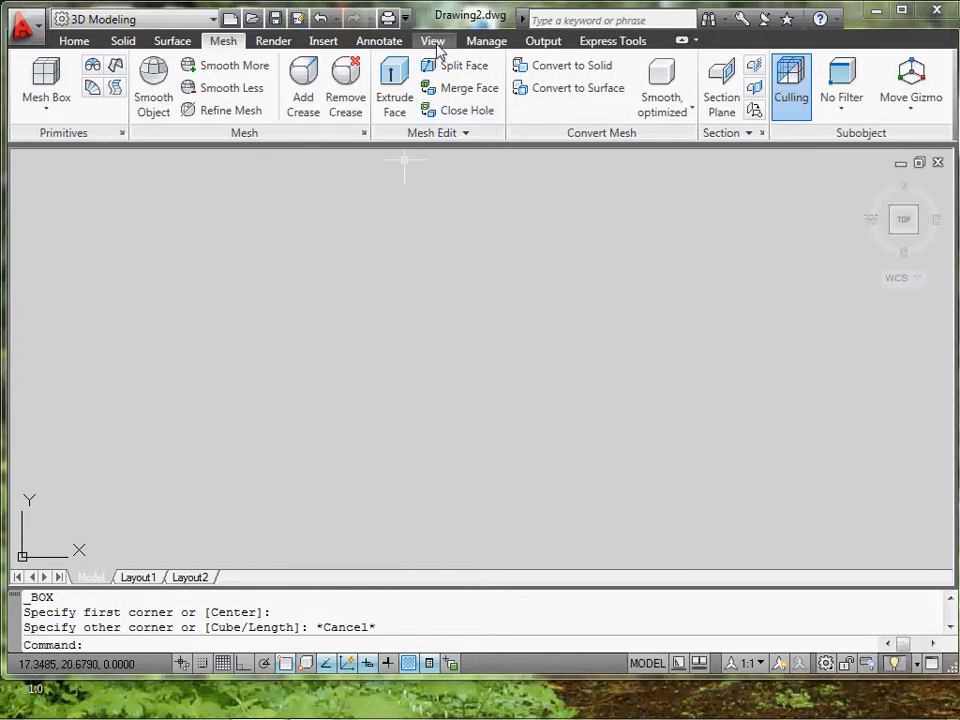
# Set the drawing view to NE Isometric from the preset views list.
pyautogui.click(432, 40)
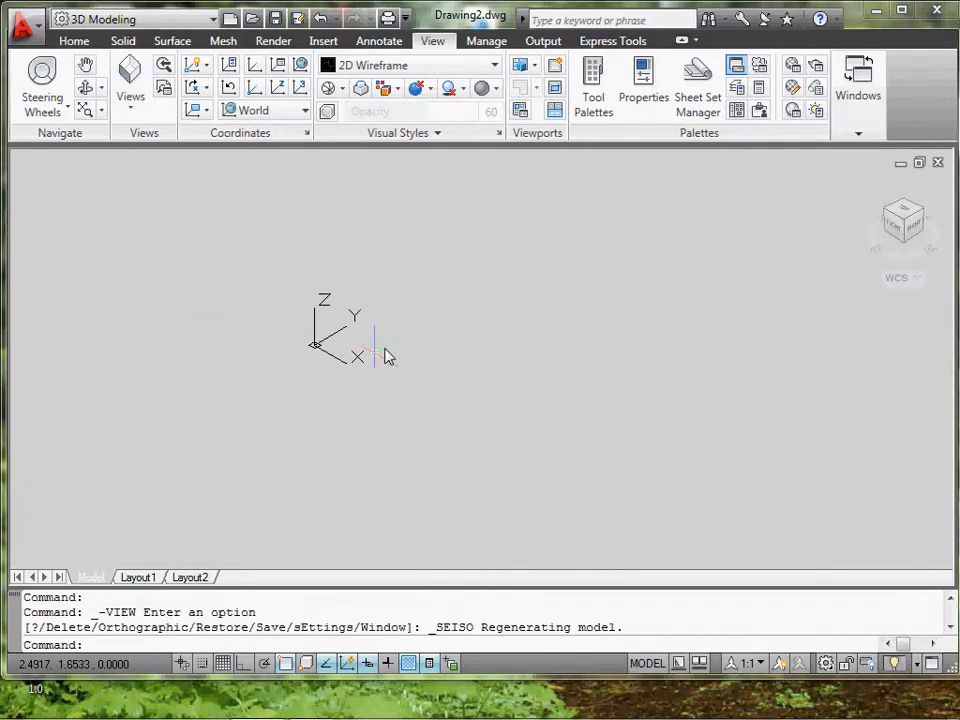
pyautogui.click(128, 84)
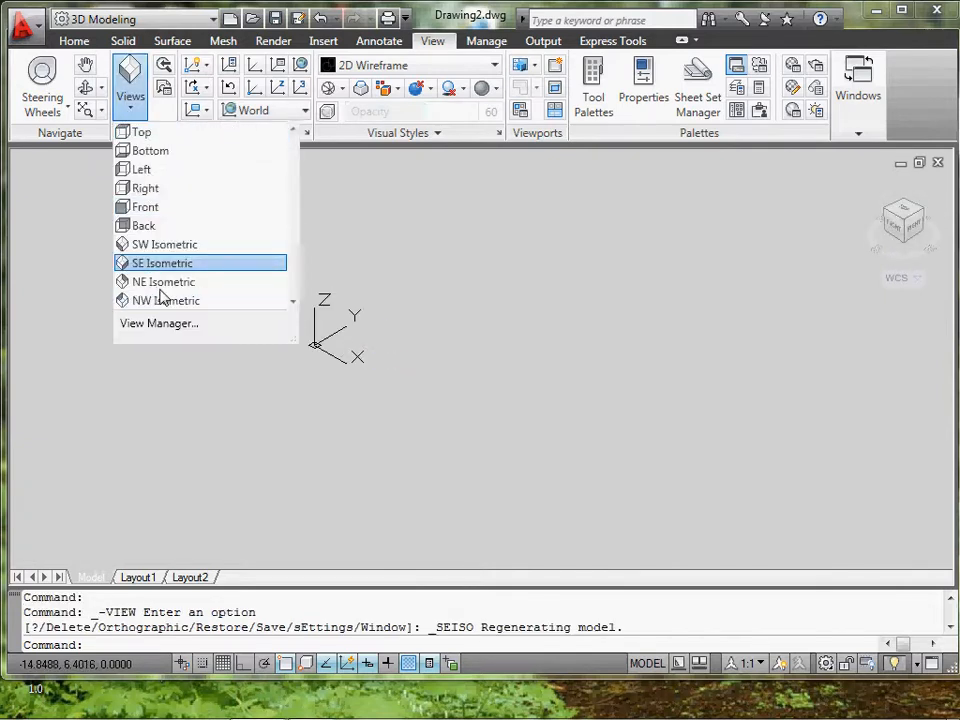
pyautogui.click(164, 280)
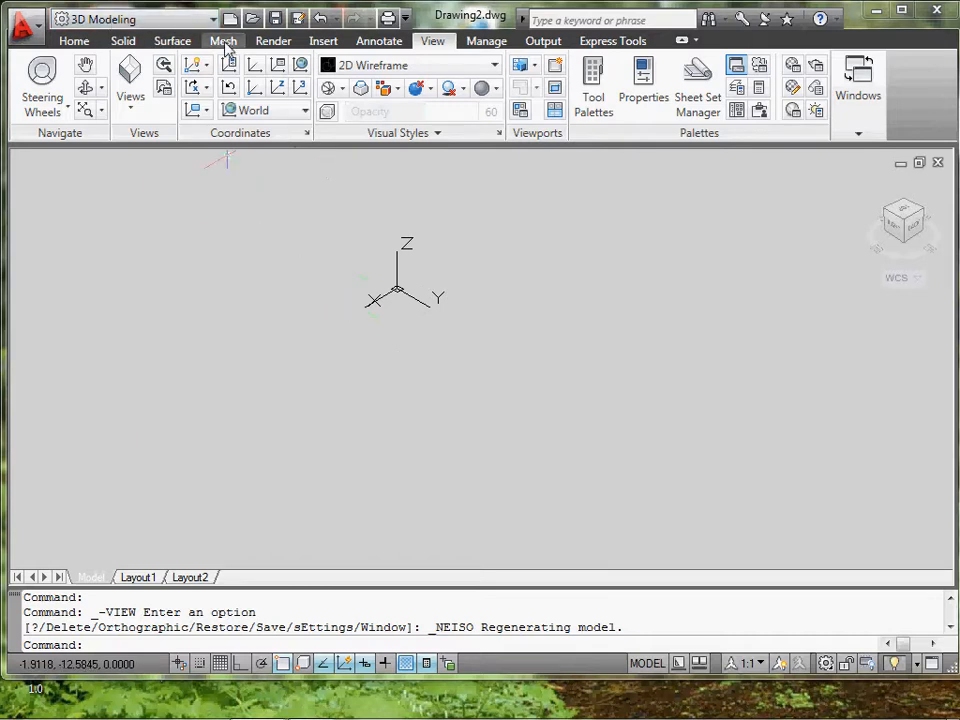
pyautogui.click(120, 40)
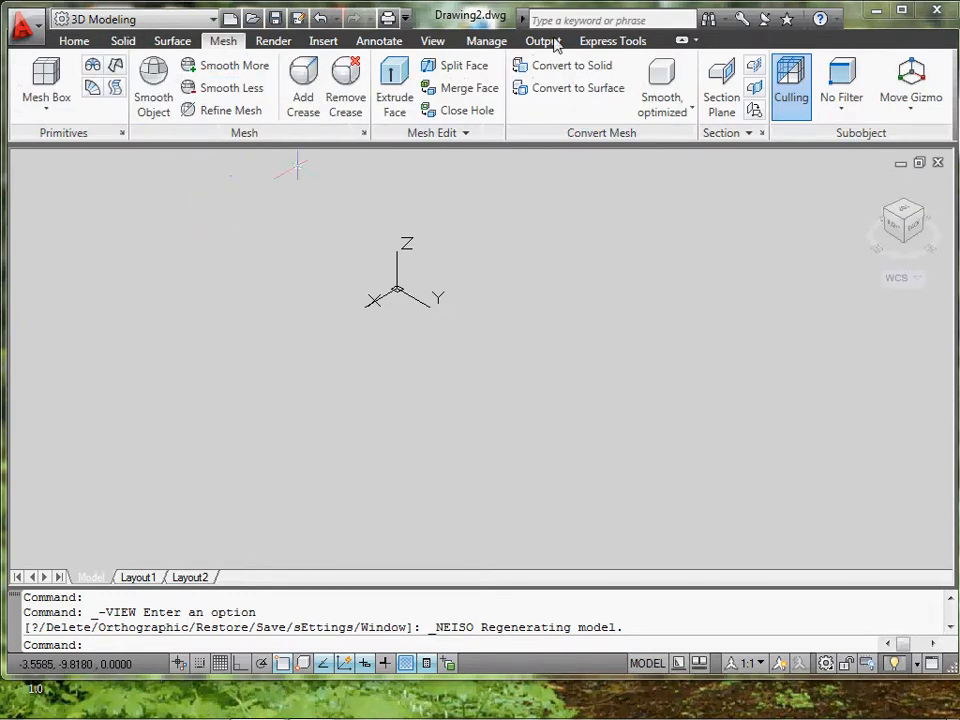
pyautogui.click(432, 40)
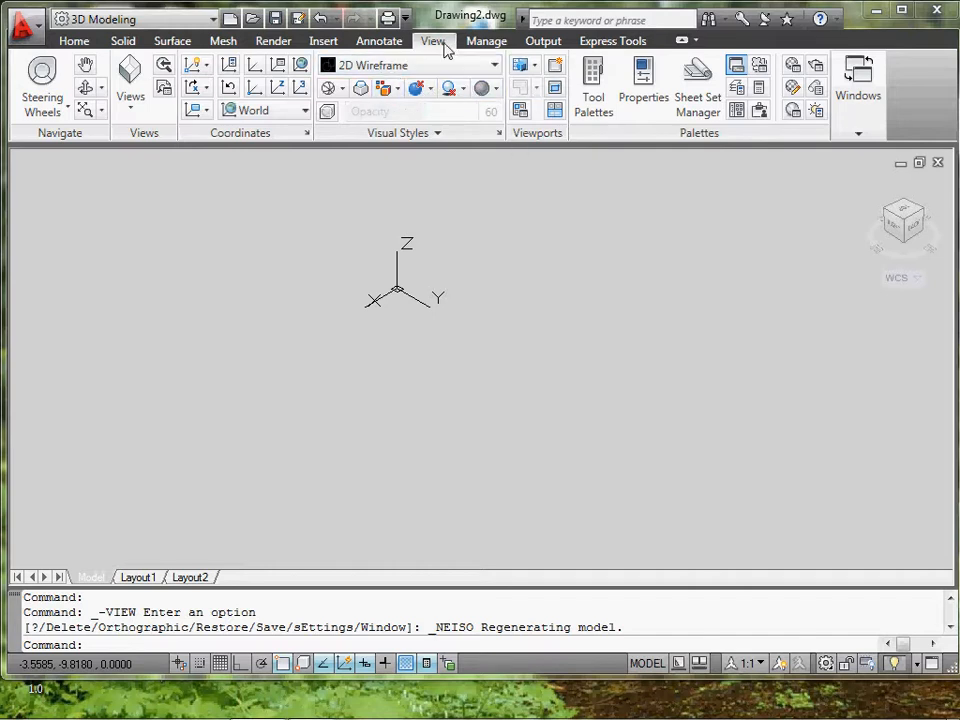
# Apply the Shaded with edges visual style from the Visual Styles gallery.
pyautogui.click(496, 88)
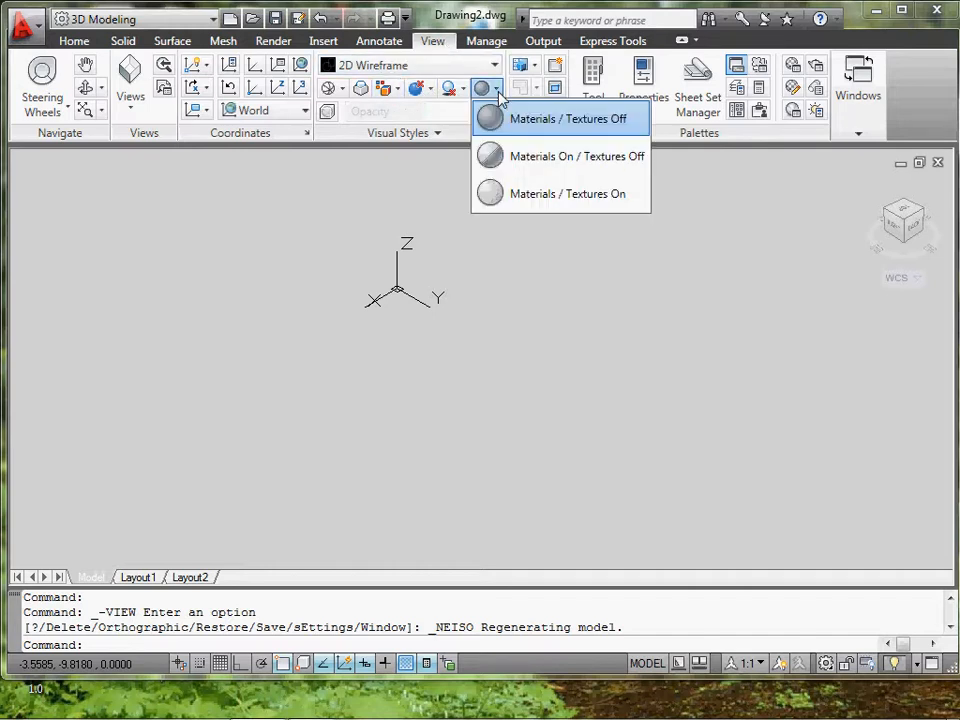
pyautogui.click(406, 88)
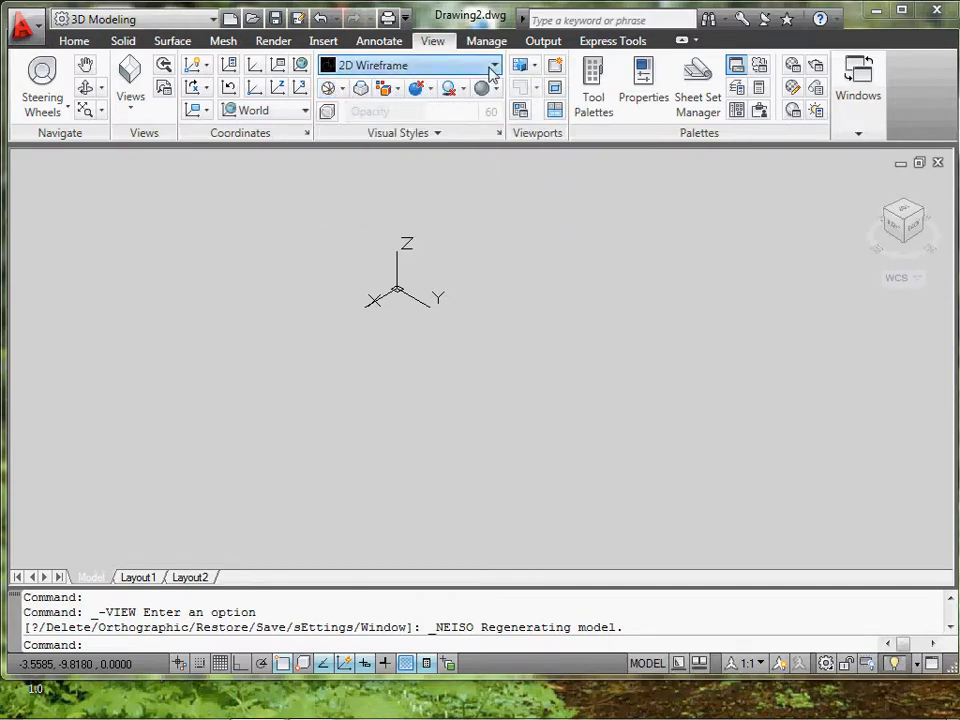
pyautogui.click(492, 64)
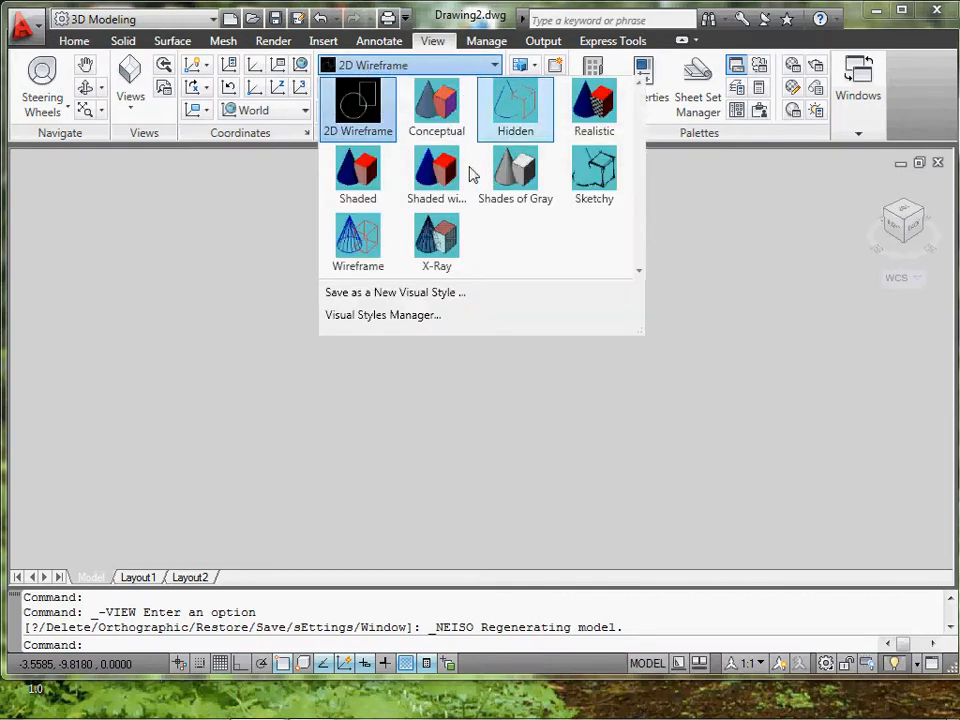
pyautogui.moveTo(376, 188)
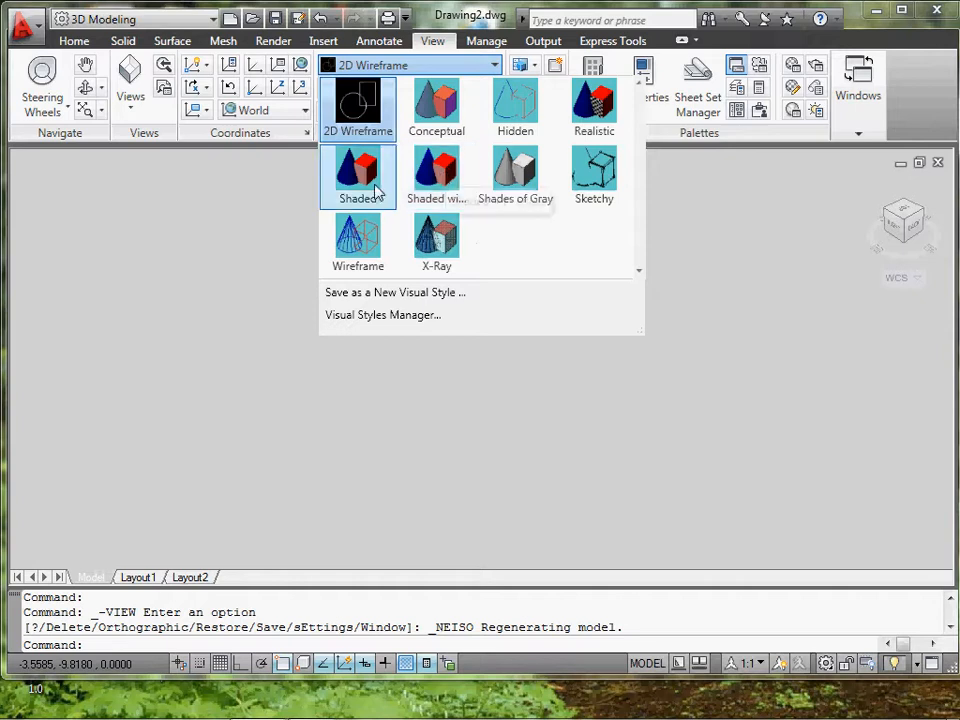
pyautogui.moveTo(376, 184)
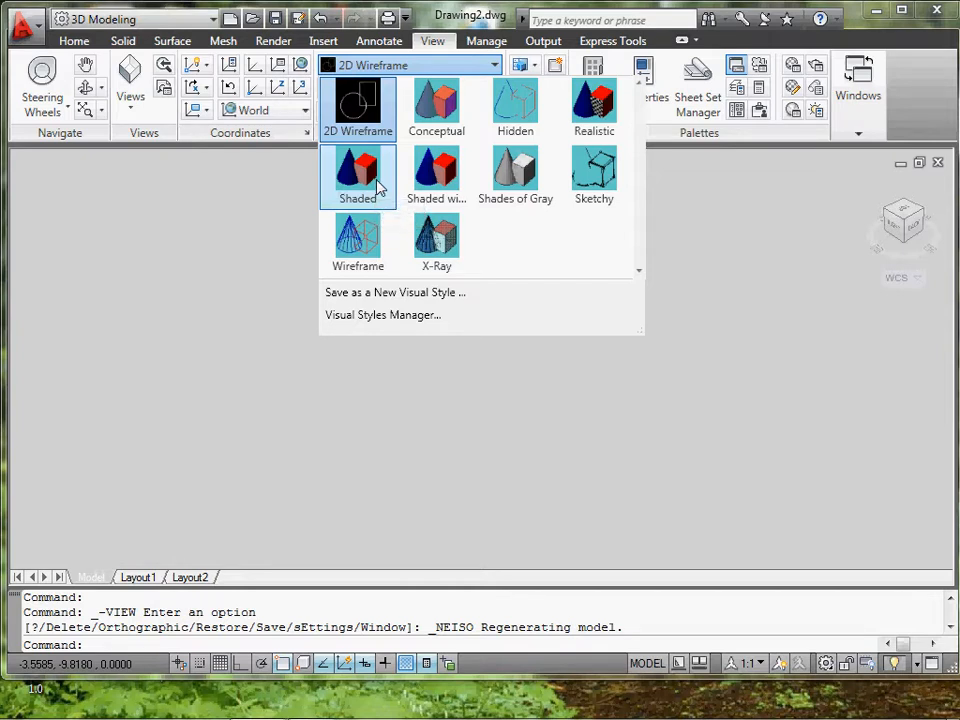
pyautogui.moveTo(430, 176)
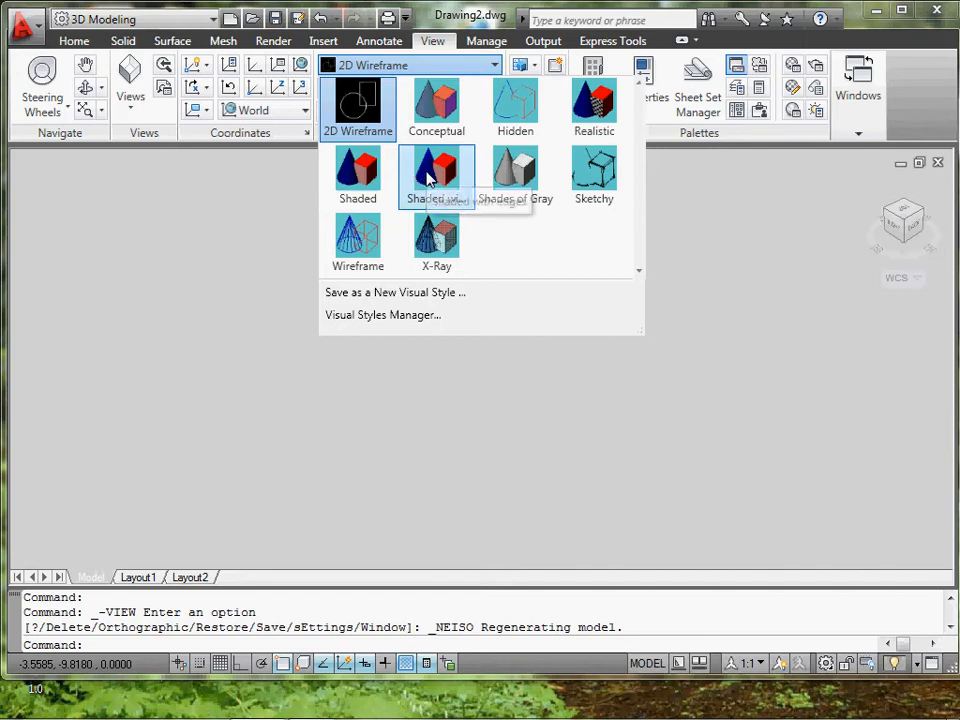
pyautogui.click(436, 170)
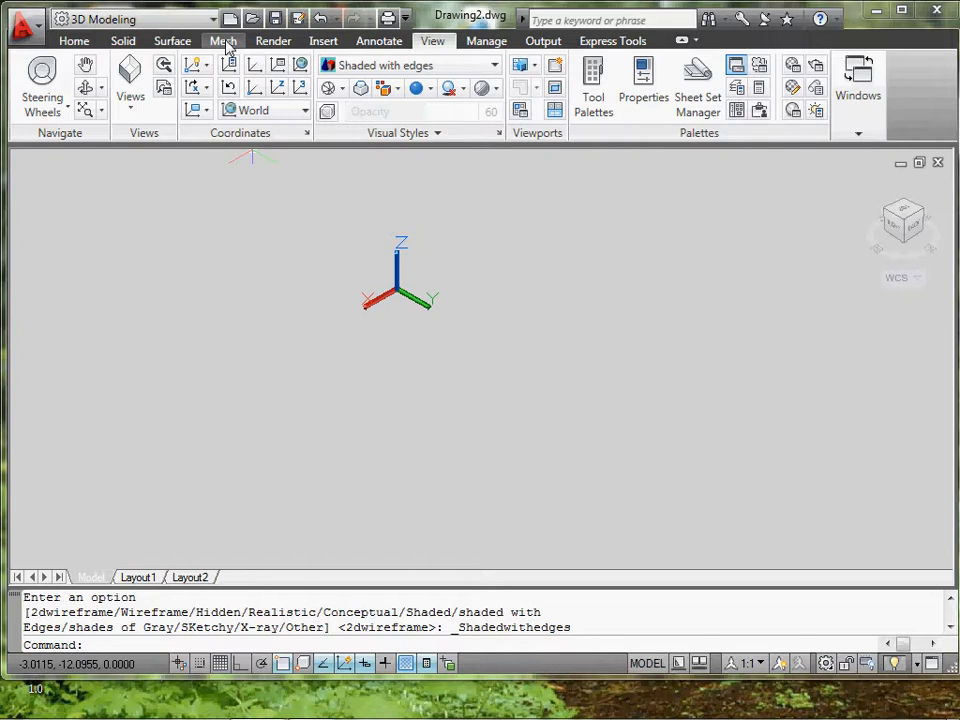
# Draw a tall mesh box around the origin with two base corners and a height.
pyautogui.click(216, 40)
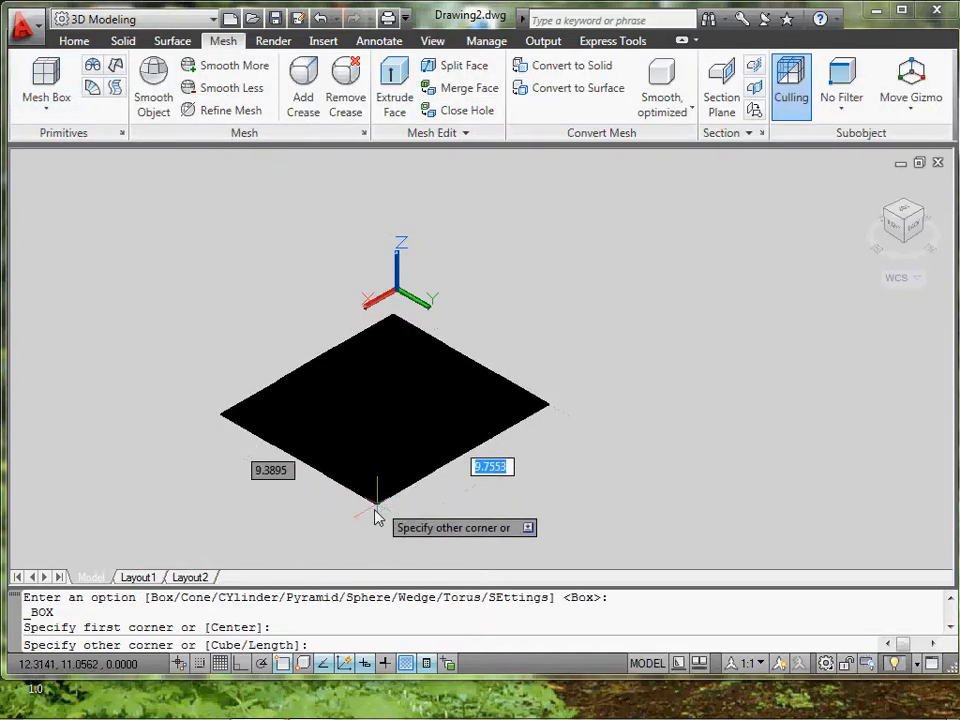
pyautogui.click(450, 340)
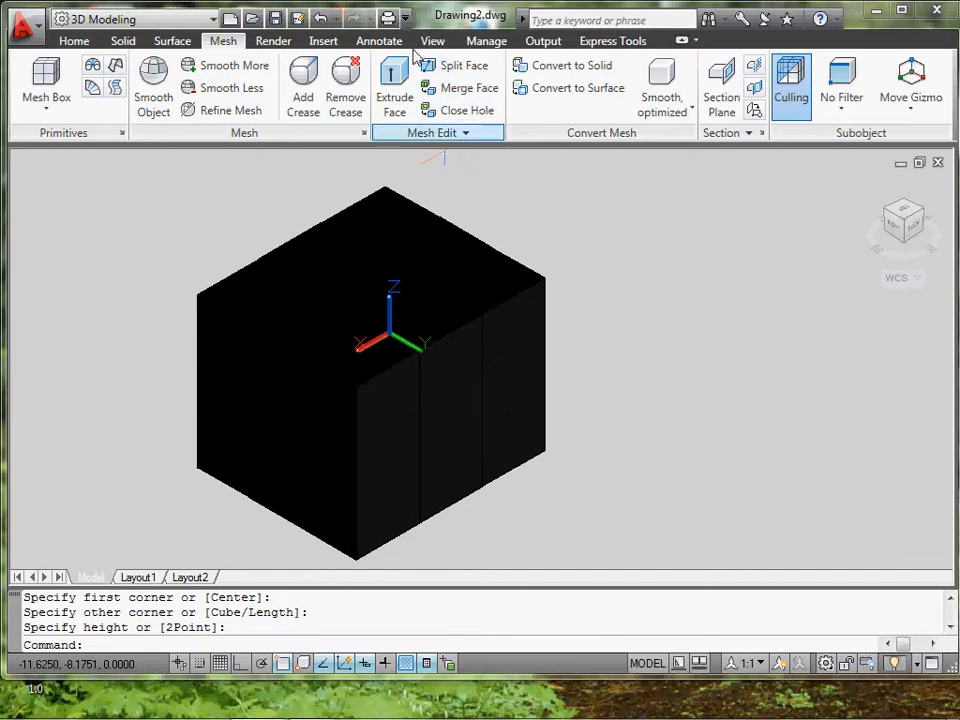
pyautogui.click(396, 18)
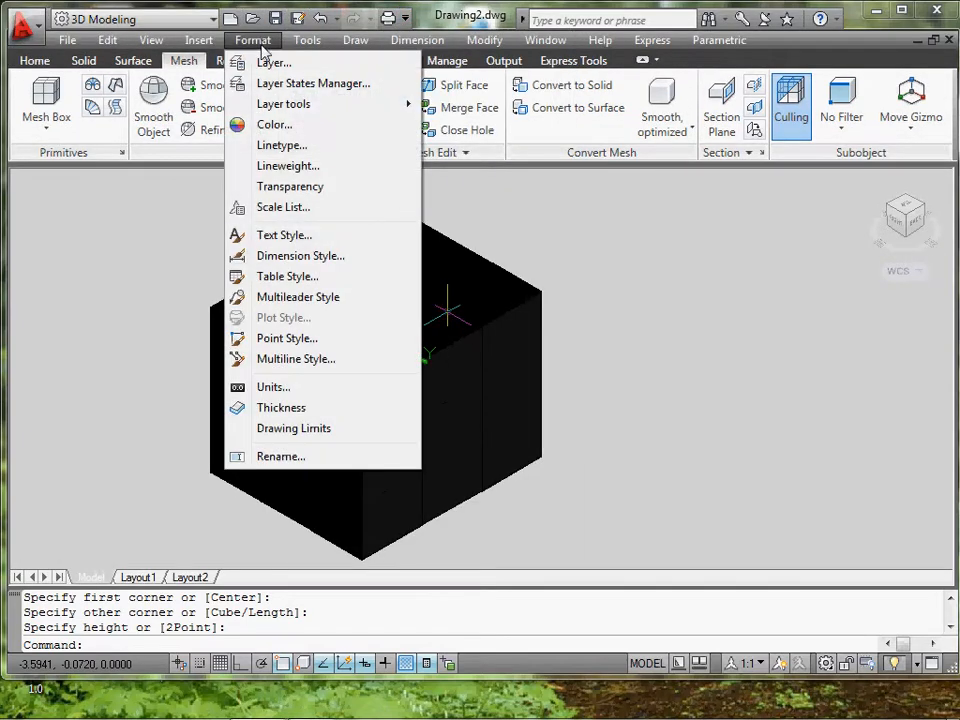
# Create layer 1, colour it blue (index 5), then change it to orange (index 32).
pyautogui.click(276, 62)
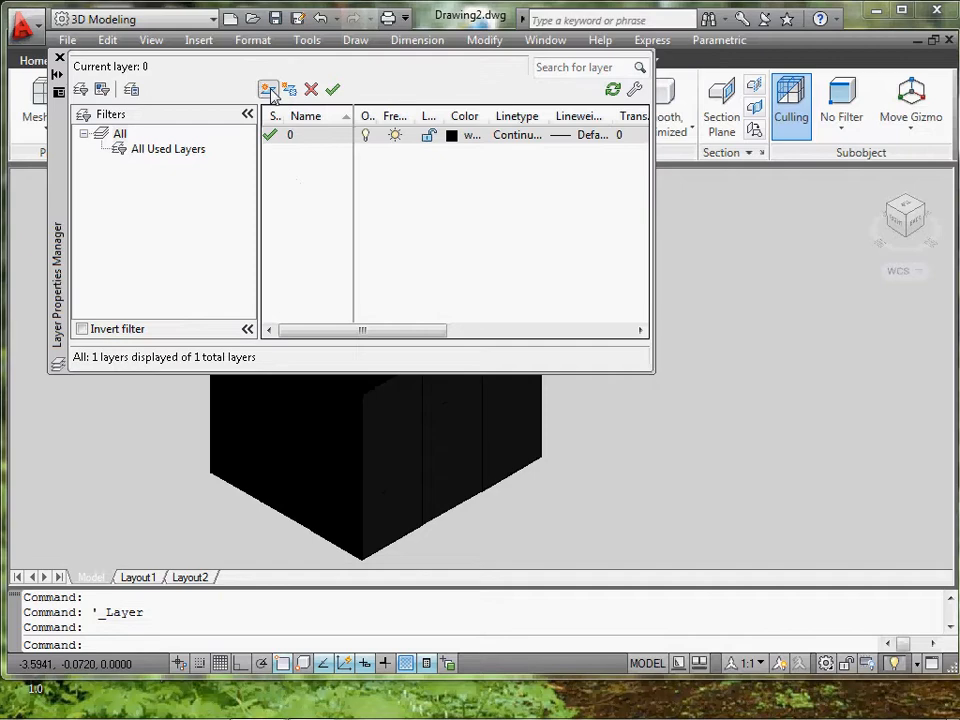
pyautogui.click(268, 88)
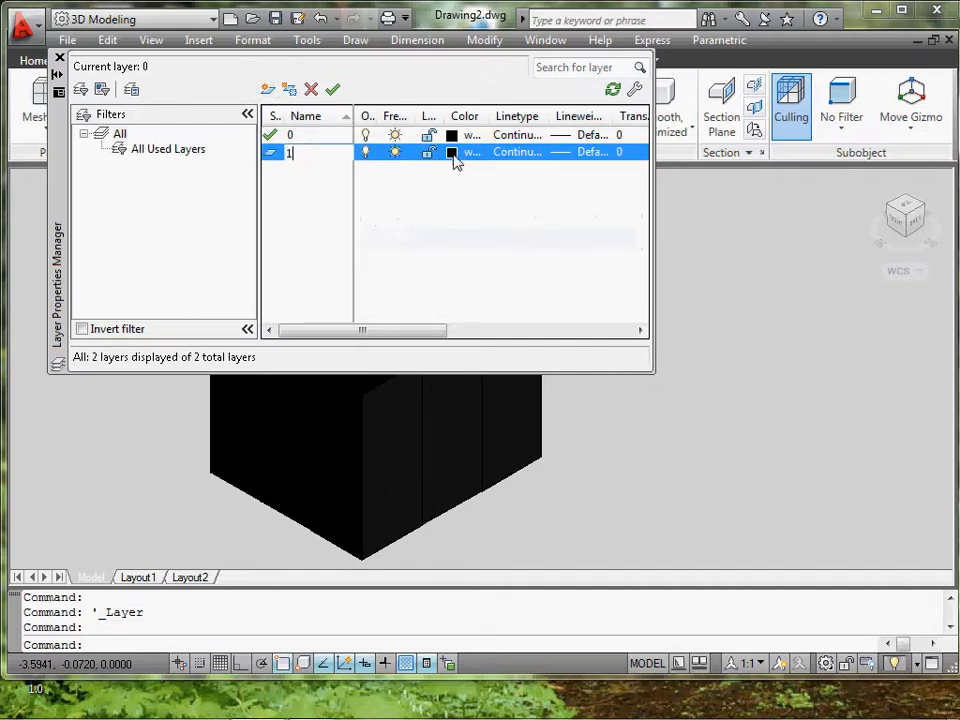
pyautogui.click(454, 152)
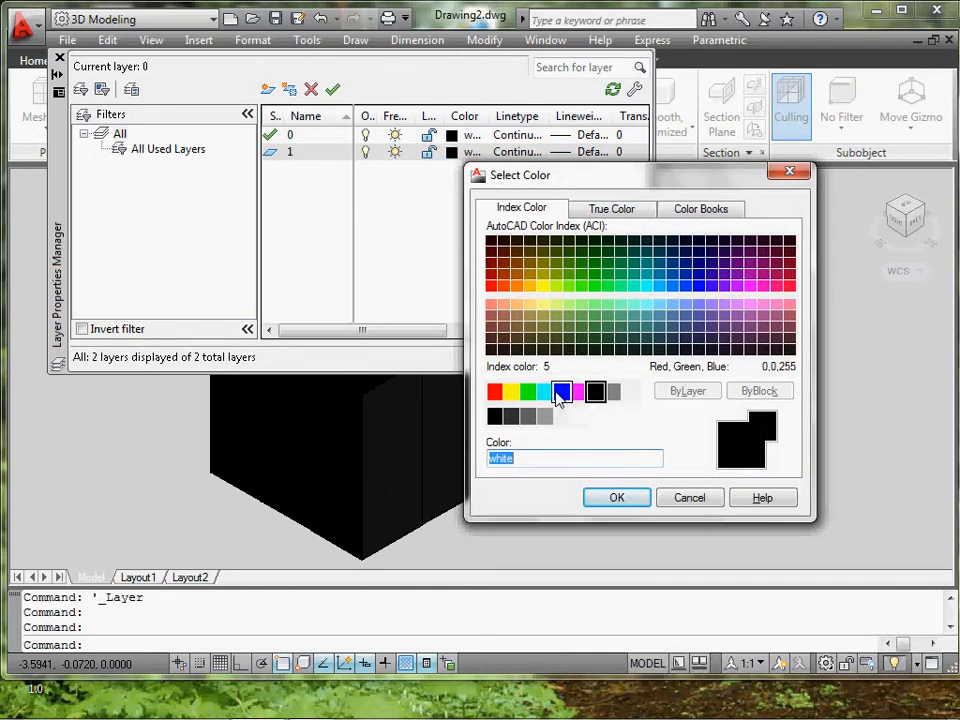
pyautogui.moveTo(562, 392)
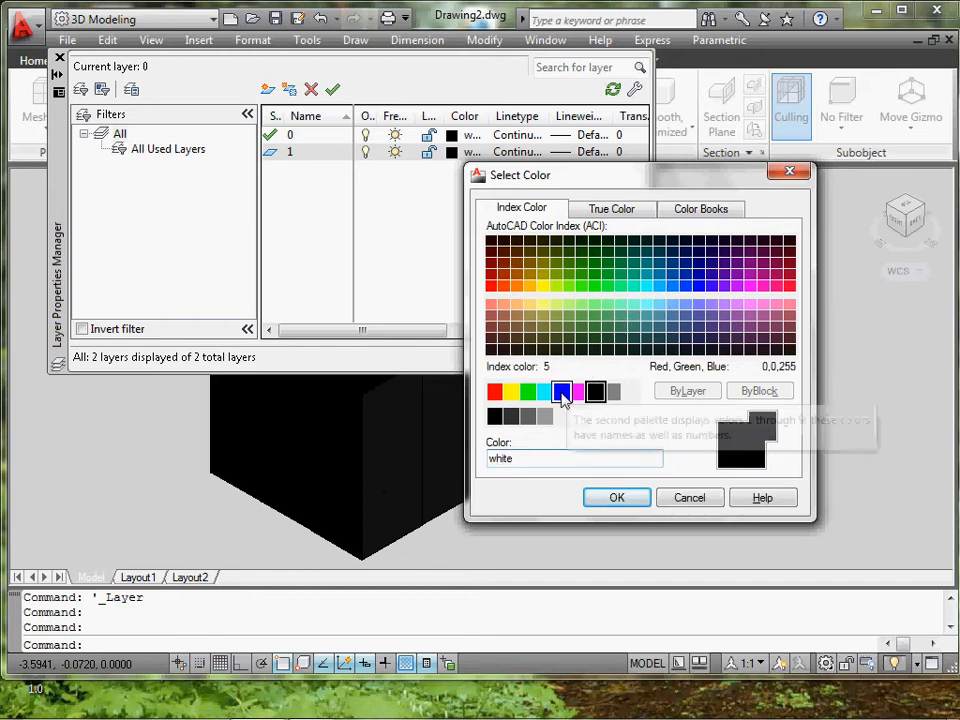
pyautogui.click(616, 496)
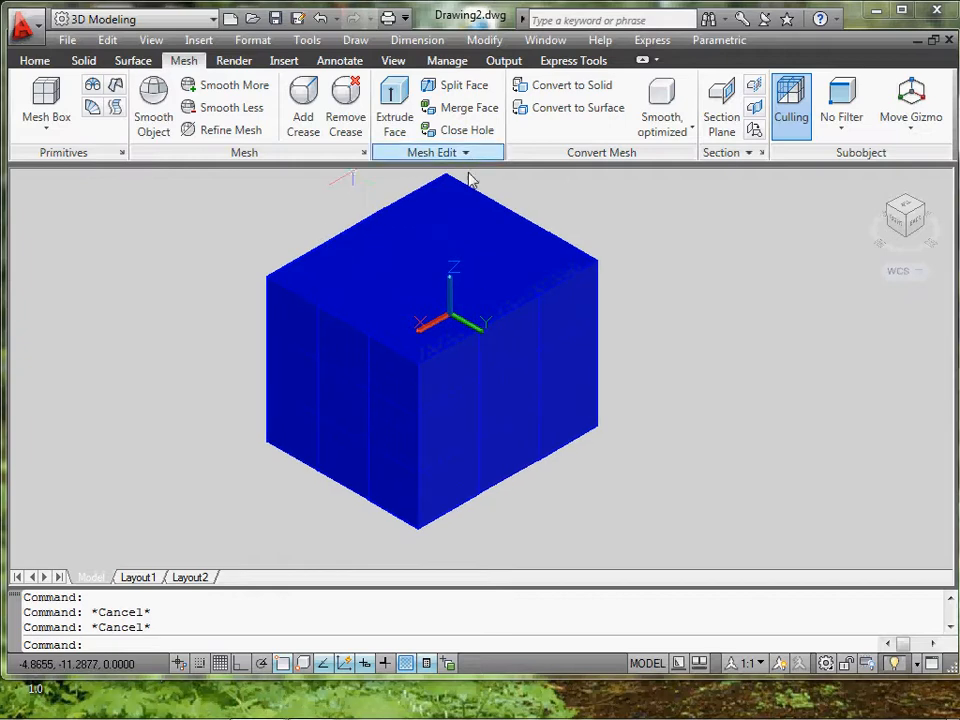
pyautogui.click(306, 40)
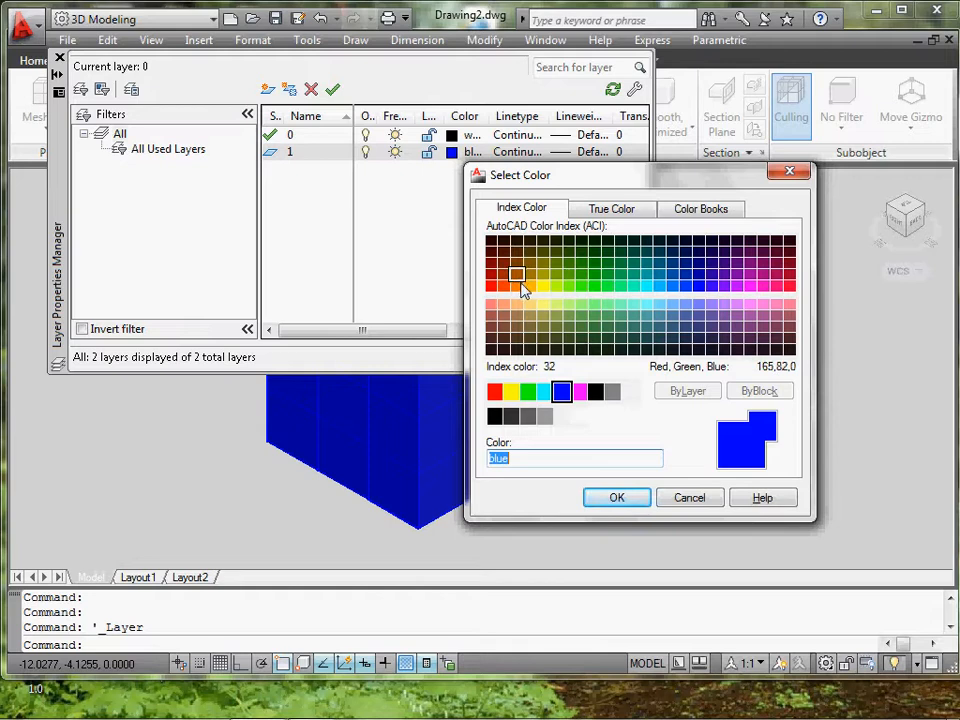
pyautogui.click(616, 498)
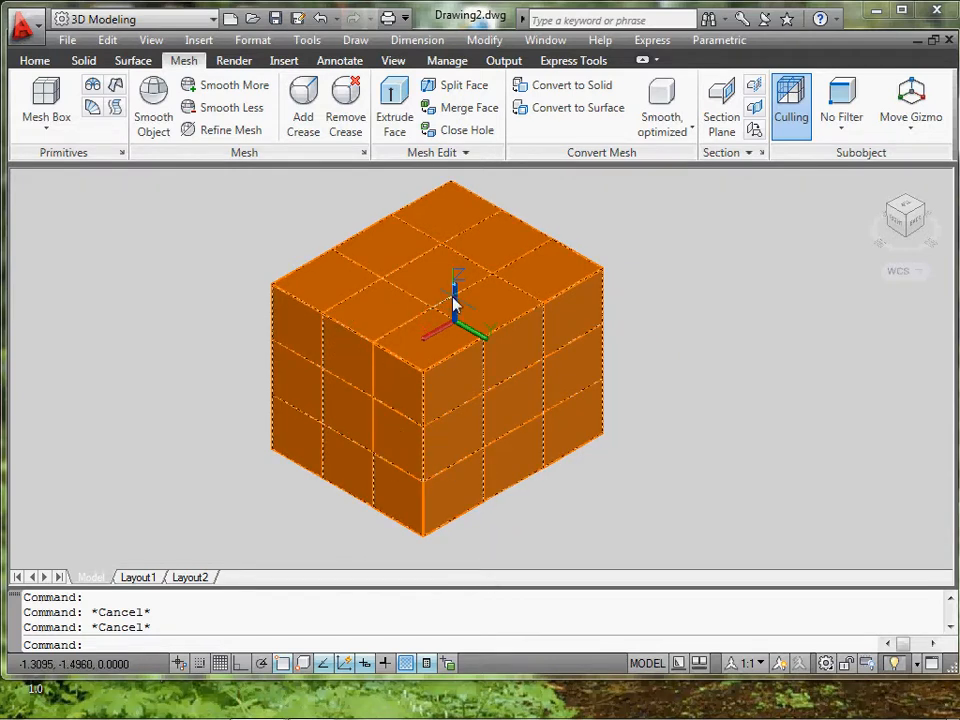
pyautogui.moveTo(456, 304)
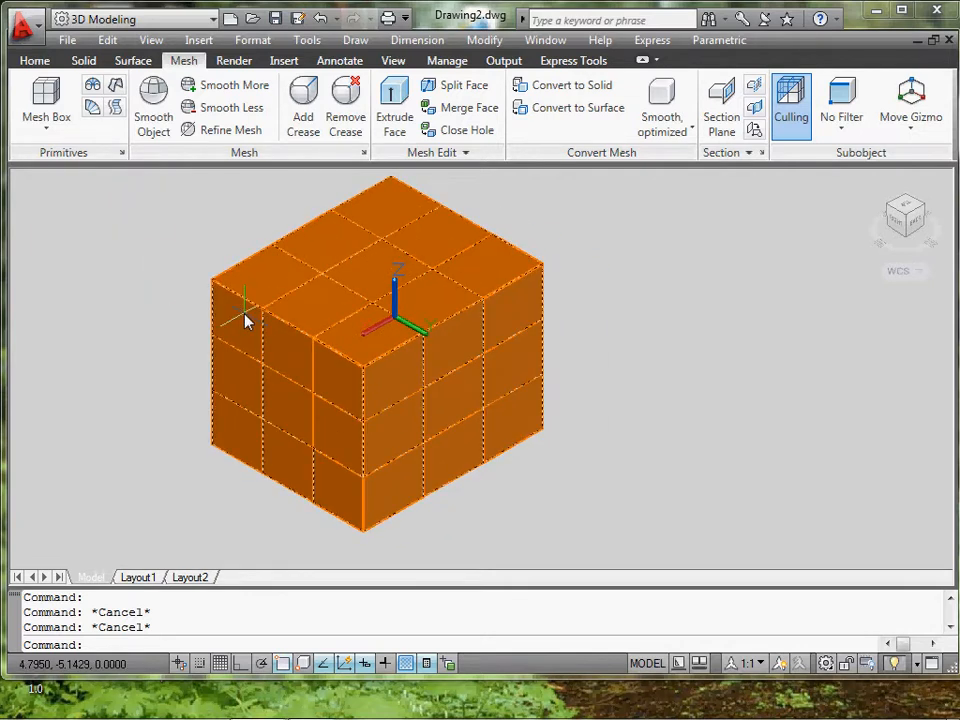
pyautogui.moveTo(246, 320)
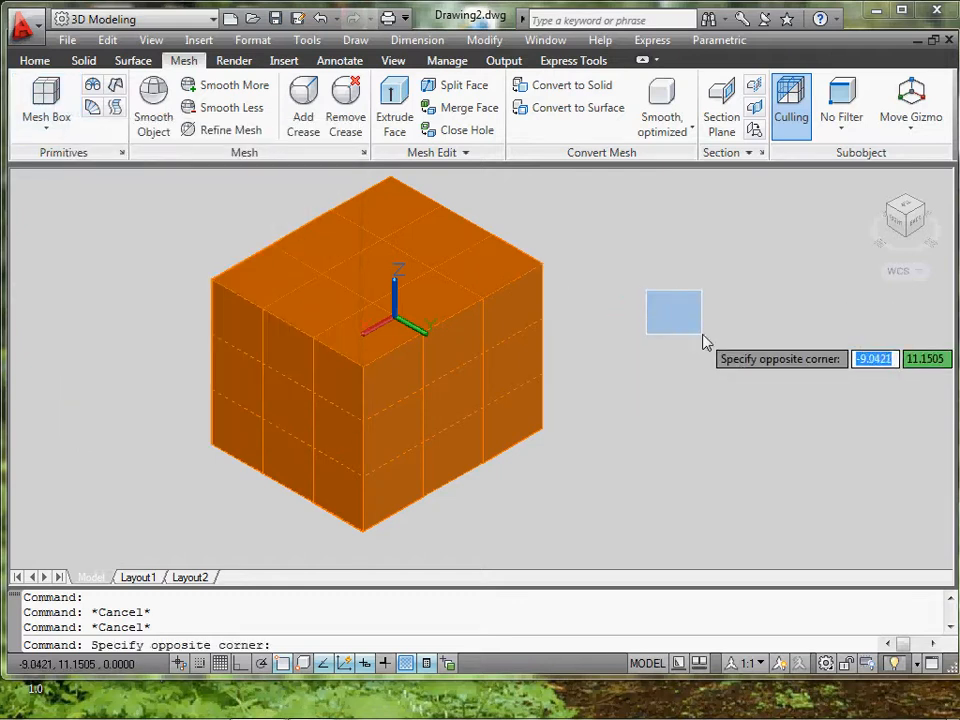
pyautogui.moveTo(910, 96)
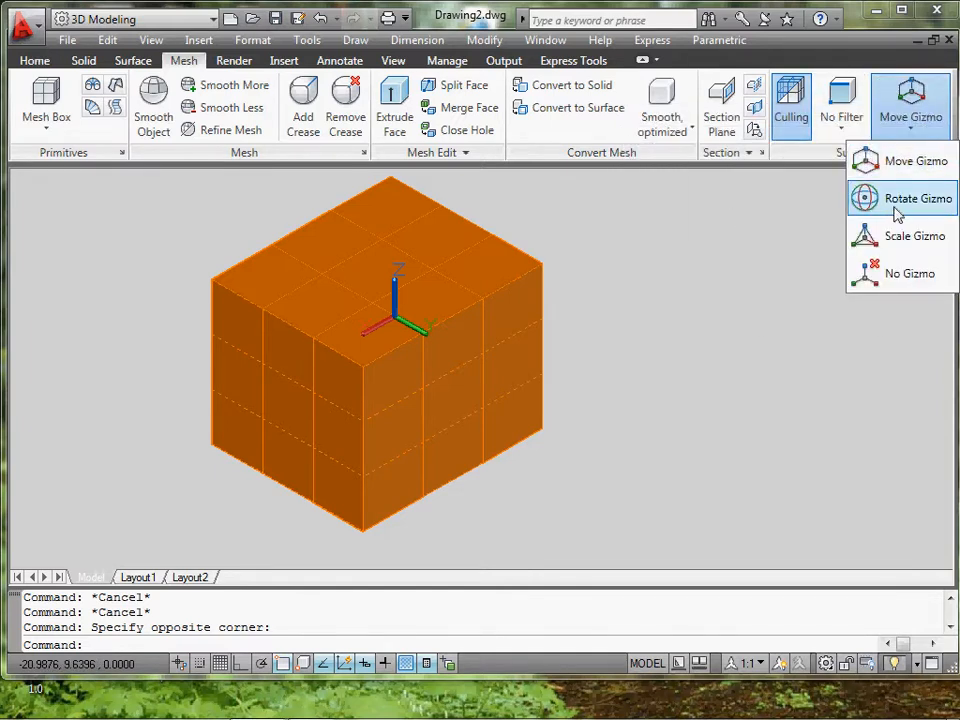
pyautogui.moveTo(908, 272)
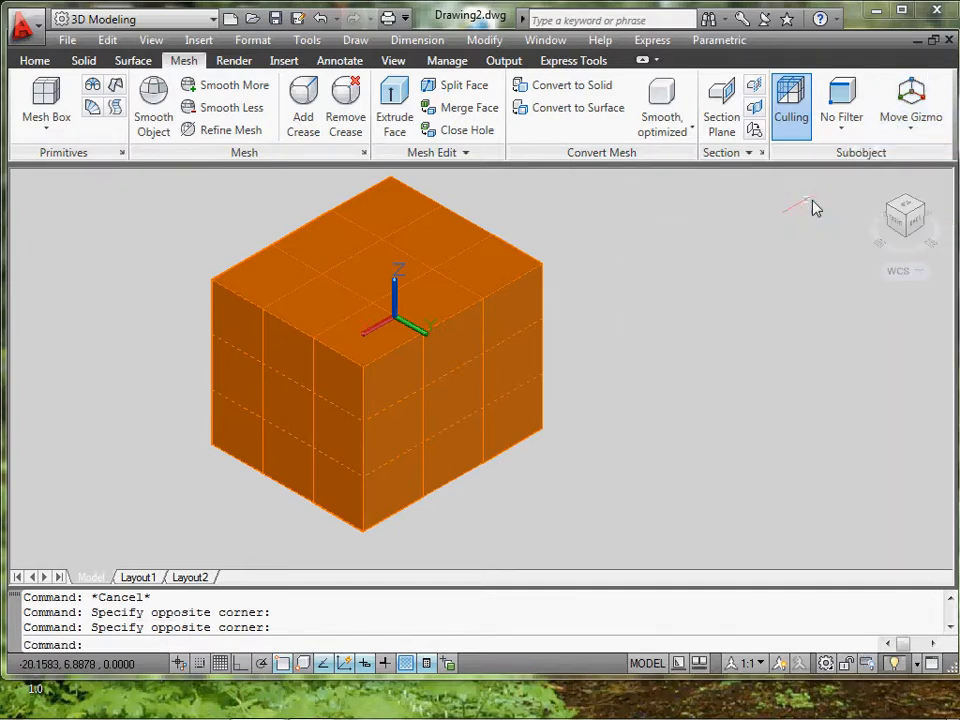
pyautogui.moveTo(844, 100)
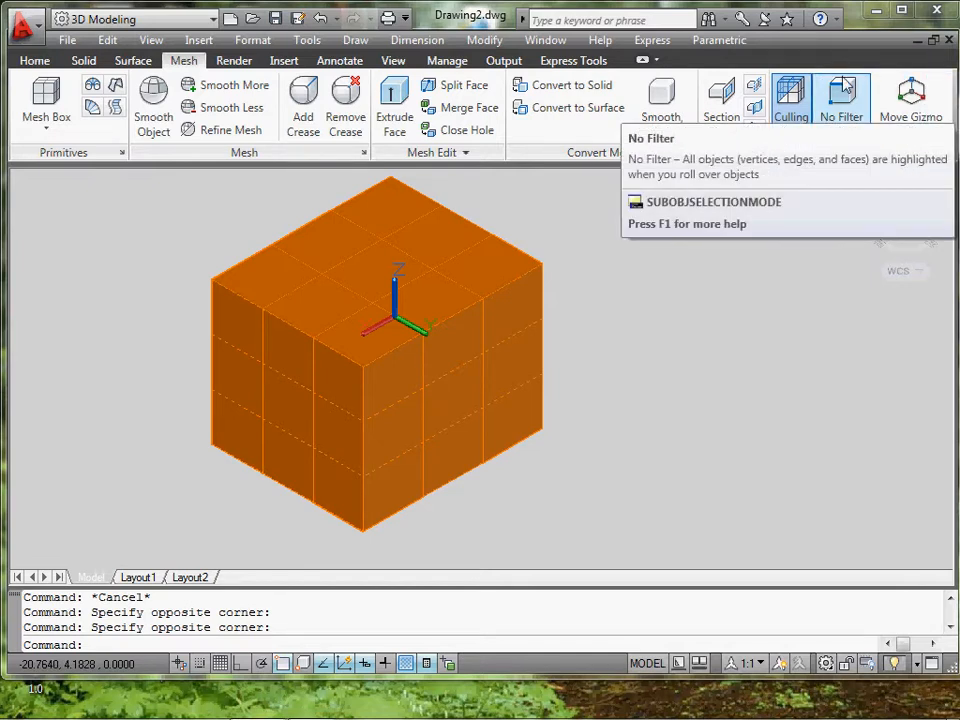
# Filter picking to faces and trial-stretch the box's top centre face upward with the gizmo.
pyautogui.click(844, 100)
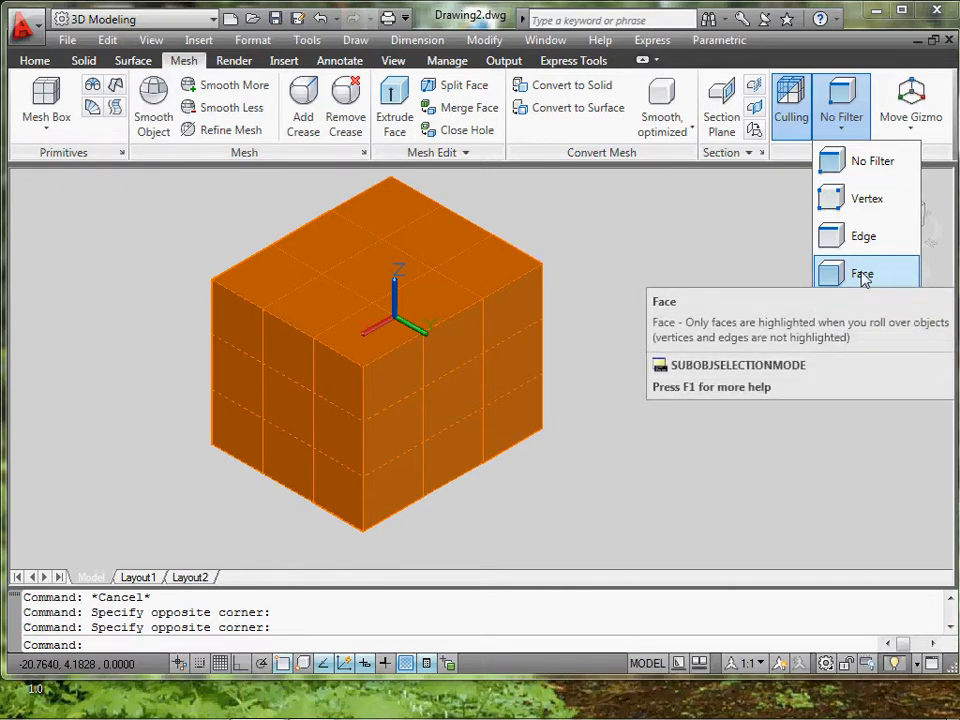
pyautogui.click(862, 272)
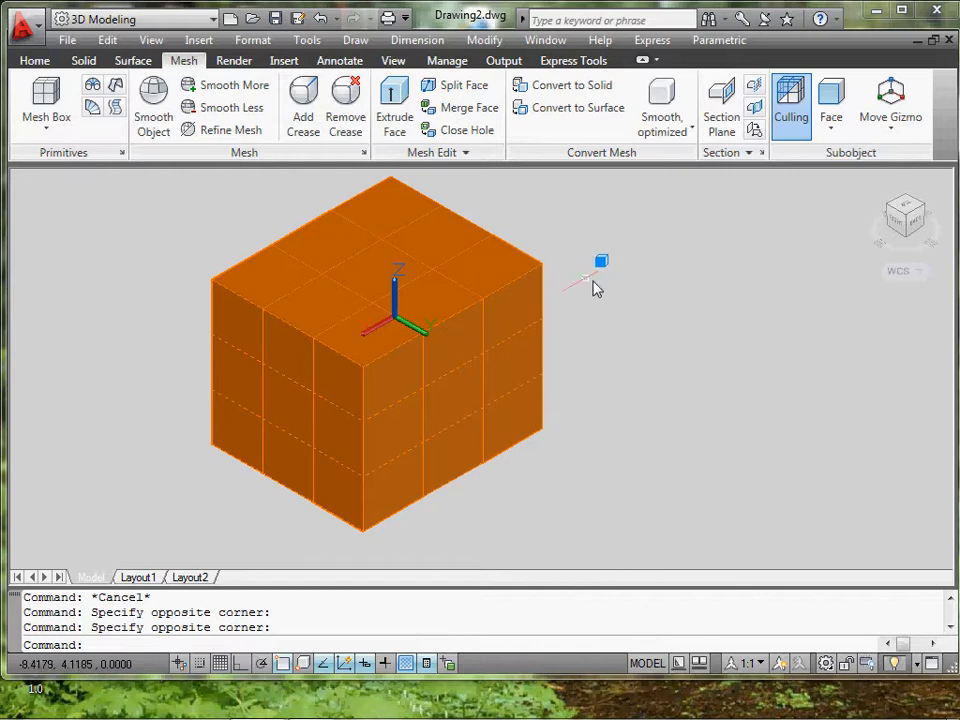
pyautogui.moveTo(588, 276)
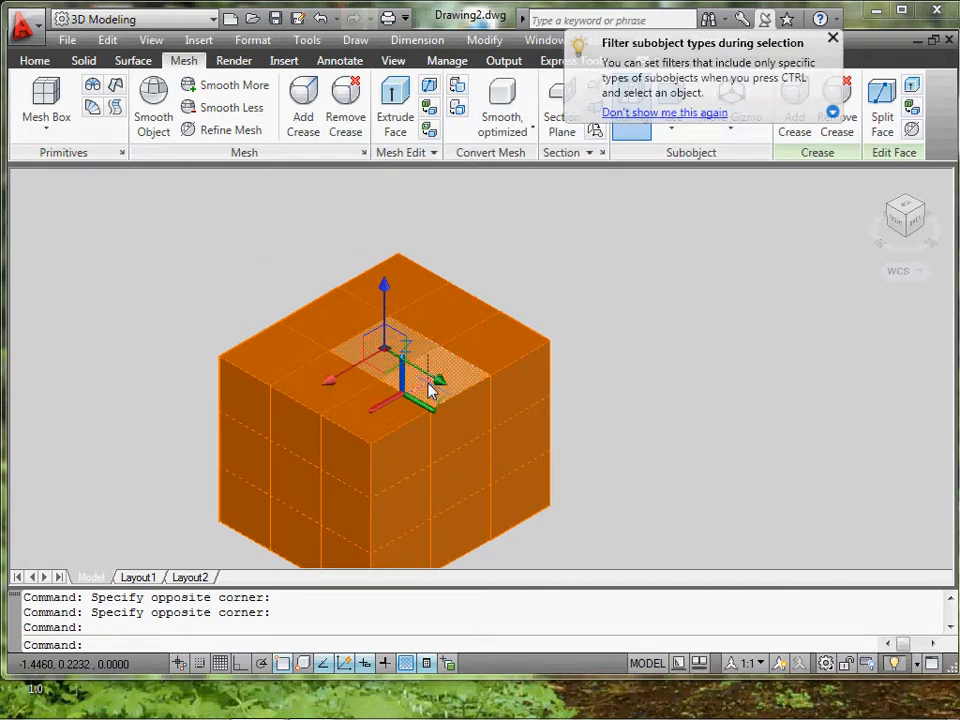
pyautogui.moveTo(402, 380)
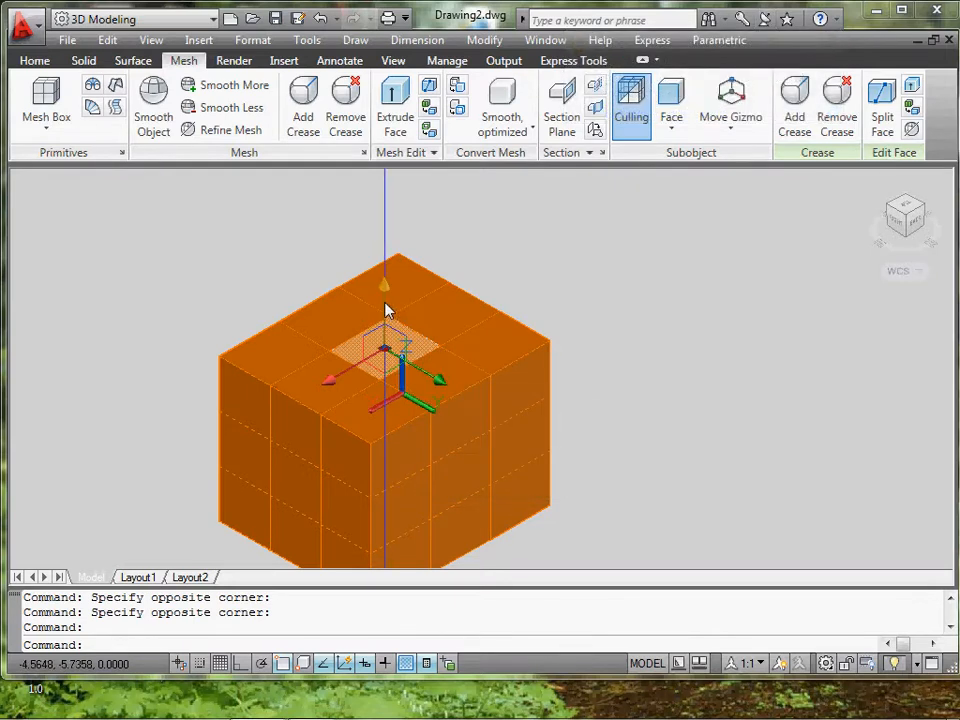
pyautogui.moveTo(388, 310)
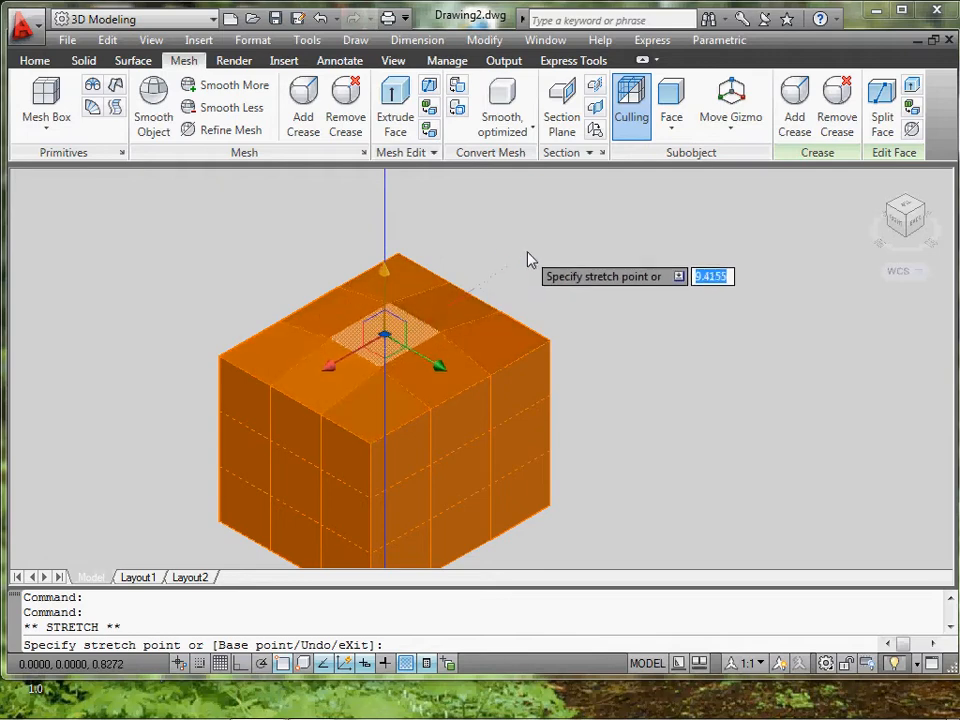
pyautogui.moveTo(512, 246)
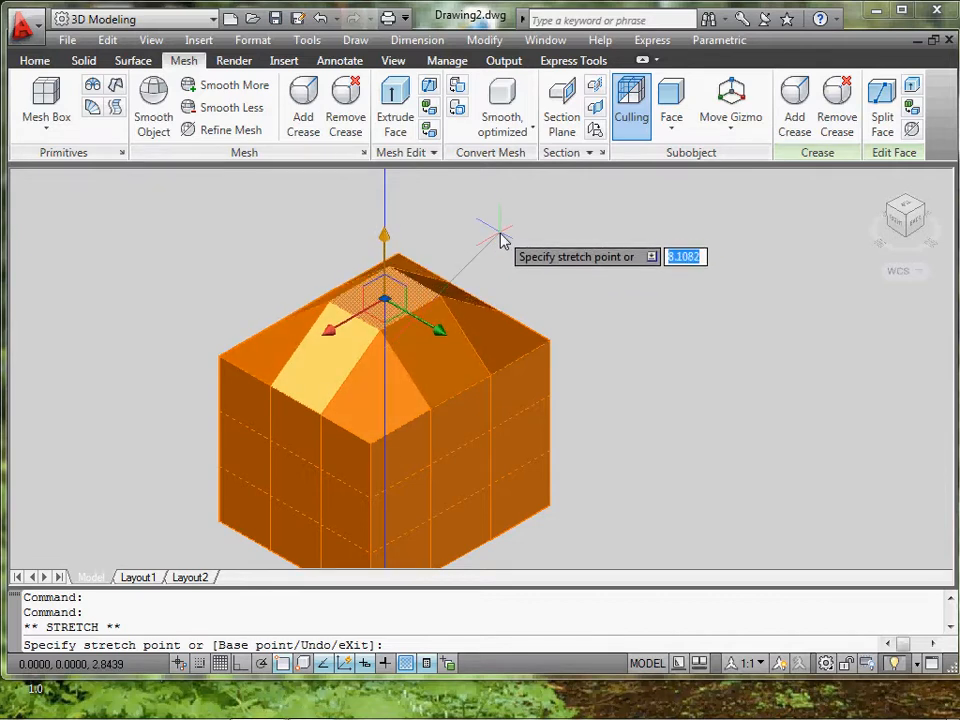
pyautogui.click(576, 320)
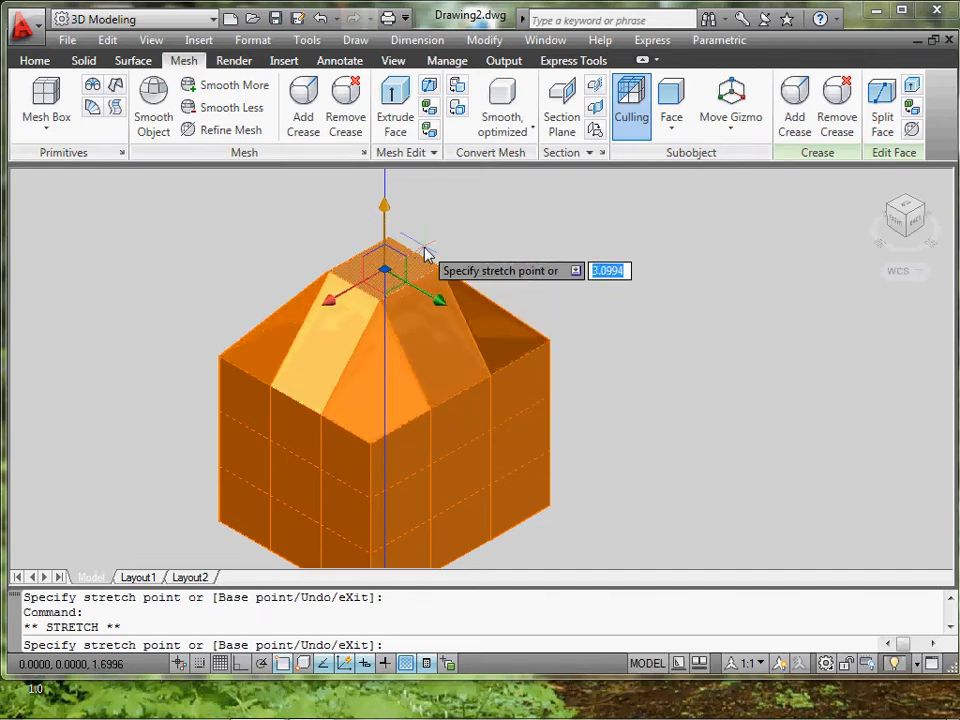
pyautogui.moveTo(420, 250); pyautogui.dragTo(590, 320)
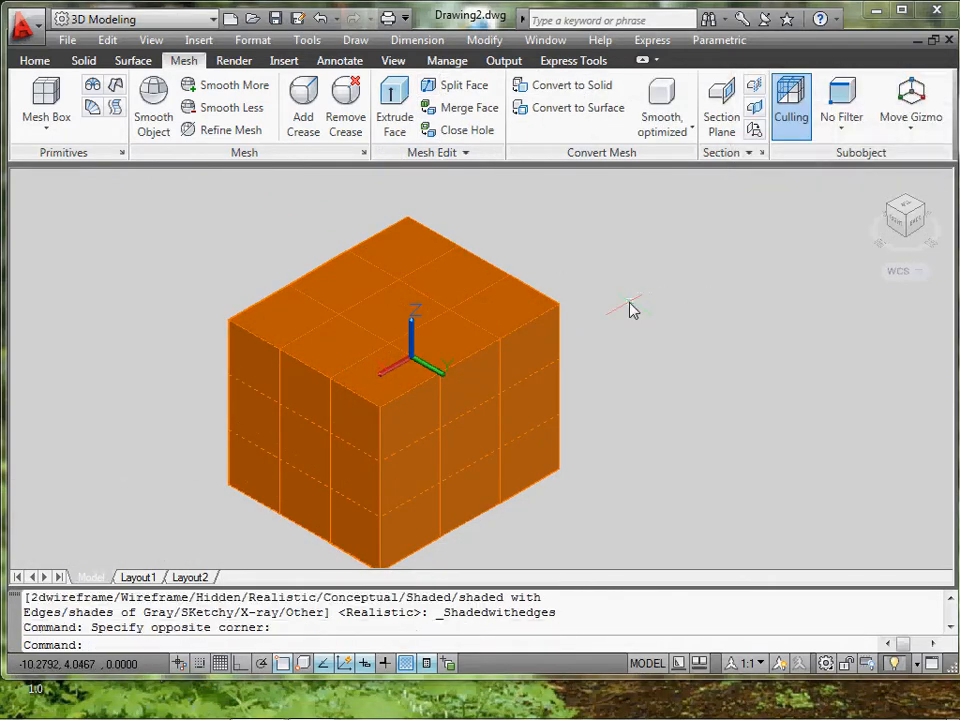
pyautogui.moveTo(664, 296)
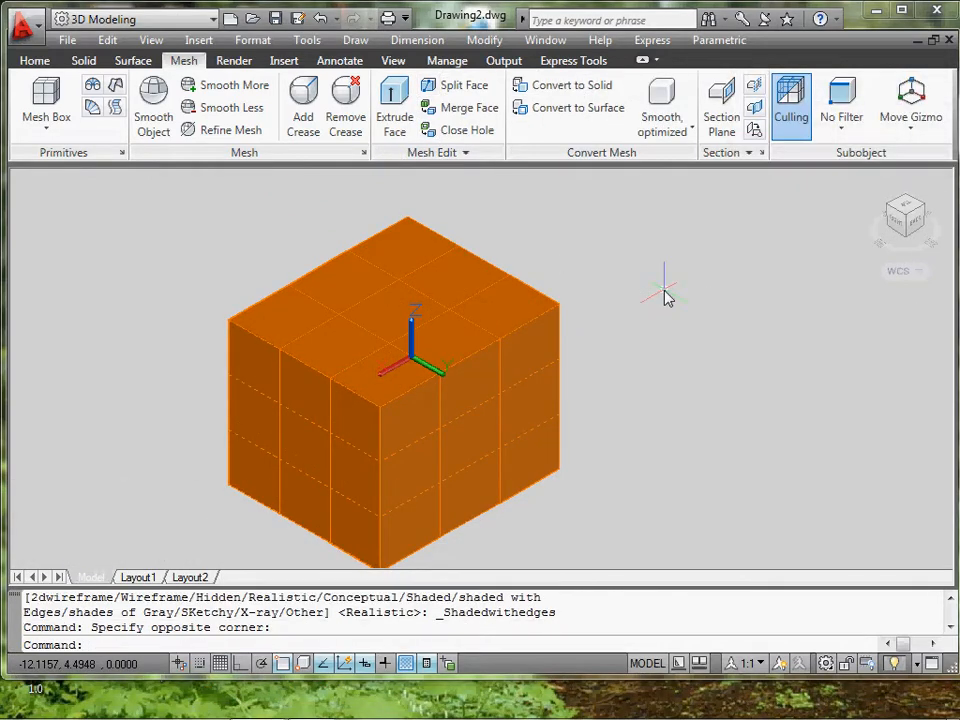
pyautogui.moveTo(644, 190)
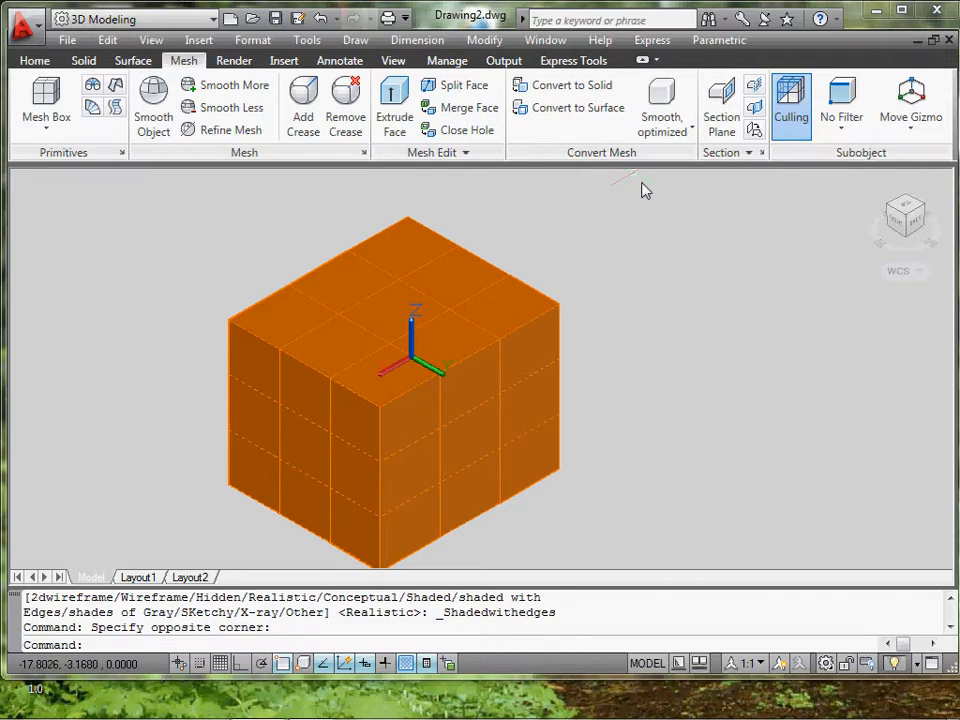
# Filter to faces and pull the top centre face outward into a long slanted snout.
pyautogui.click(840, 104)
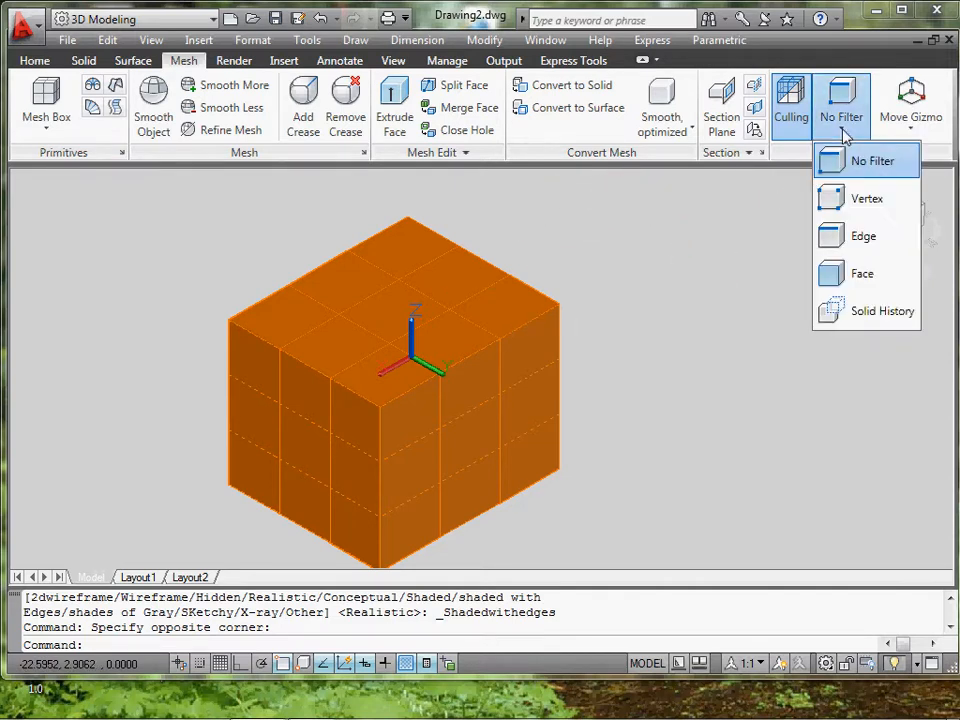
pyautogui.click(860, 272)
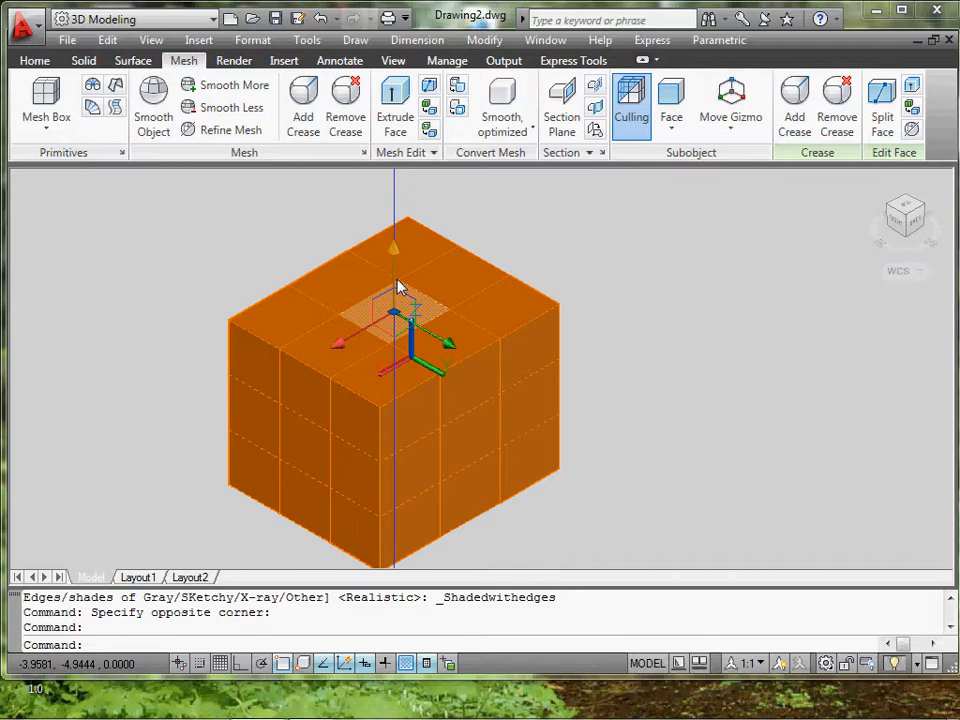
pyautogui.moveTo(396, 266)
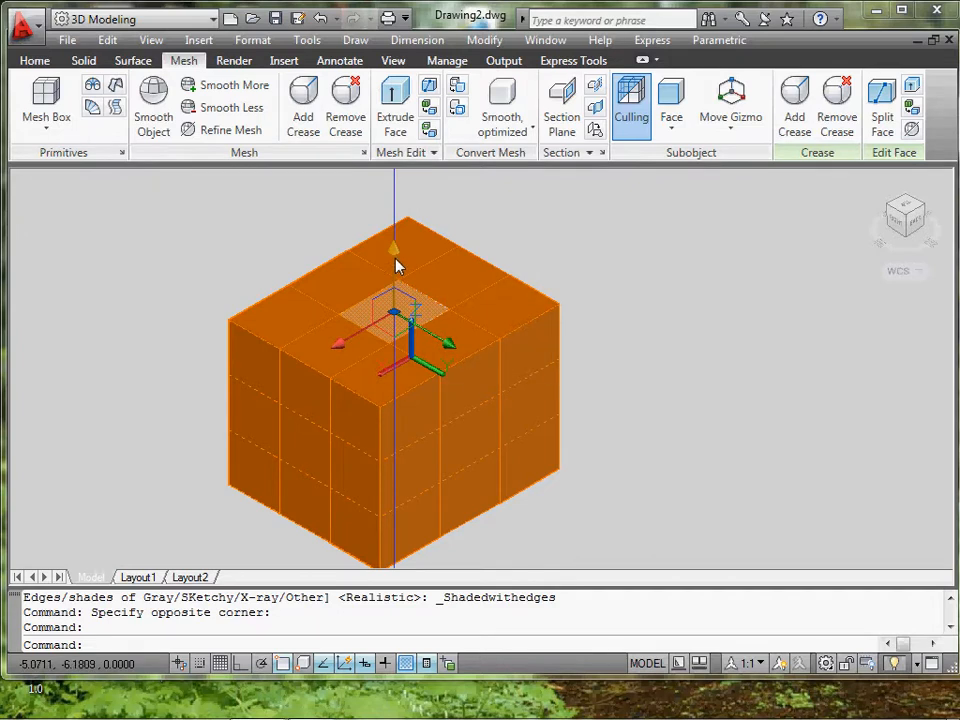
pyautogui.moveTo(392, 300); pyautogui.dragTo(396, 216)
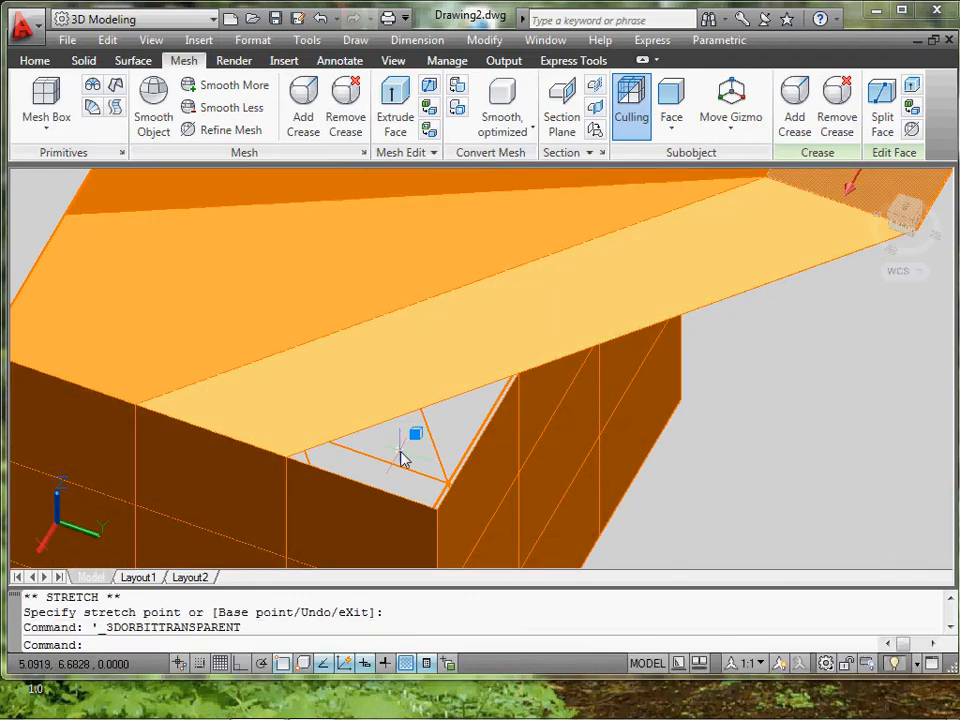
pyautogui.moveTo(400, 458); pyautogui.dragTo(476, 378)
pyautogui.write('U')
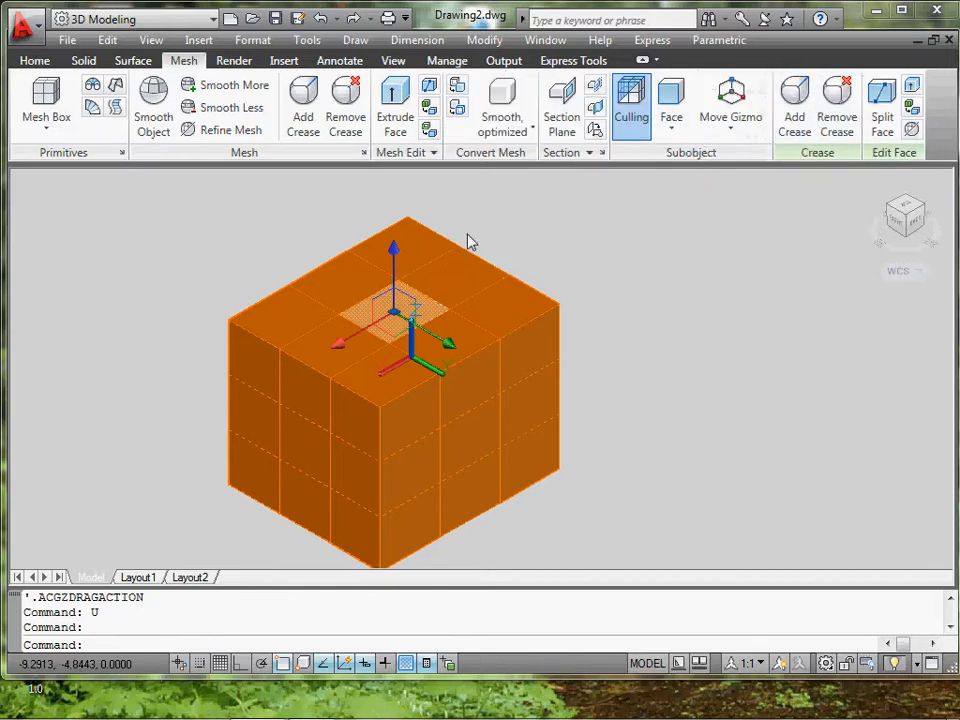
pyautogui.moveTo(392, 304); pyautogui.dragTo(410, 196)
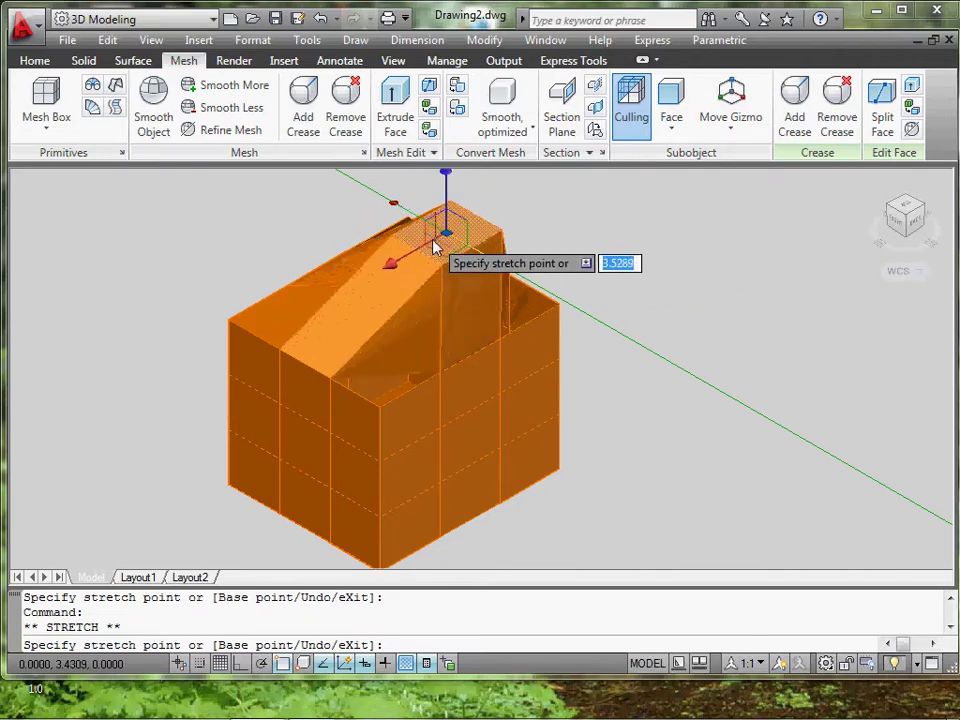
pyautogui.click(376, 250)
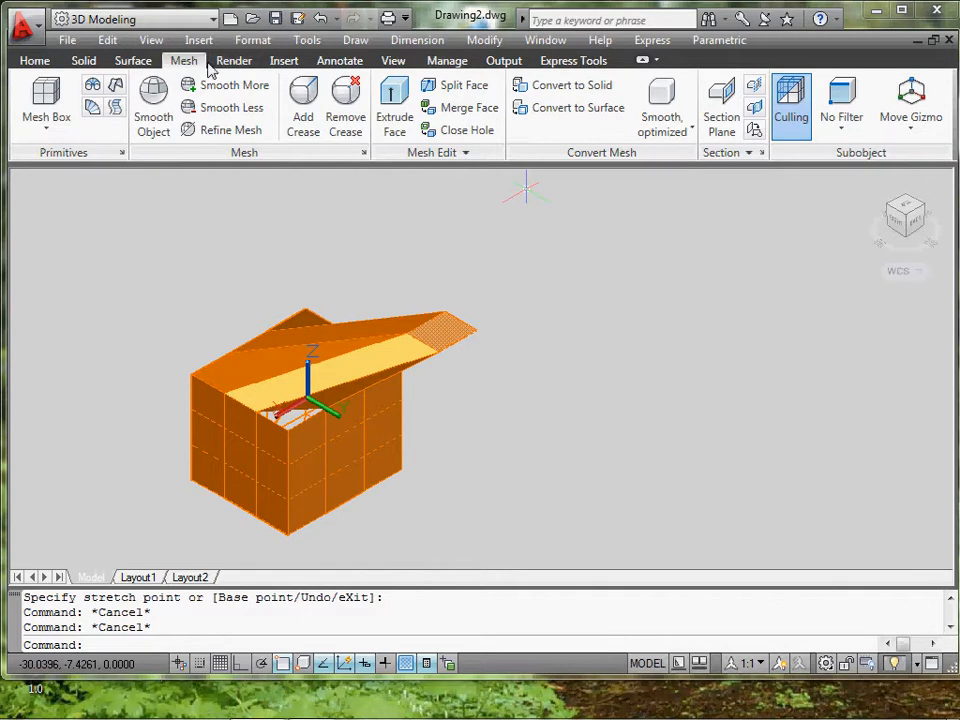
# Smooth the box into a rounded head, then lower its smoothness by one level.
pyautogui.click(232, 84)
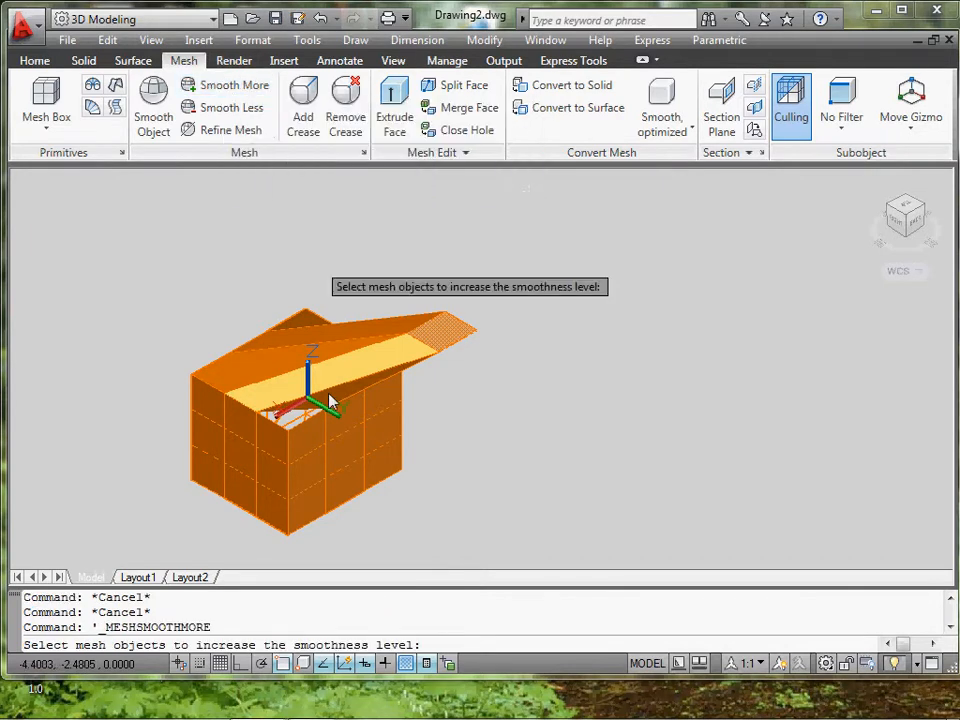
pyautogui.click(332, 400)
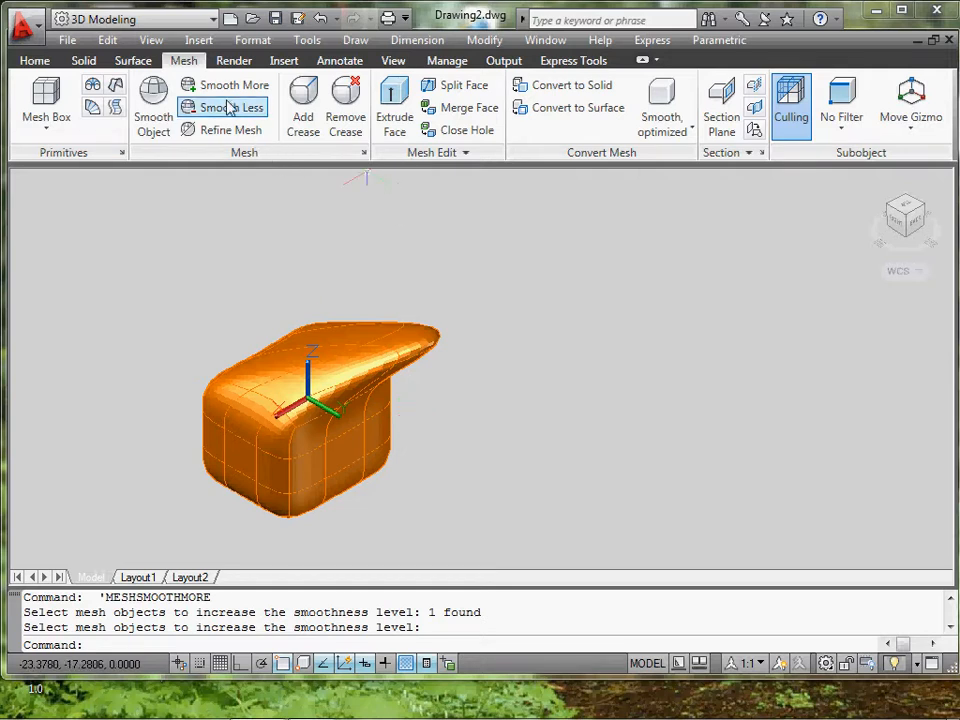
pyautogui.click(226, 108)
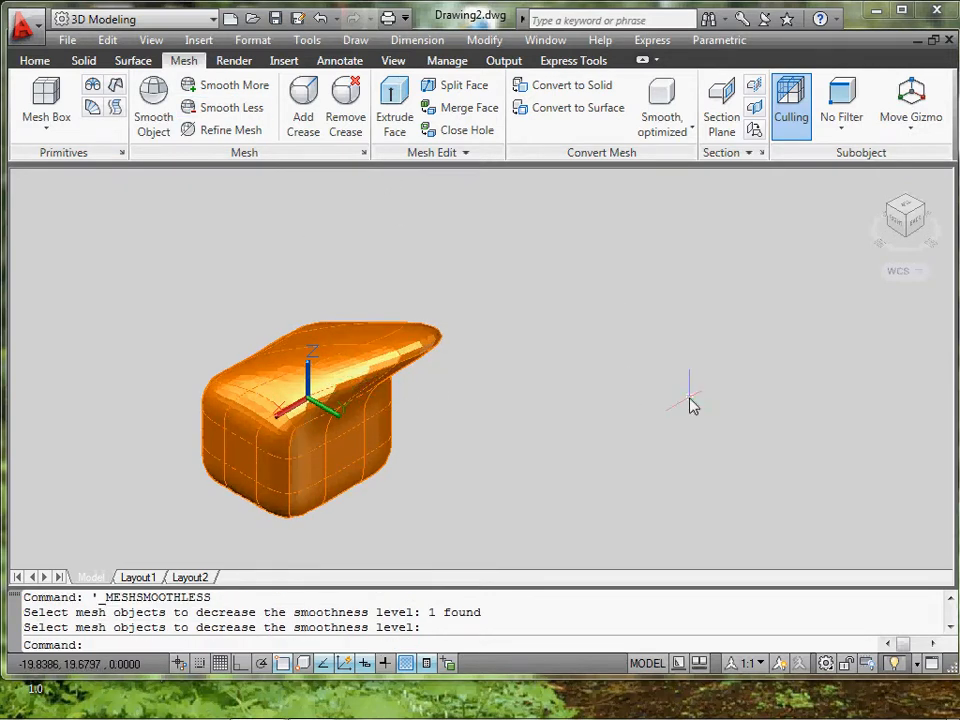
pyautogui.moveTo(690, 400); pyautogui.dragTo(420, 458)
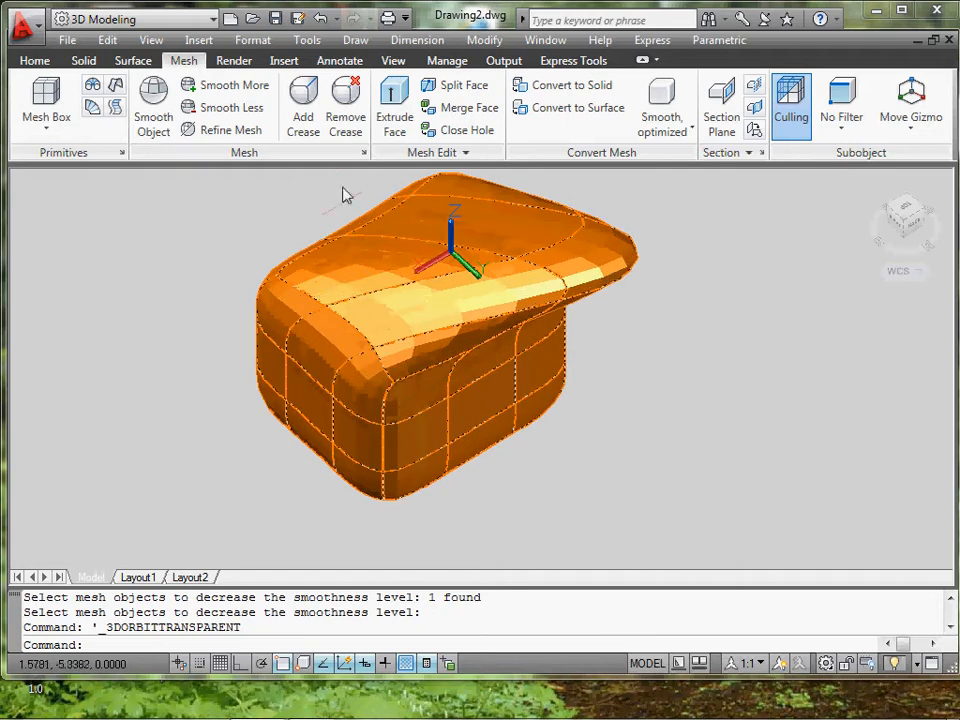
pyautogui.moveTo(308, 96)
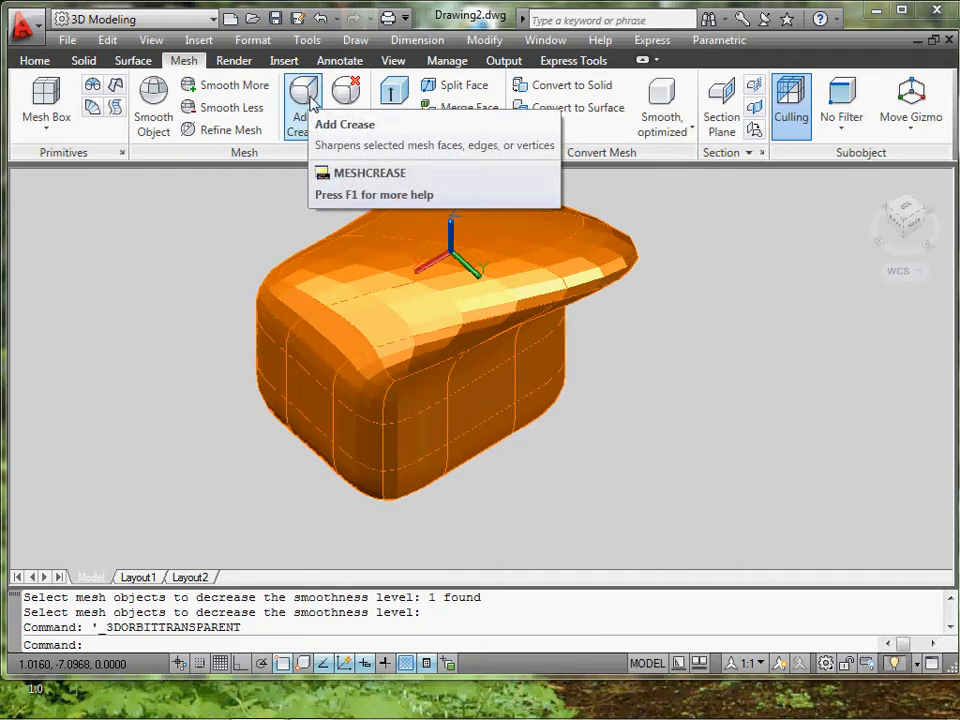
# Add an always-sharp crease to the top face of the mesh head.
pyautogui.click(312, 92)
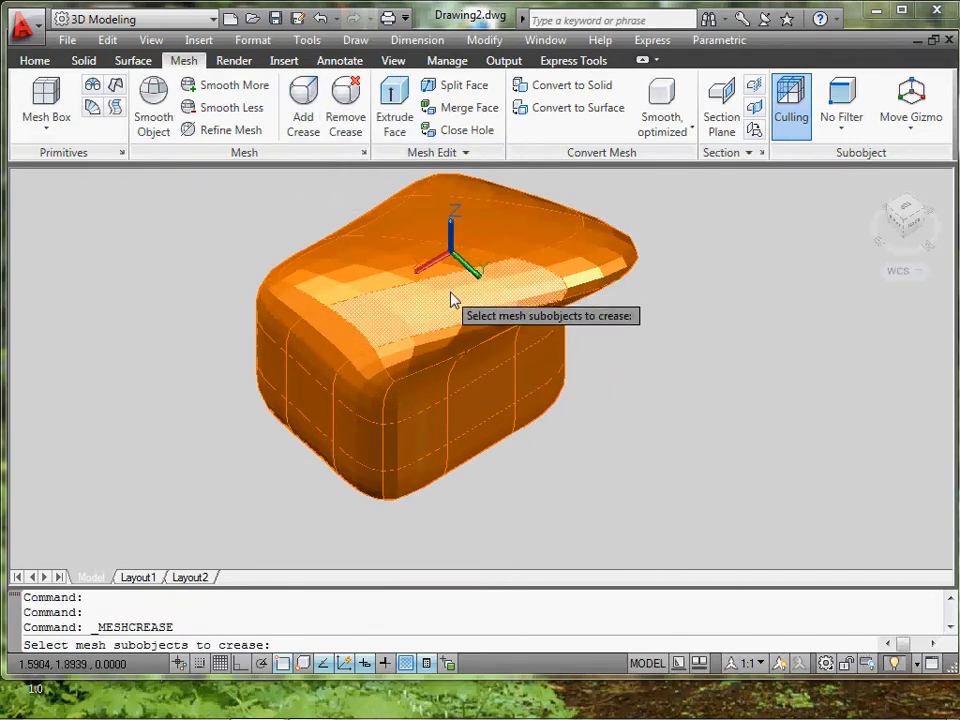
pyautogui.click(452, 300)
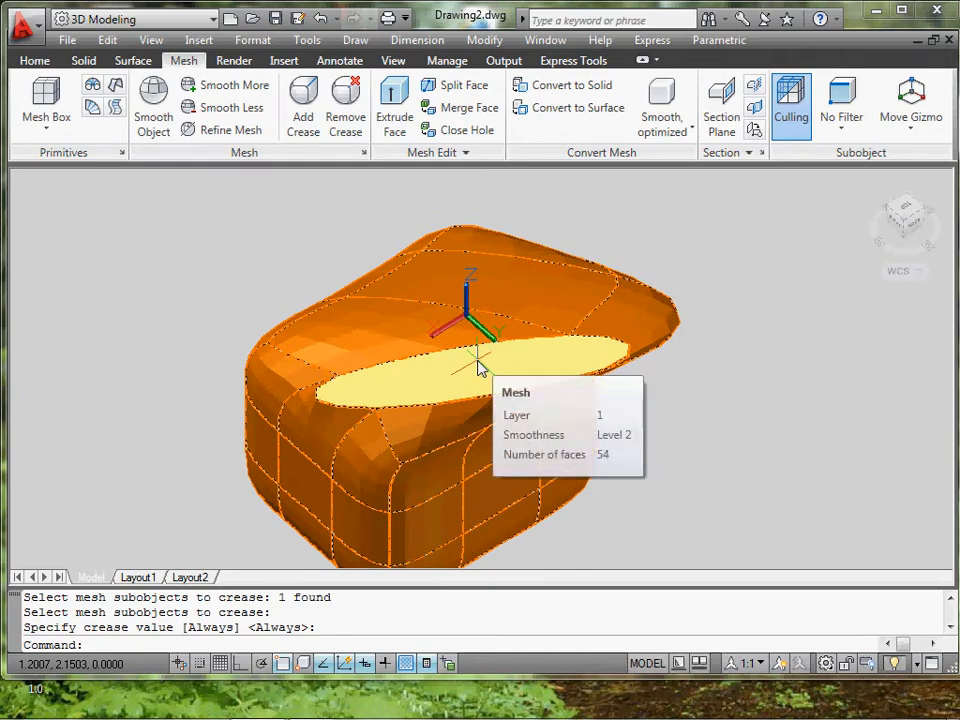
pyautogui.moveTo(540, 436)
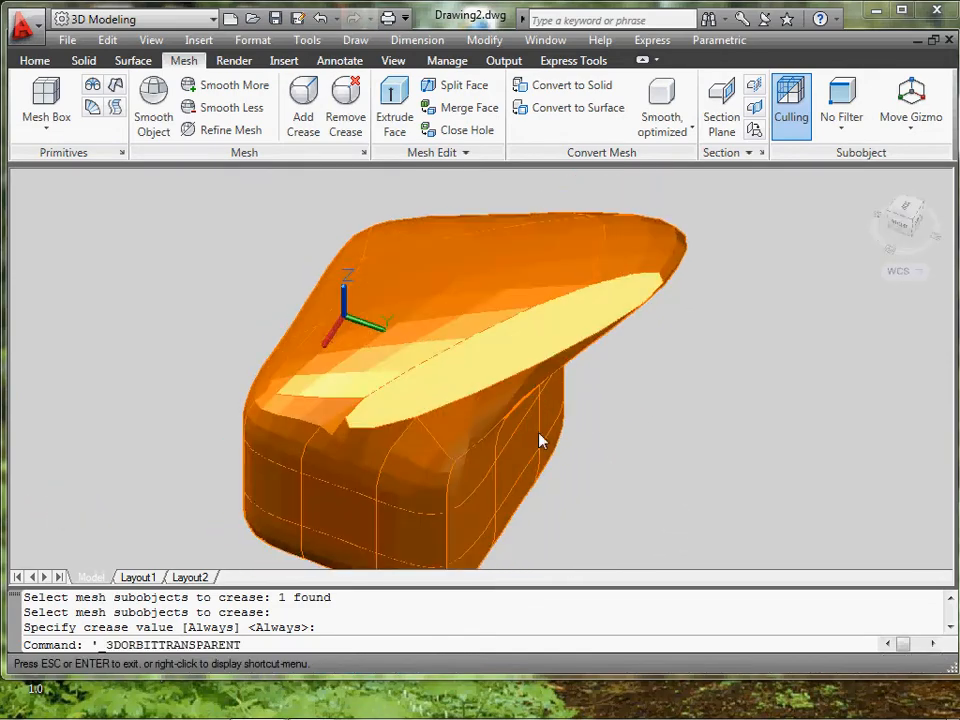
pyautogui.moveTo(540, 440); pyautogui.dragTo(390, 460)
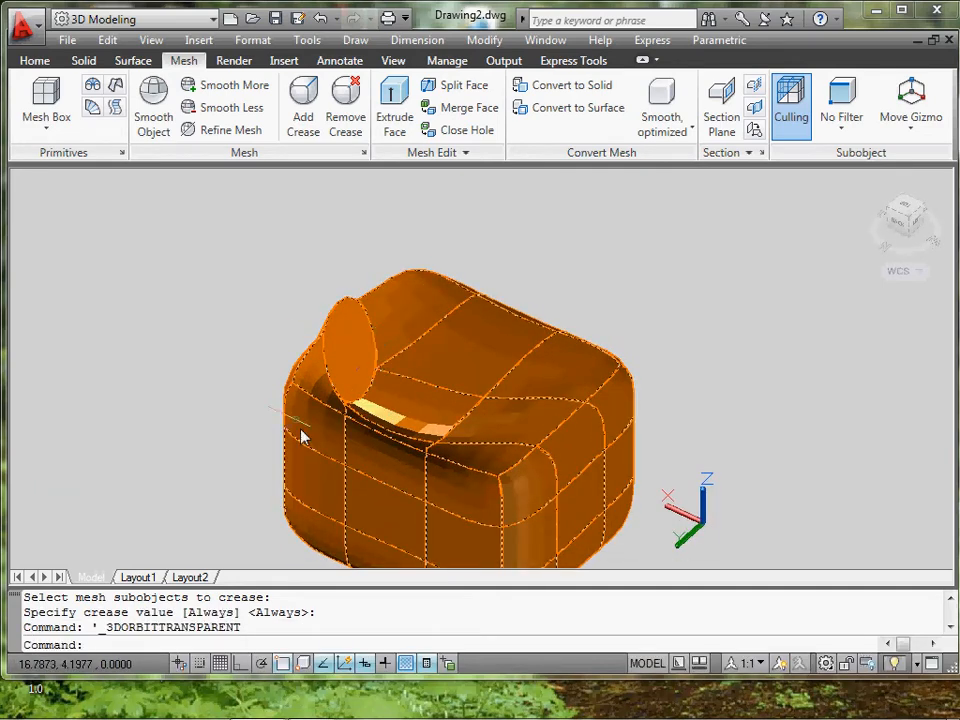
pyautogui.moveTo(364, 324)
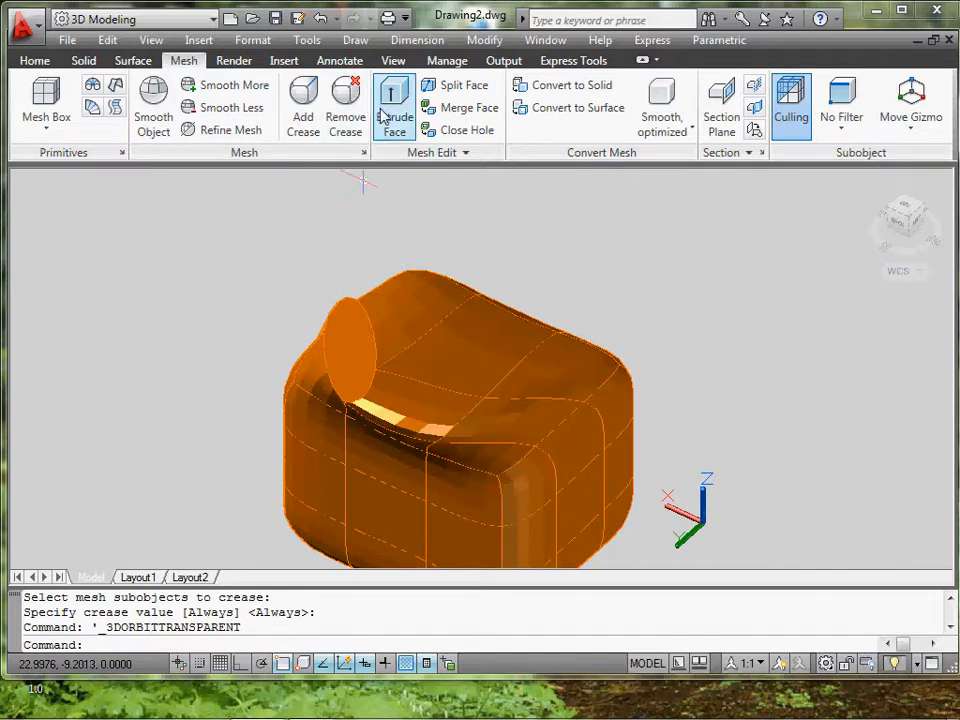
pyautogui.moveTo(392, 100)
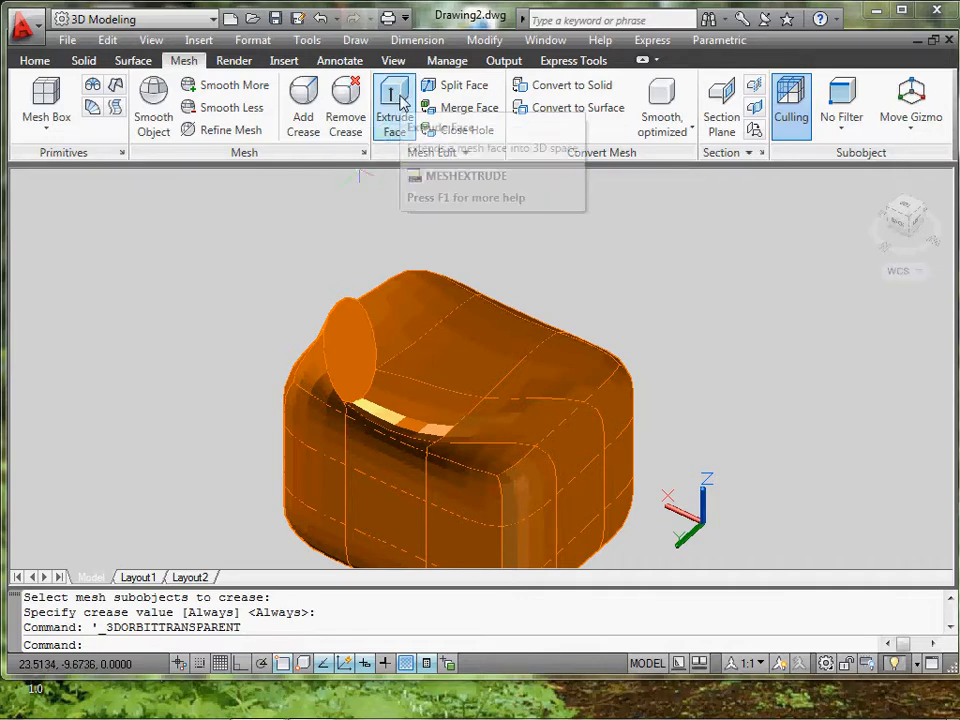
pyautogui.moveTo(392, 104)
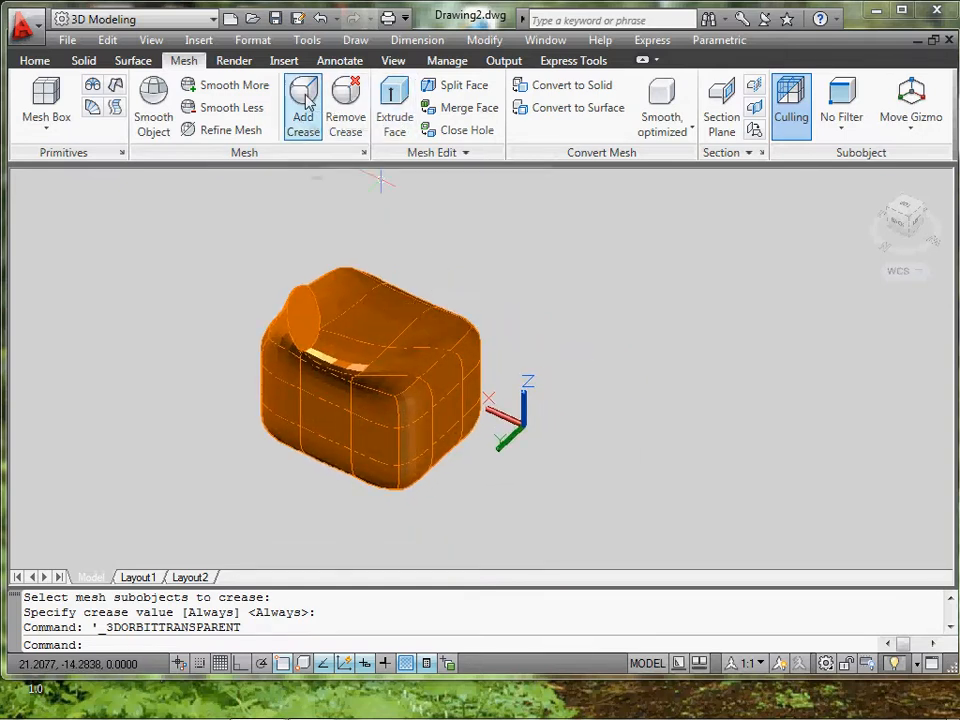
# Add a second always-sharp crease to a front face near the snout.
pyautogui.click(304, 96)
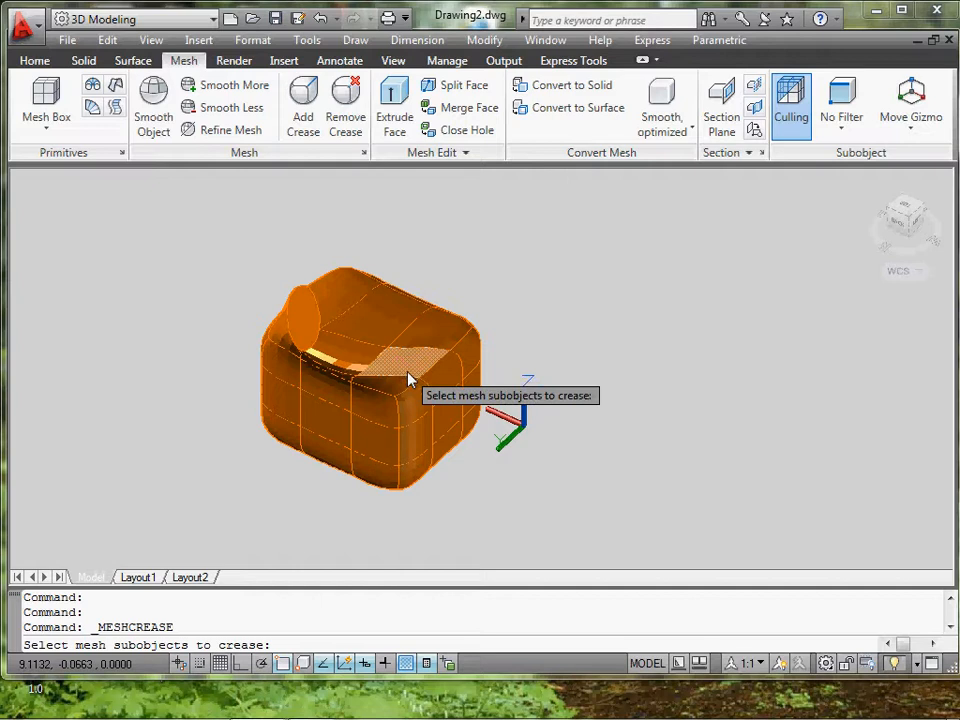
pyautogui.click(410, 364)
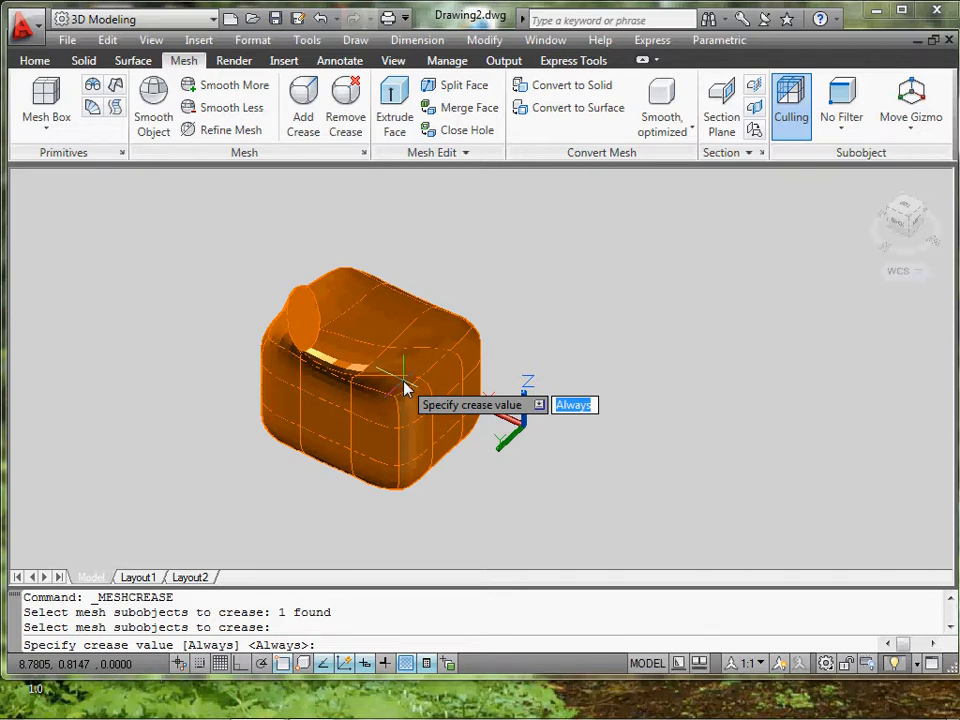
pyautogui.press('Enter')
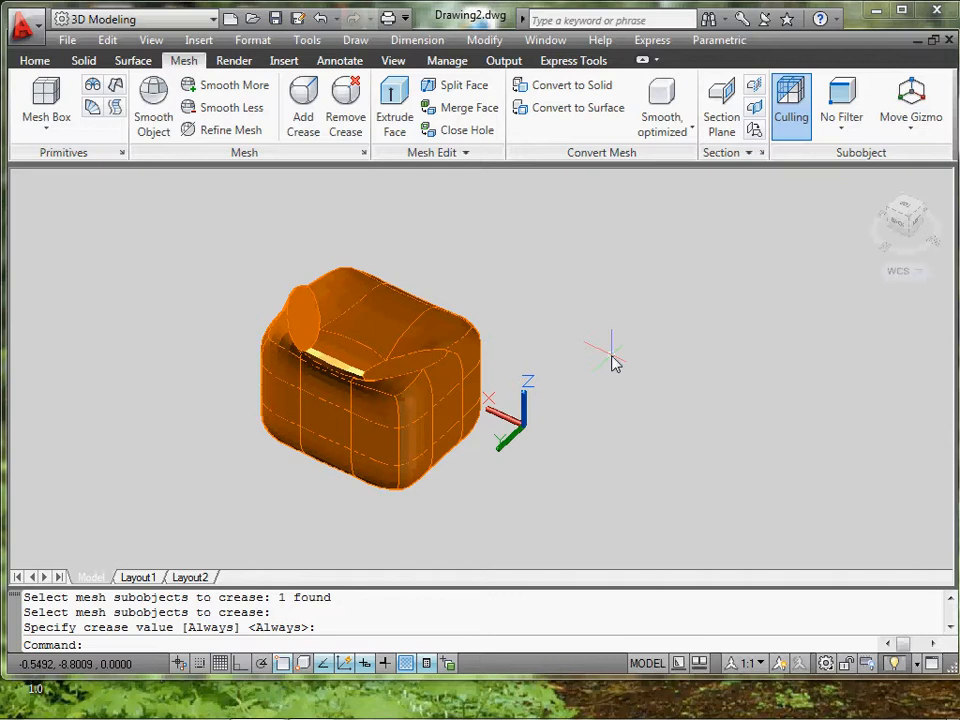
pyautogui.moveTo(662, 332)
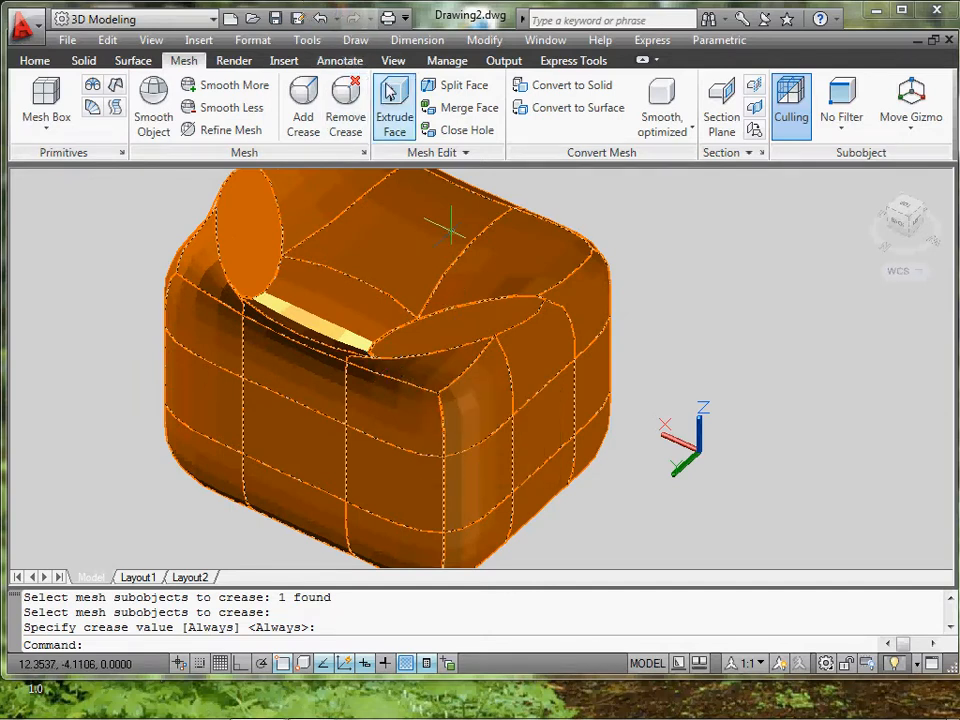
# Extrude a face on the underside of the mesh head downward into a boxy leg.
pyautogui.click(394, 104)
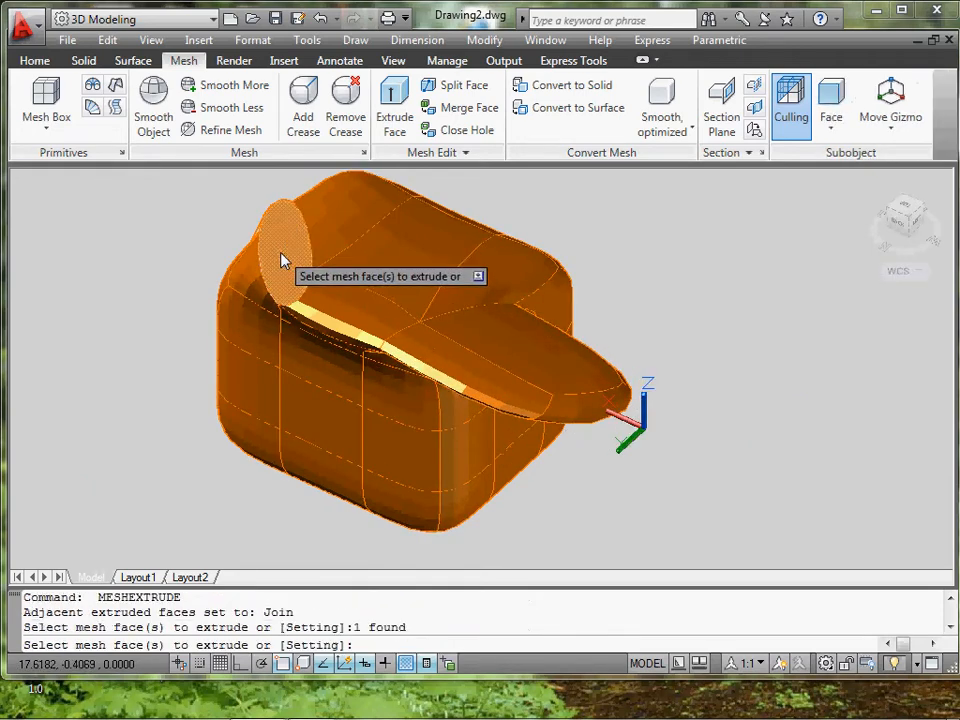
pyautogui.click(284, 256)
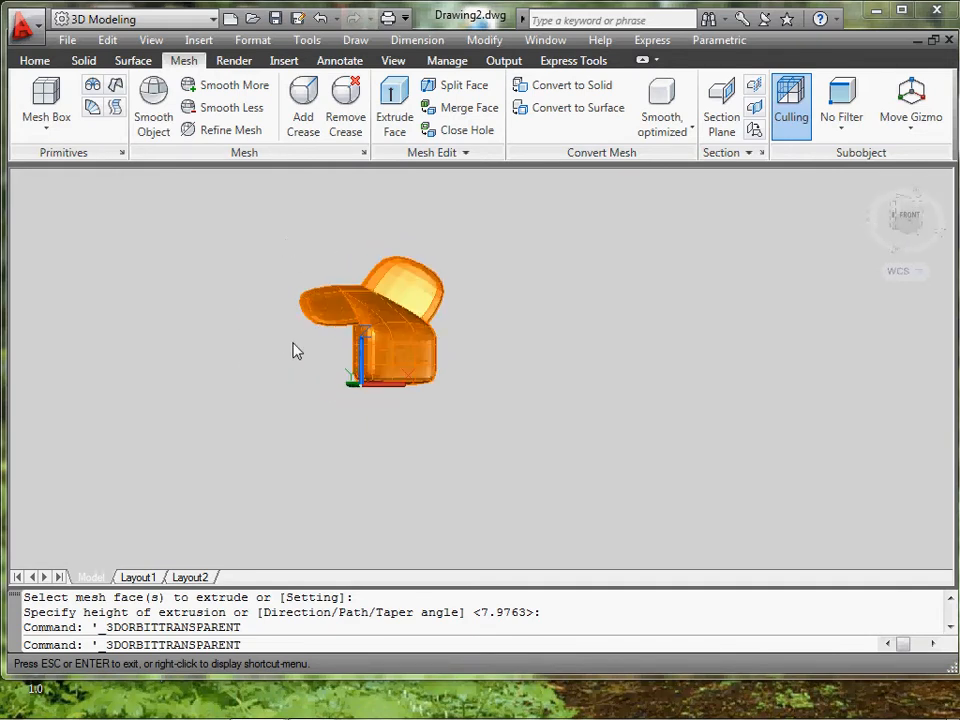
pyautogui.moveTo(296, 350); pyautogui.dragTo(500, 364)
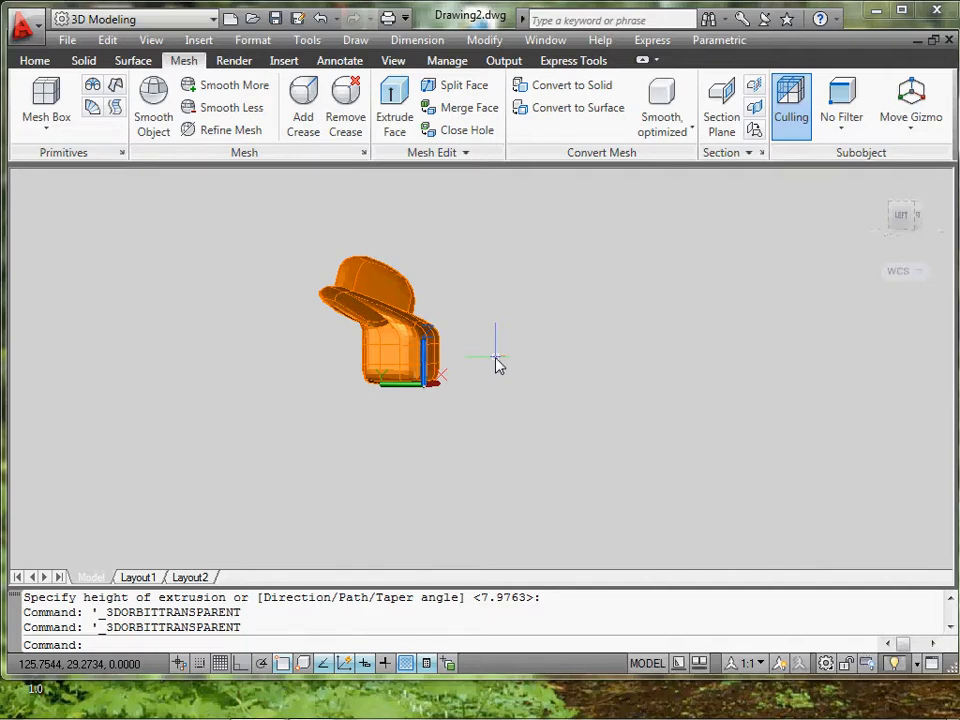
pyautogui.moveTo(490, 360); pyautogui.dragTo(250, 350)
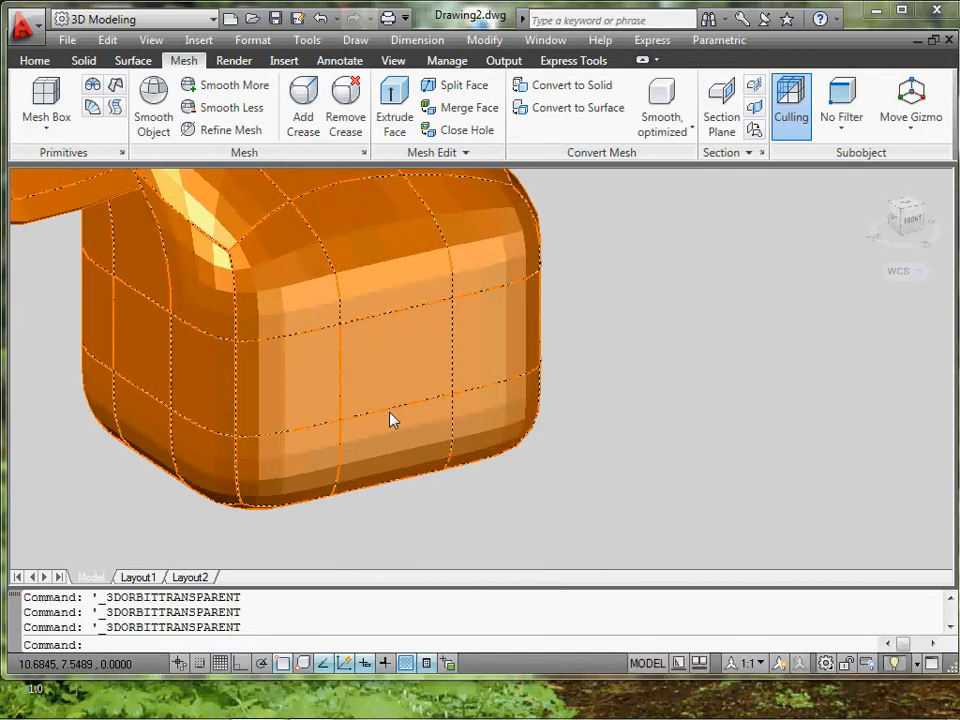
pyautogui.moveTo(390, 420); pyautogui.dragTo(336, 316)
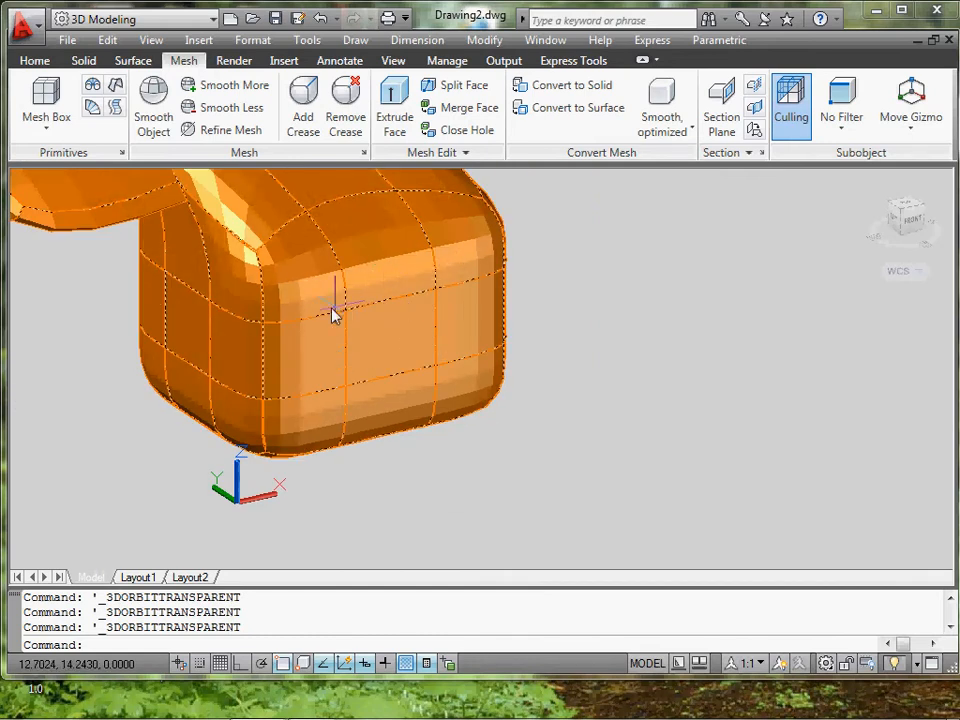
pyautogui.moveTo(496, 388)
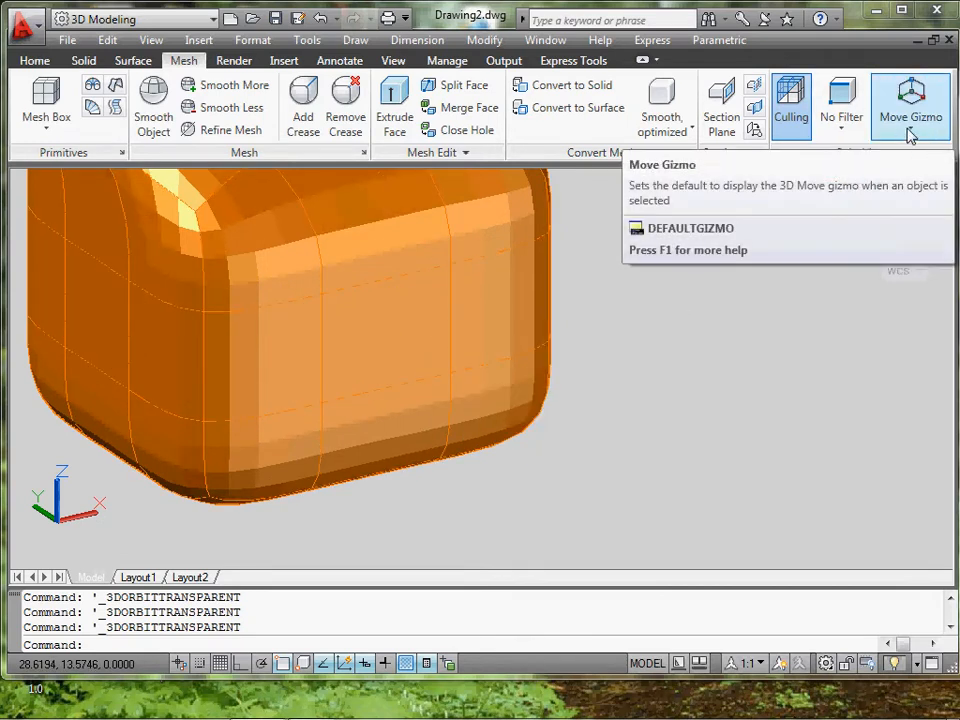
# Make Scale the default gizmo, filter to faces, and scale the leg's flat end face.
pyautogui.click(910, 110)
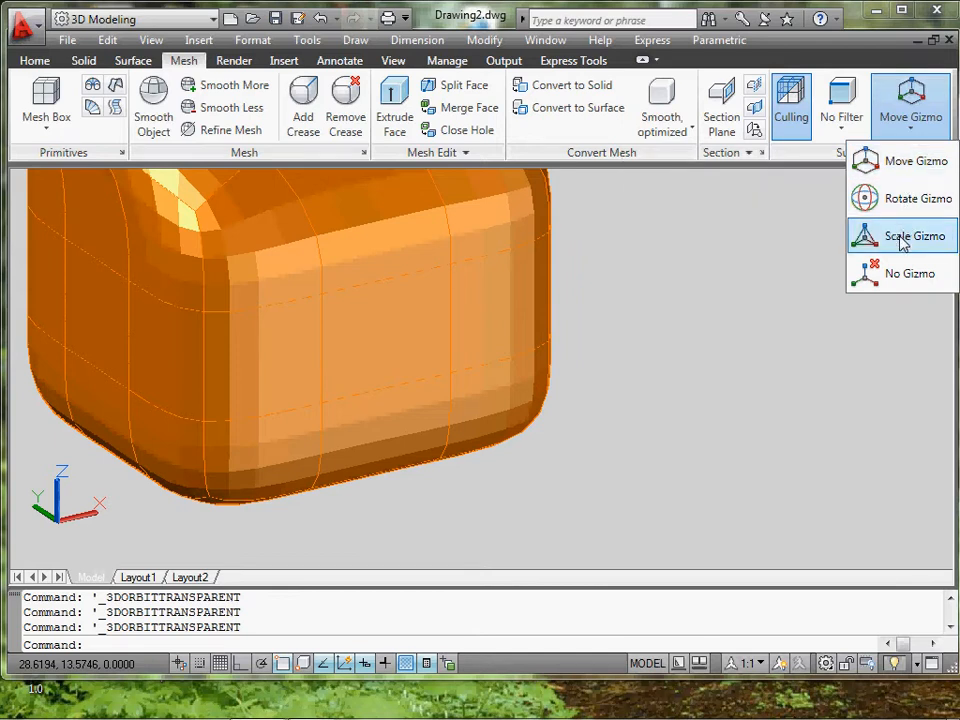
pyautogui.click(910, 236)
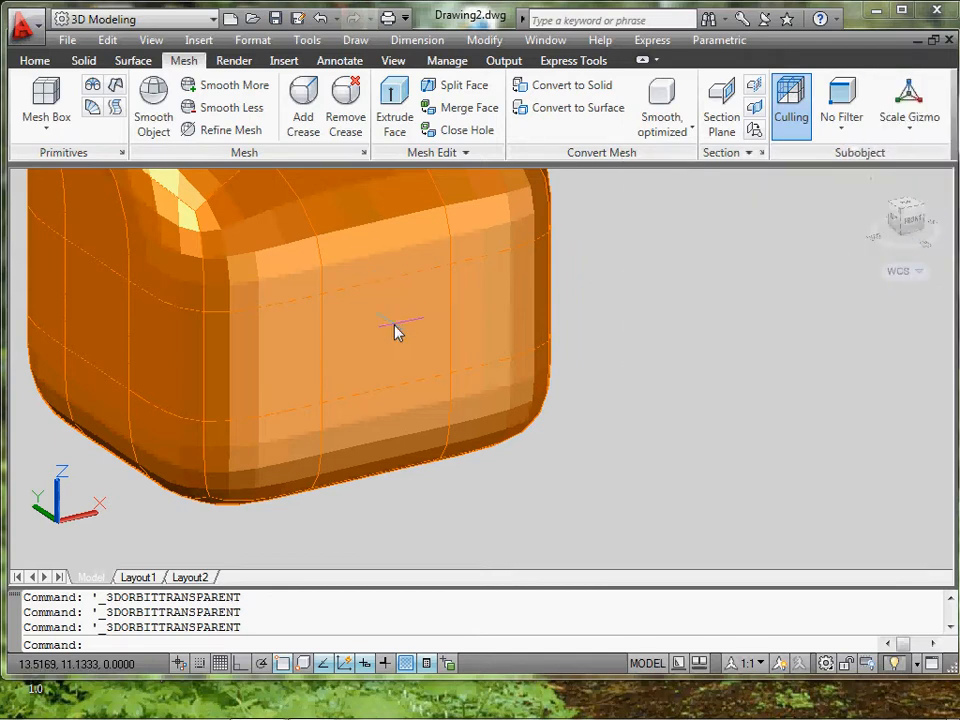
pyautogui.click(840, 104)
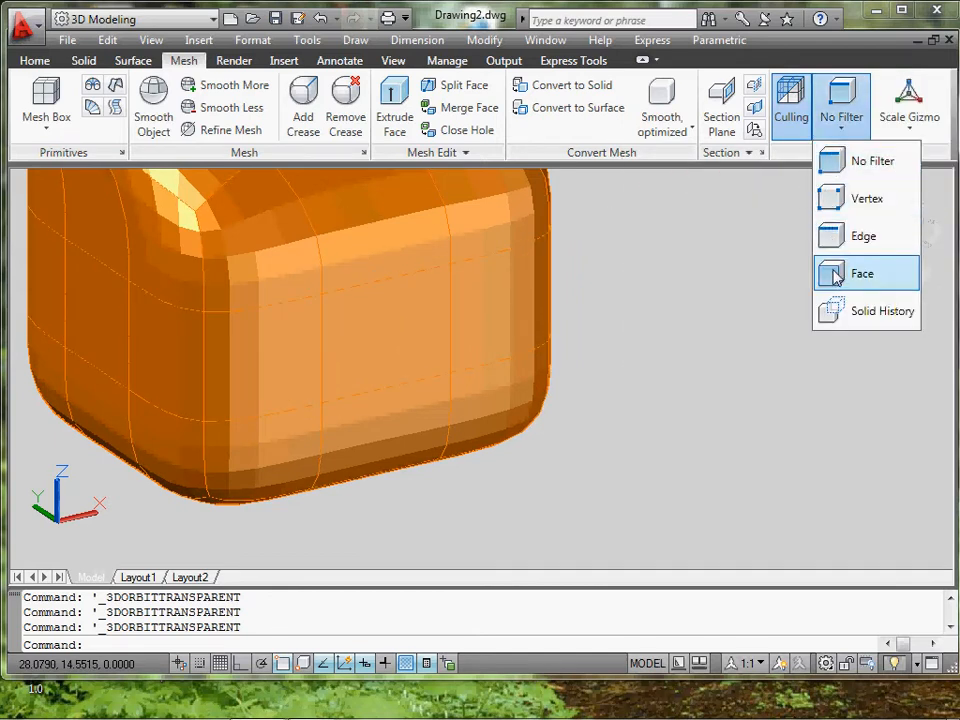
pyautogui.click(860, 272)
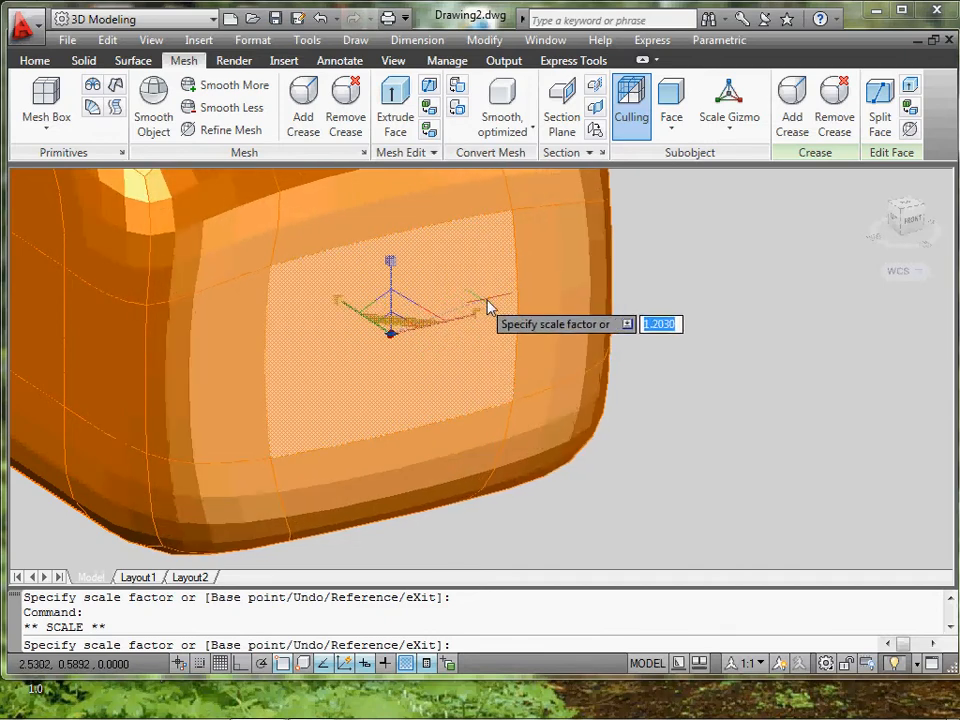
pyautogui.press('Enter')
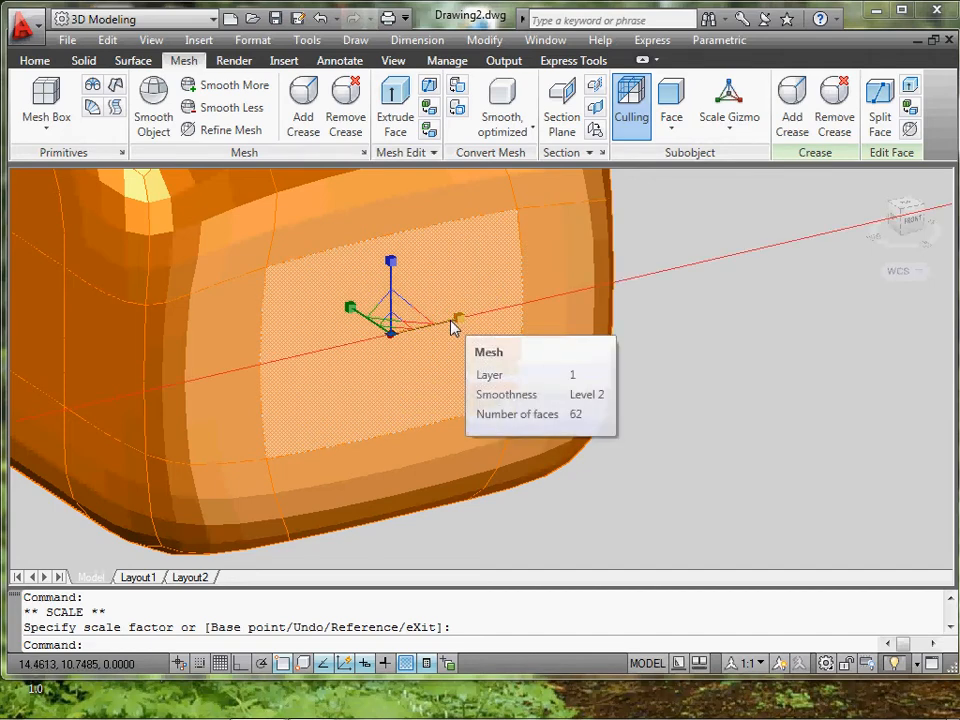
pyautogui.moveTo(458, 328)
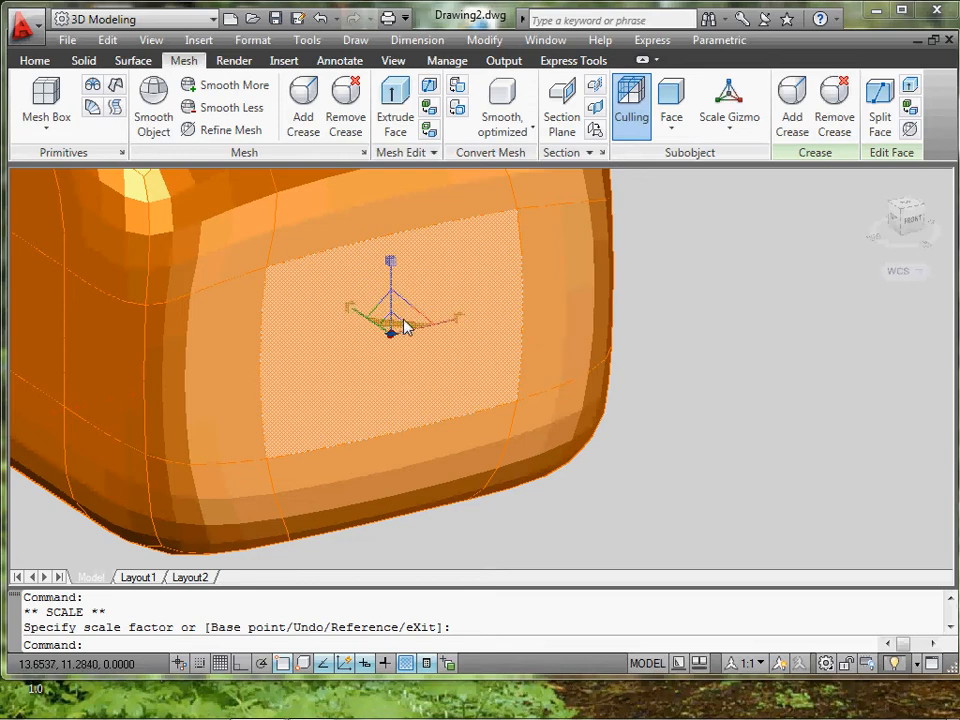
pyautogui.moveTo(396, 332)
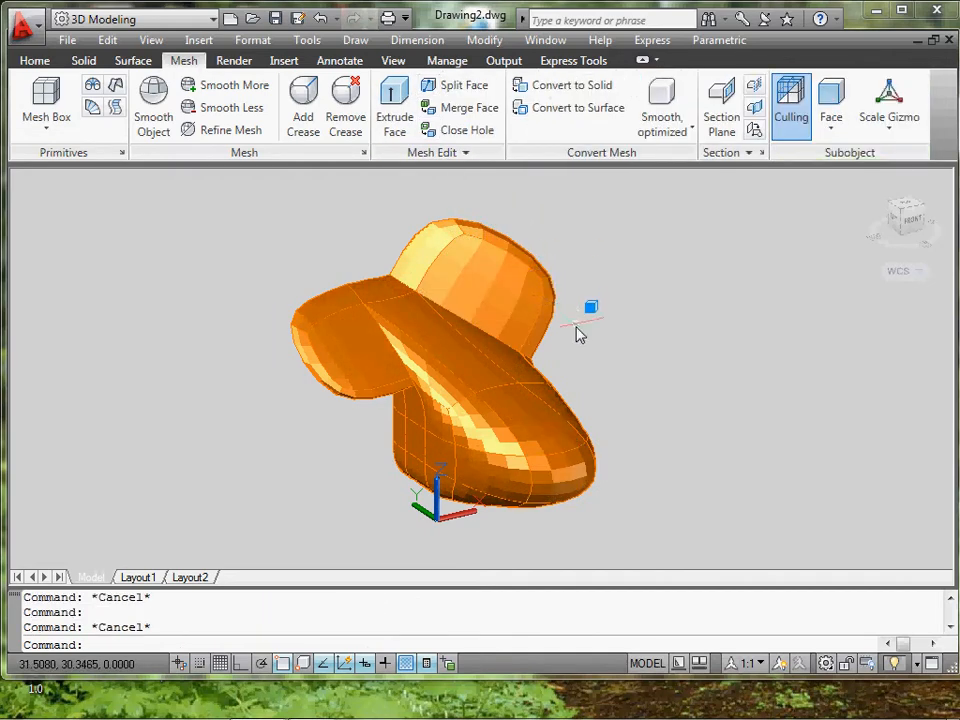
# Orbit the model to look beneath the snout mesh.
pyautogui.moveTo(584, 330); pyautogui.dragTo(490, 420)
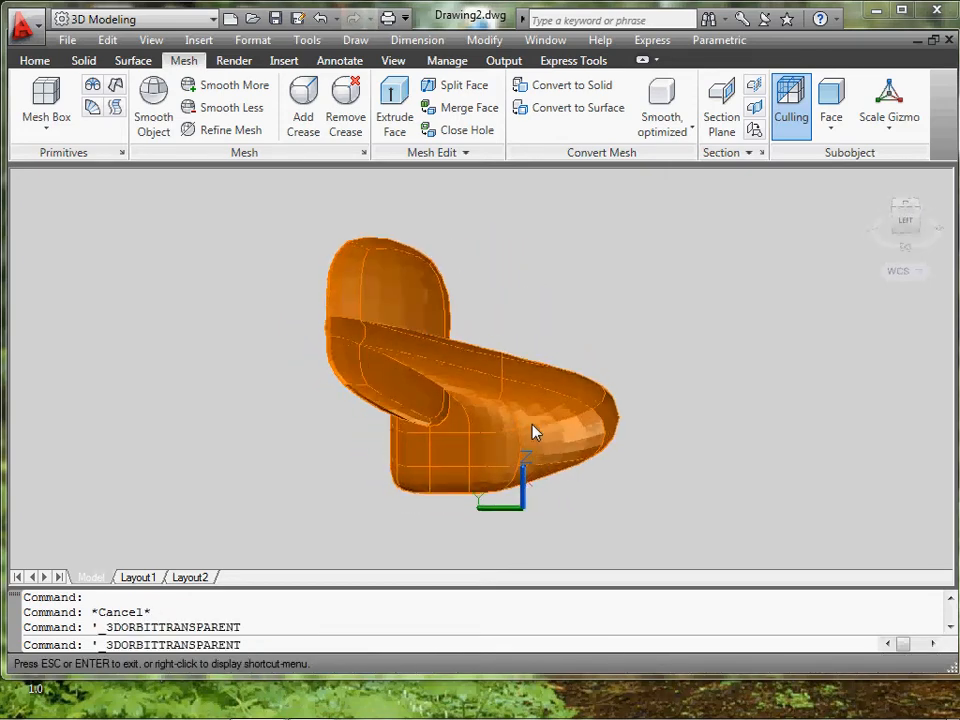
pyautogui.moveTo(536, 430); pyautogui.dragTo(556, 302)
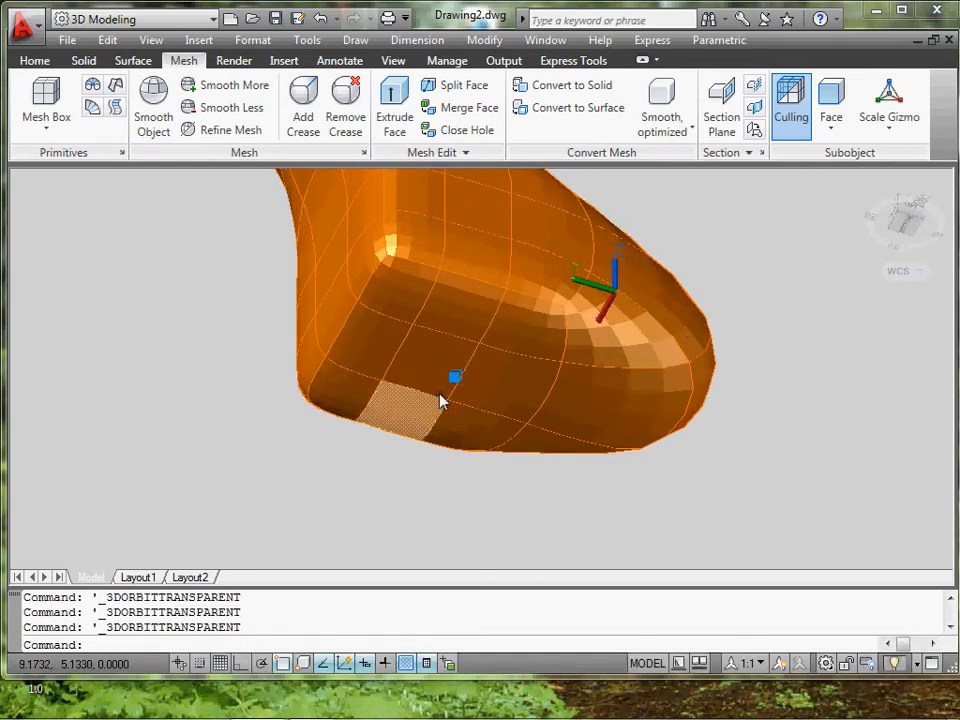
pyautogui.moveTo(468, 108)
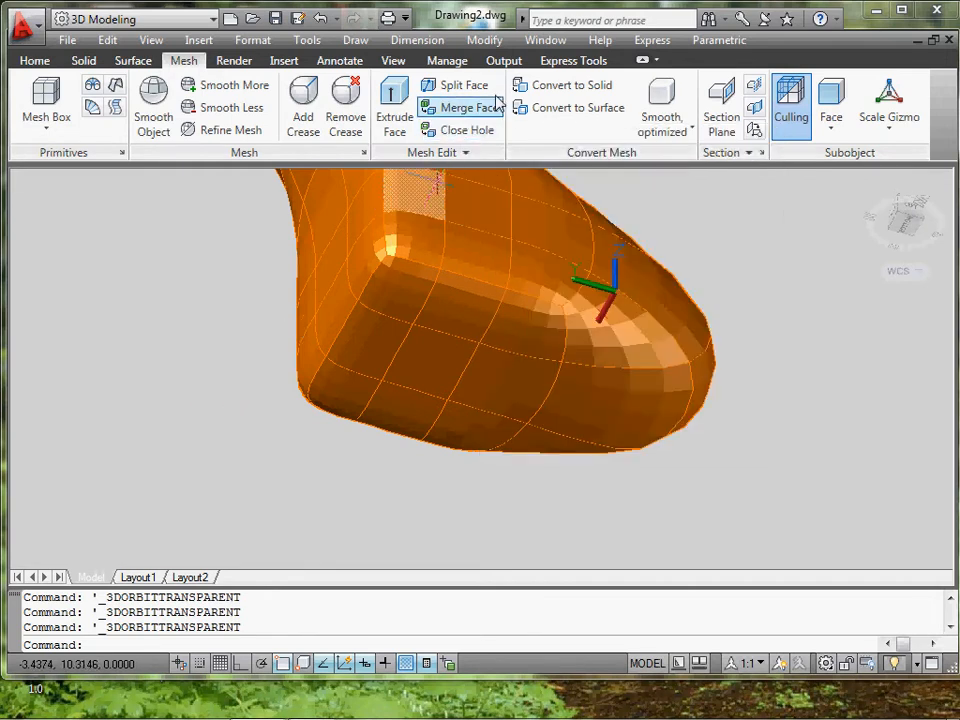
pyautogui.moveTo(484, 108)
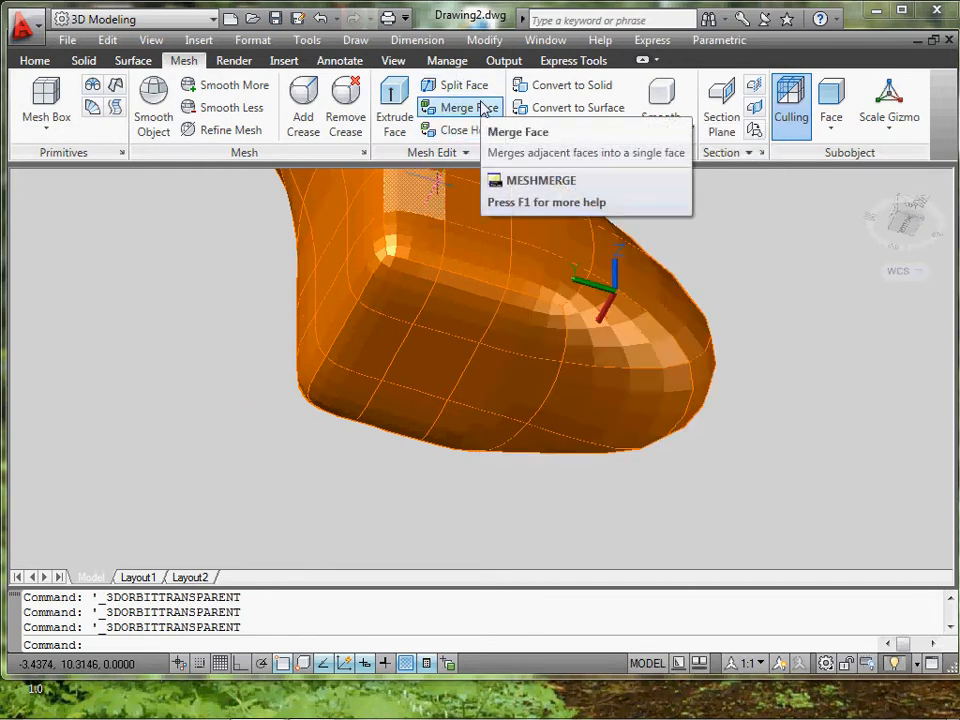
pyautogui.moveTo(856, 116)
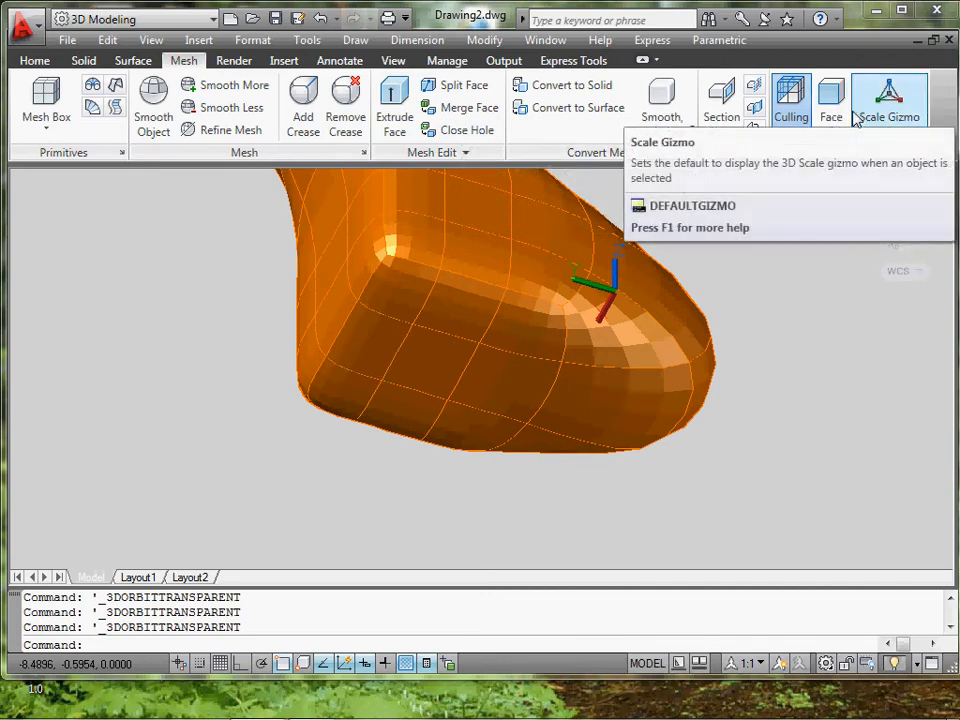
pyautogui.moveTo(898, 102)
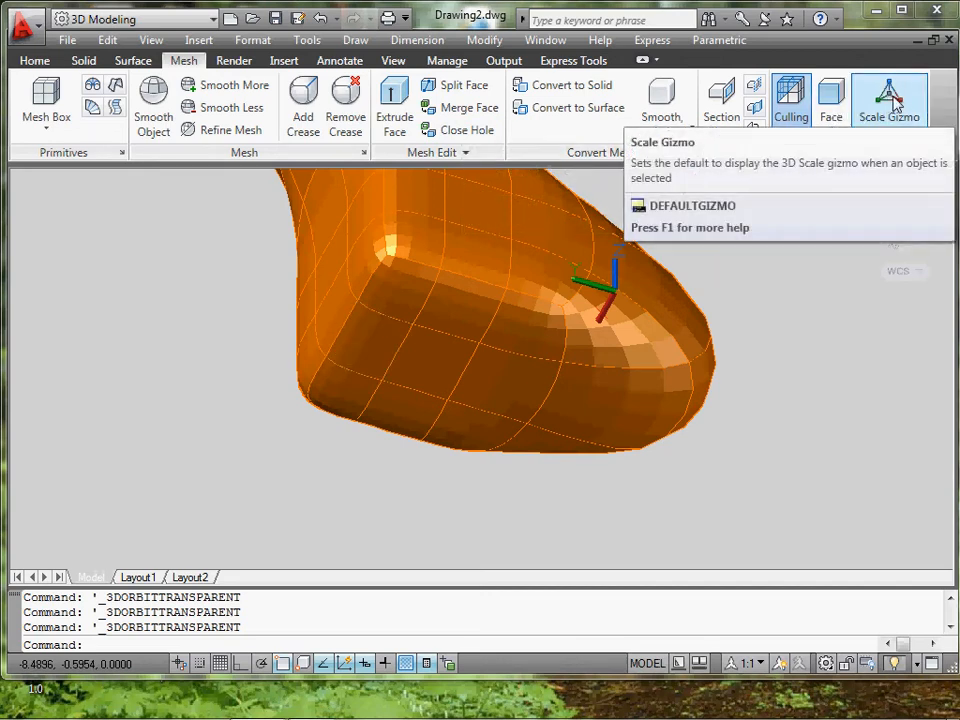
# Filter to faces and extrude a face under the snout down into a second leg.
pyautogui.click(832, 100)
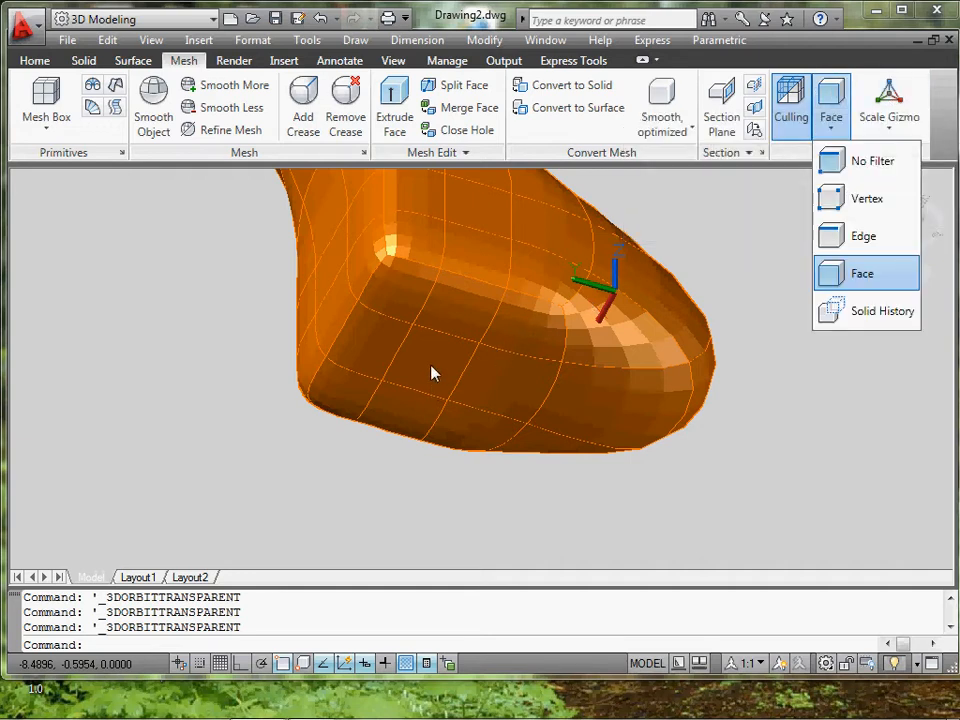
pyautogui.click(862, 272)
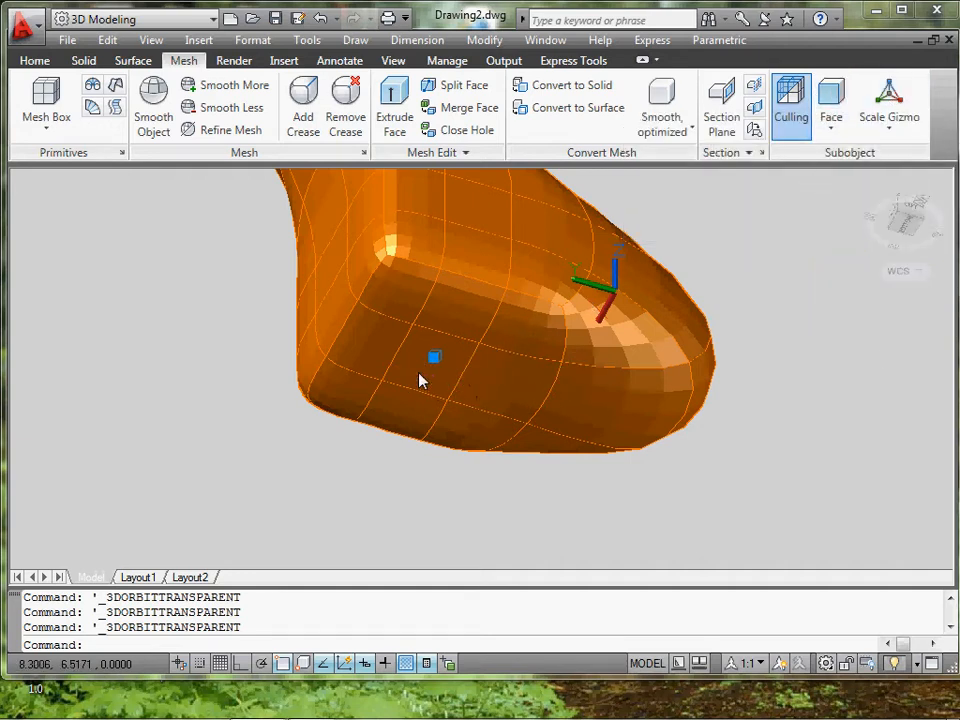
pyautogui.moveTo(422, 368)
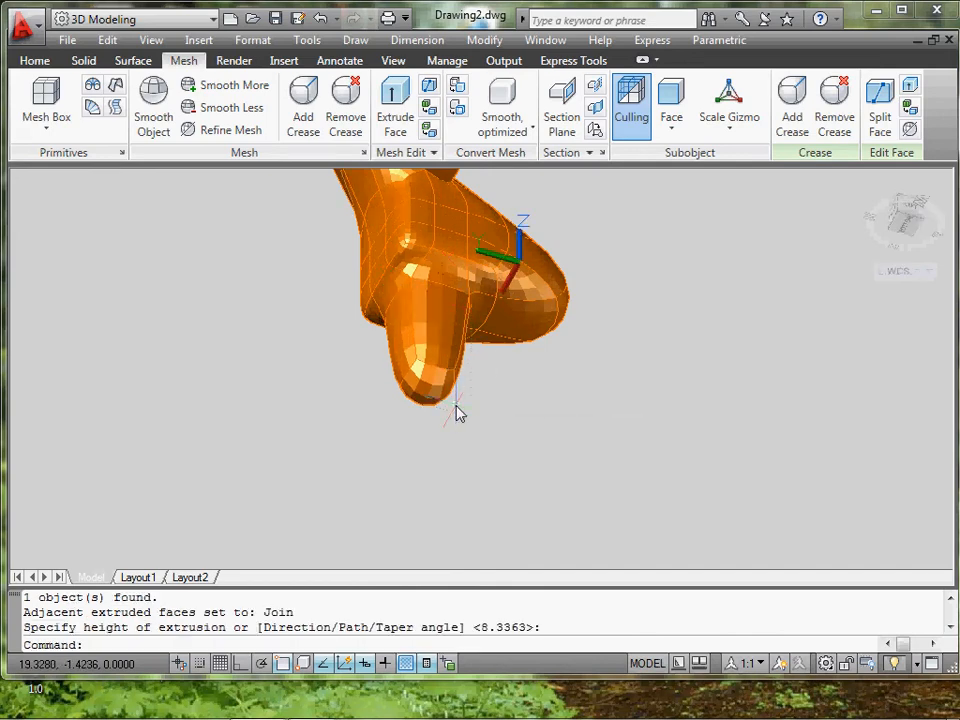
pyautogui.moveTo(456, 412); pyautogui.dragTo(498, 460)
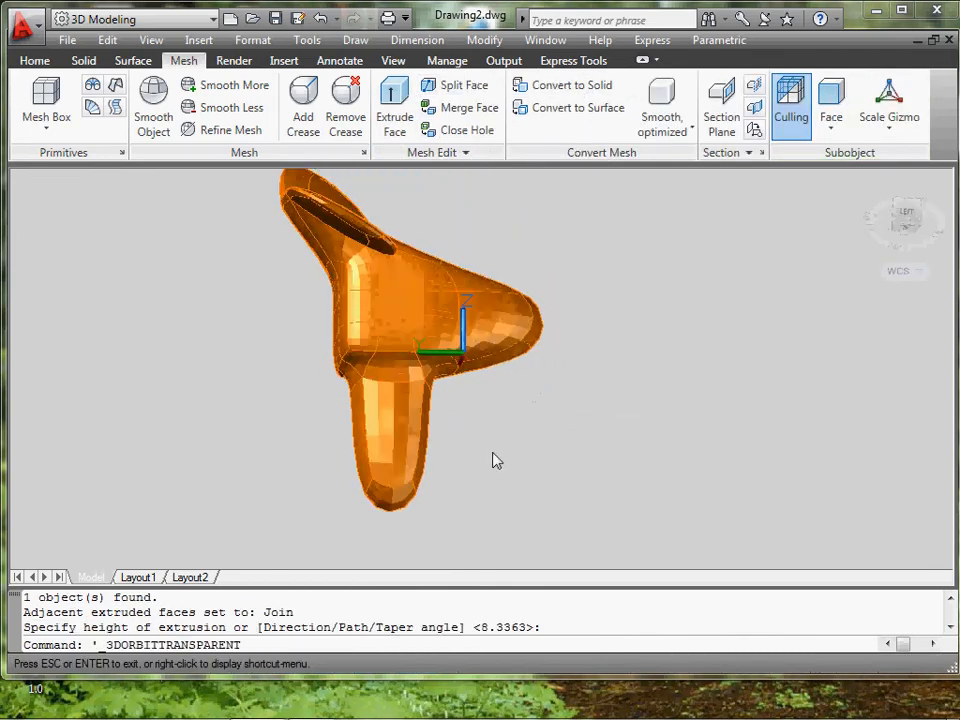
pyautogui.moveTo(490, 460); pyautogui.dragTo(424, 498)
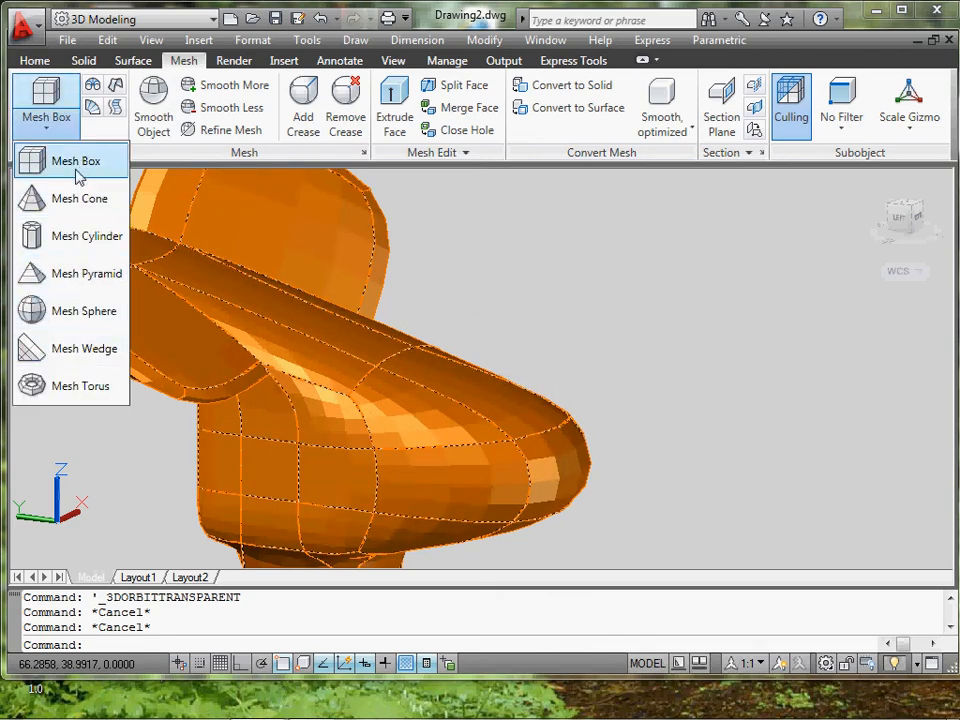
pyautogui.moveTo(80, 236)
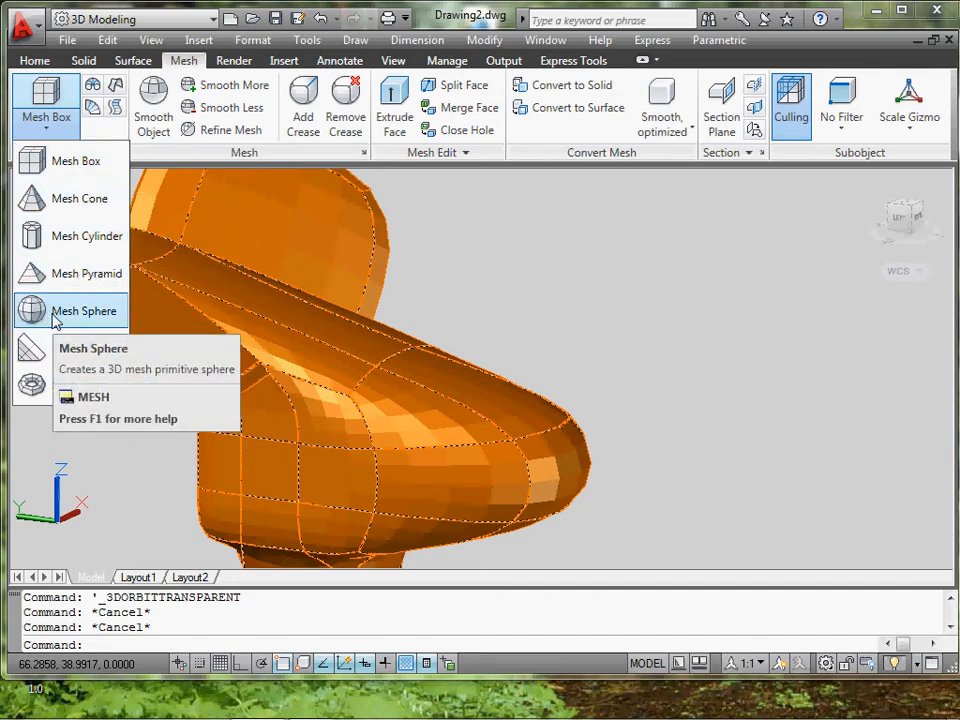
# Place a small mesh sphere on top of the snout as the first eye.
pyautogui.click(84, 312)
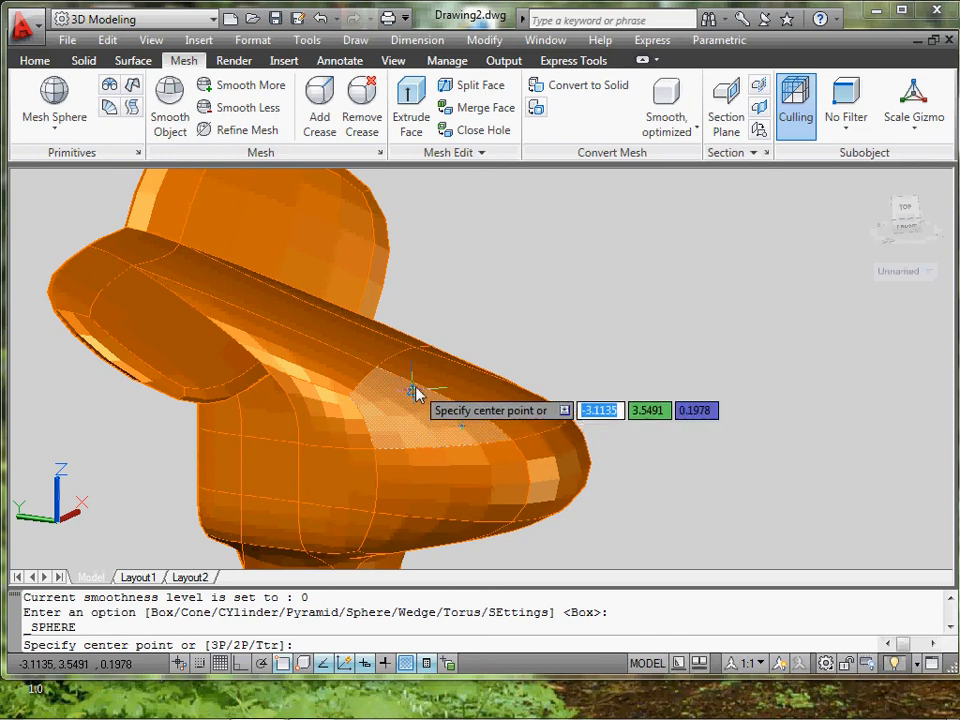
pyautogui.click(408, 384)
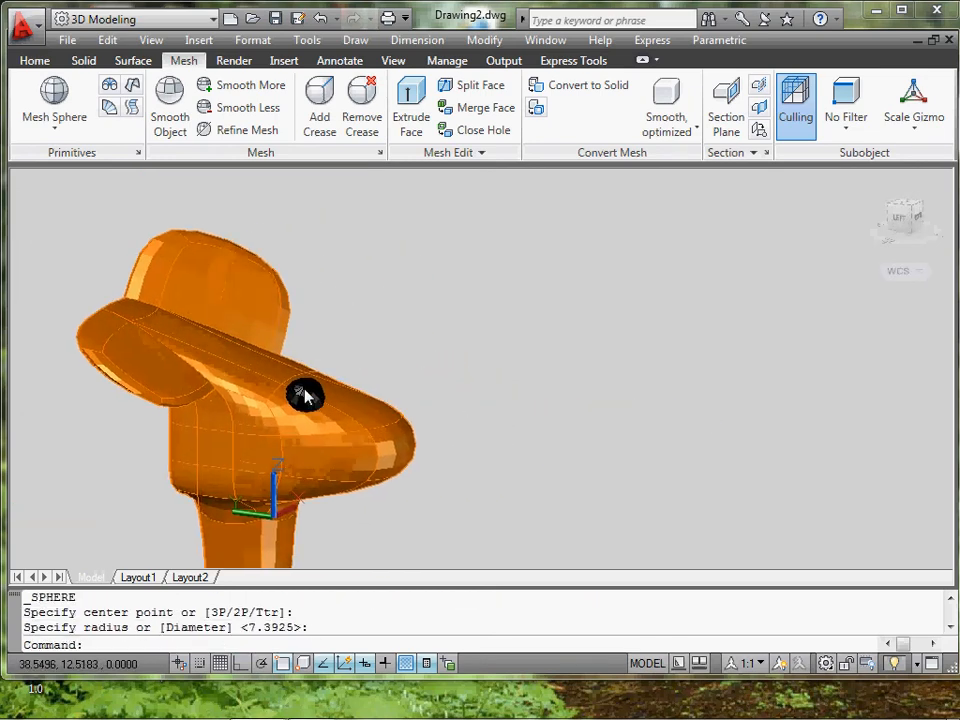
pyautogui.moveTo(304, 396); pyautogui.dragTo(246, 390)
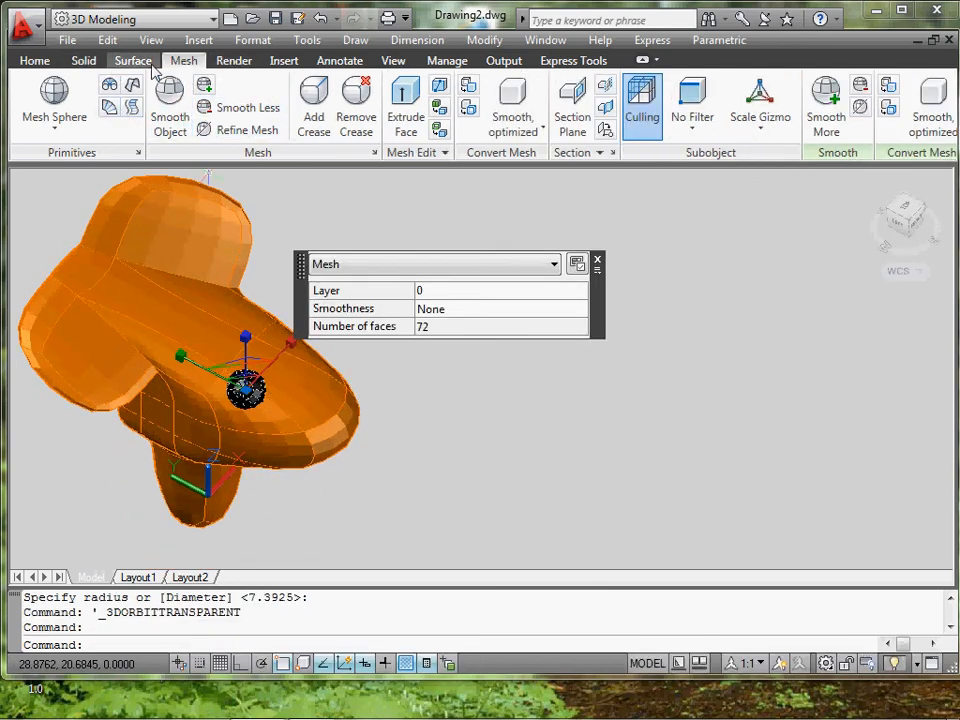
# Copy the sphere to make the second eye beside it.
pyautogui.click(32, 62)
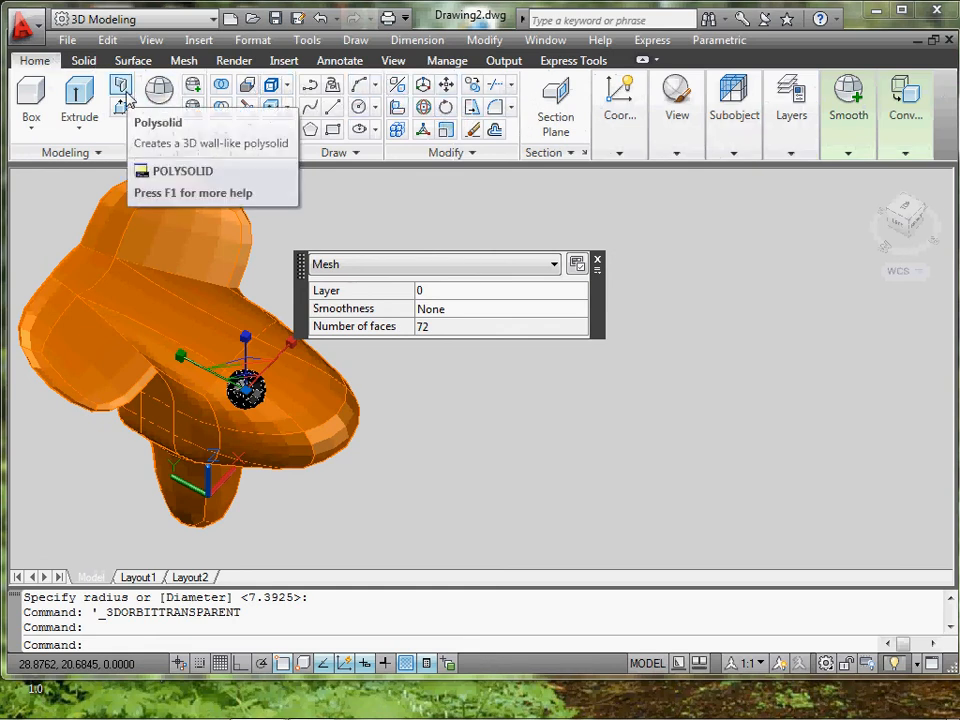
pyautogui.click(182, 60)
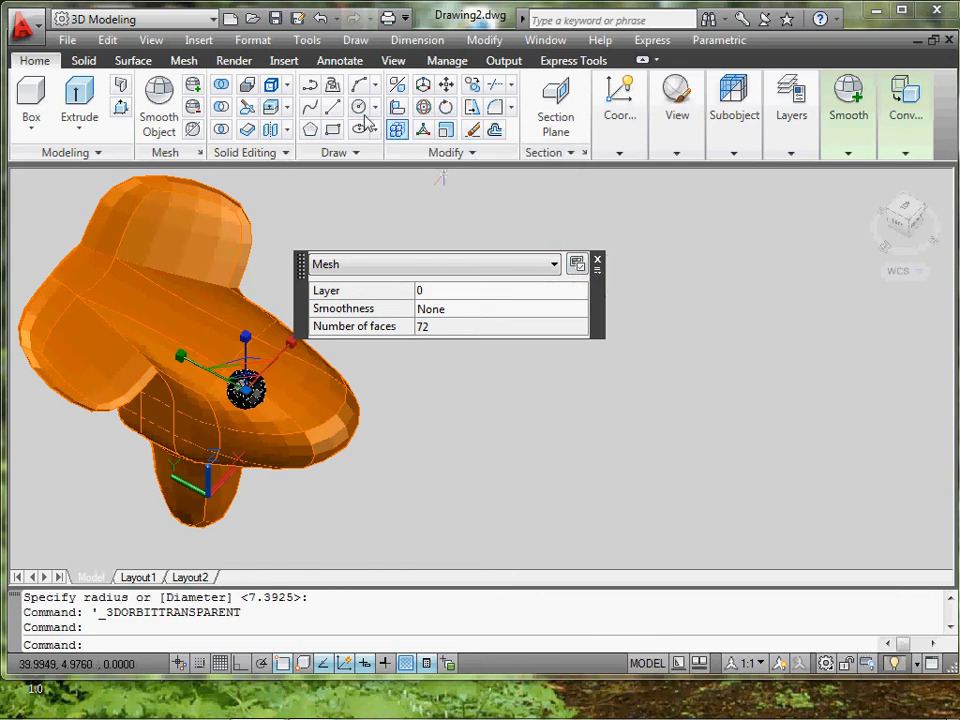
pyautogui.click(516, 108)
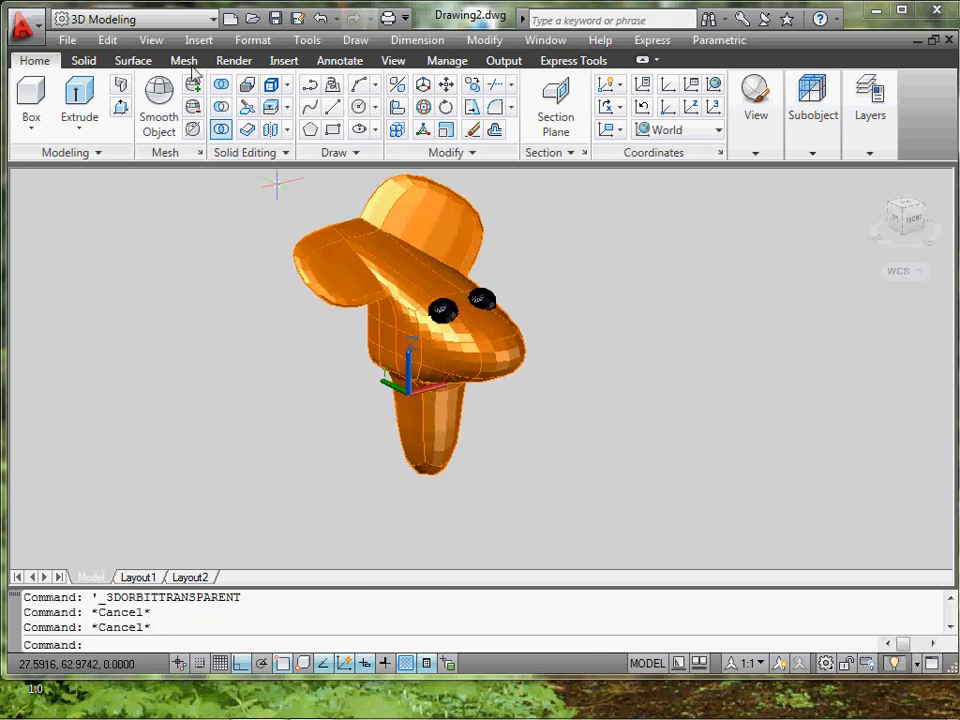
# Smooth the head mesh further, to its maximum smoothness level.
pyautogui.click(184, 60)
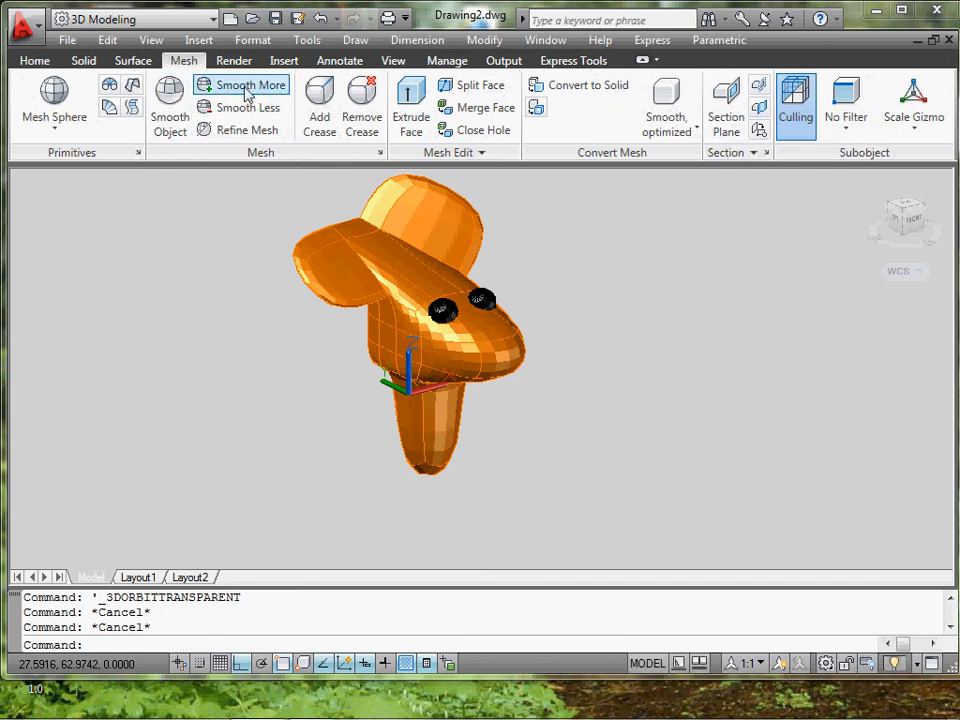
pyautogui.click(248, 84)
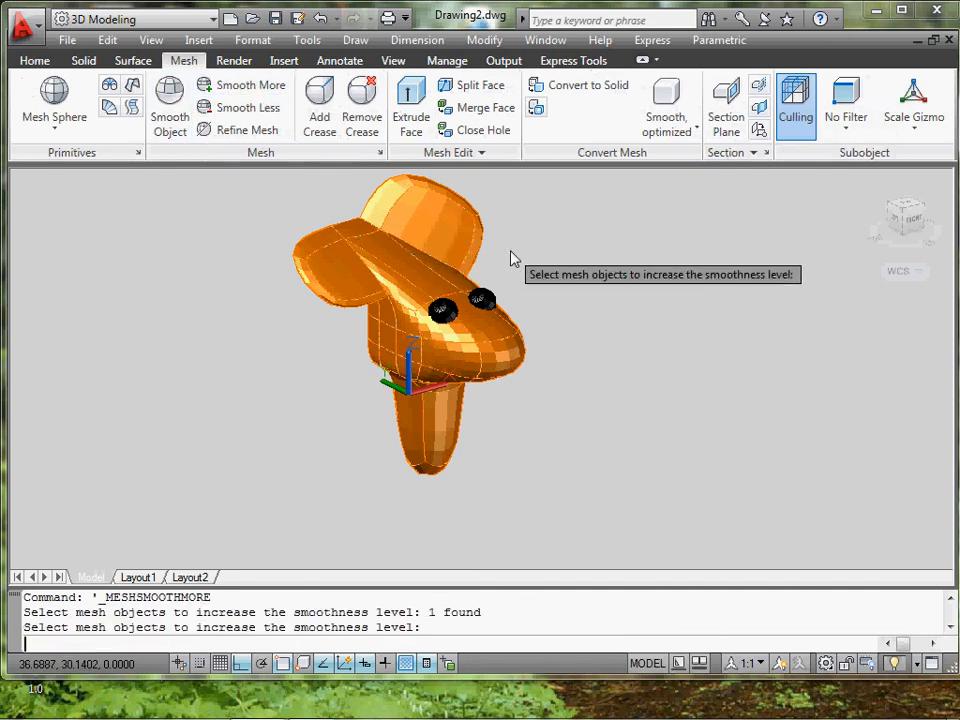
pyautogui.click(244, 84)
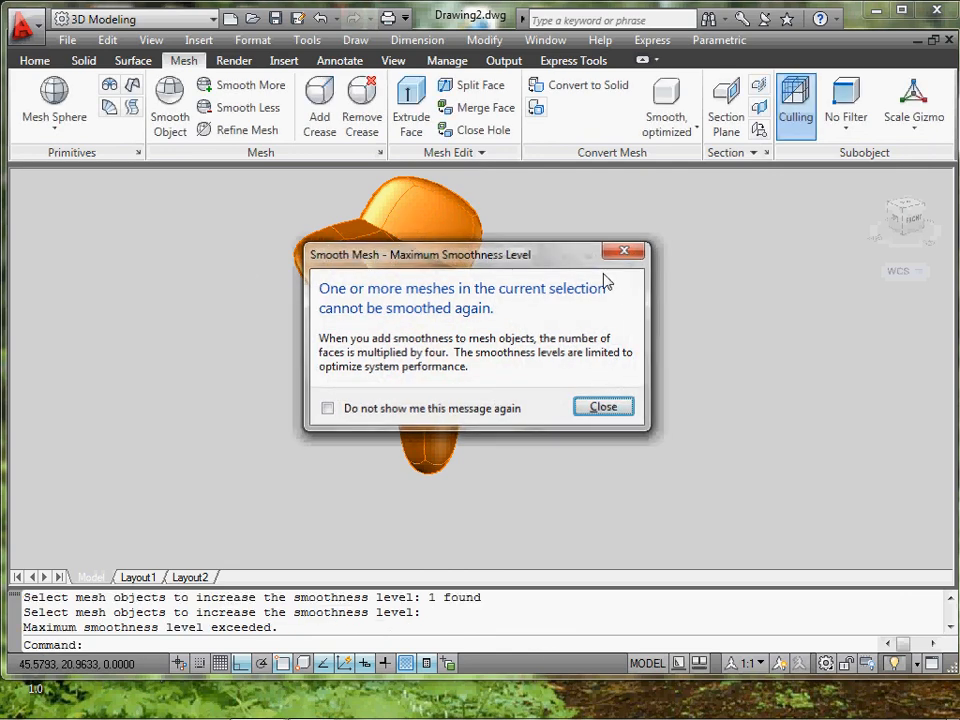
pyautogui.click(604, 406)
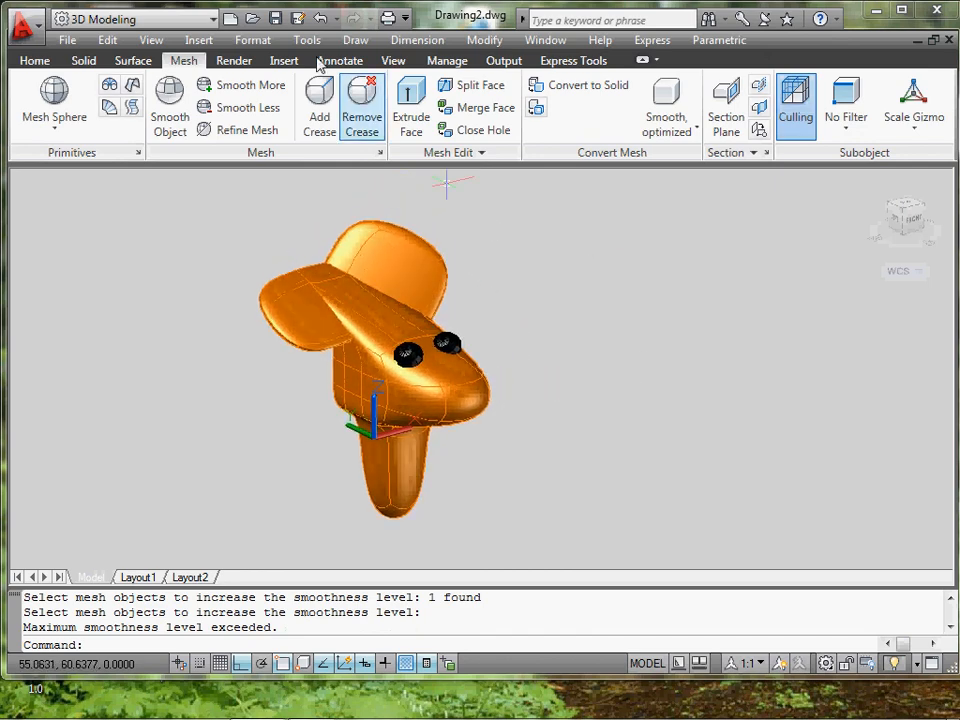
# Display the model in the Conceptual visual style.
pyautogui.click(150, 40)
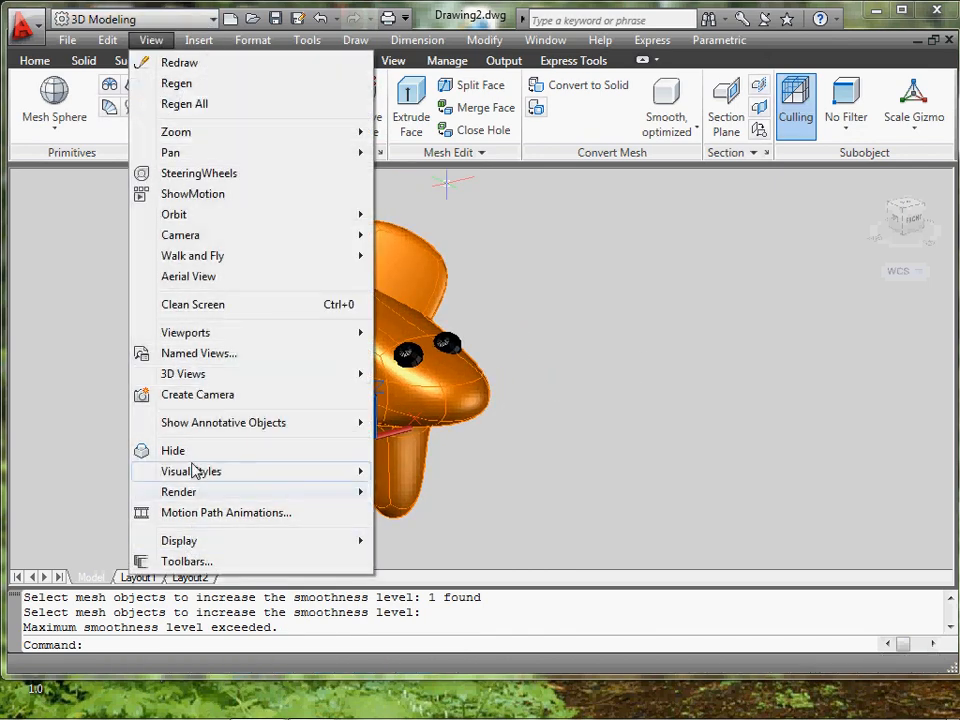
pyautogui.click(192, 472)
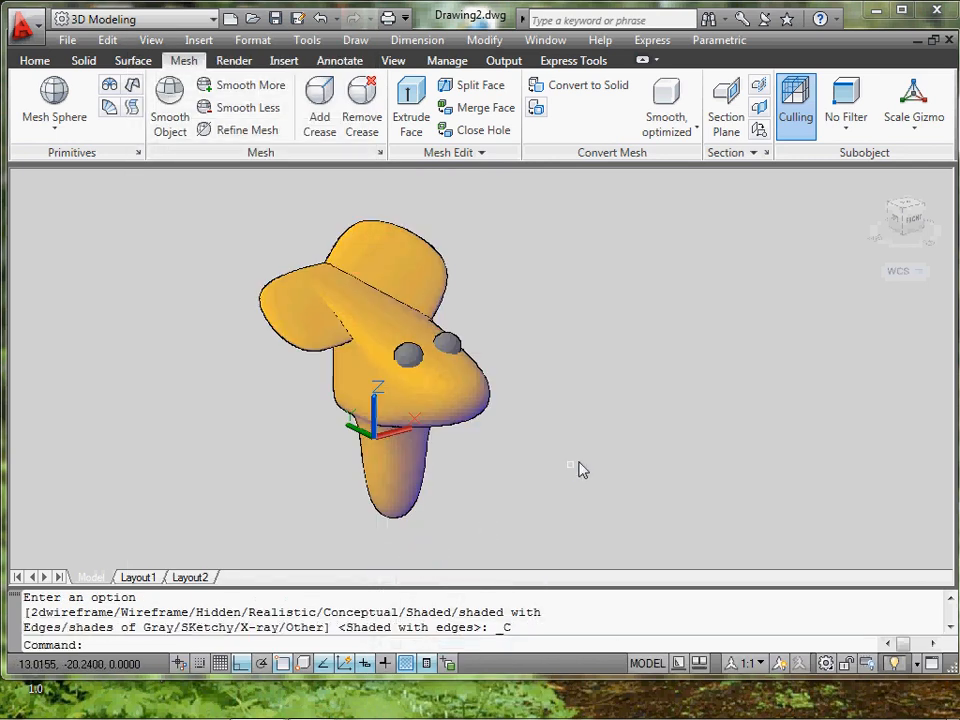